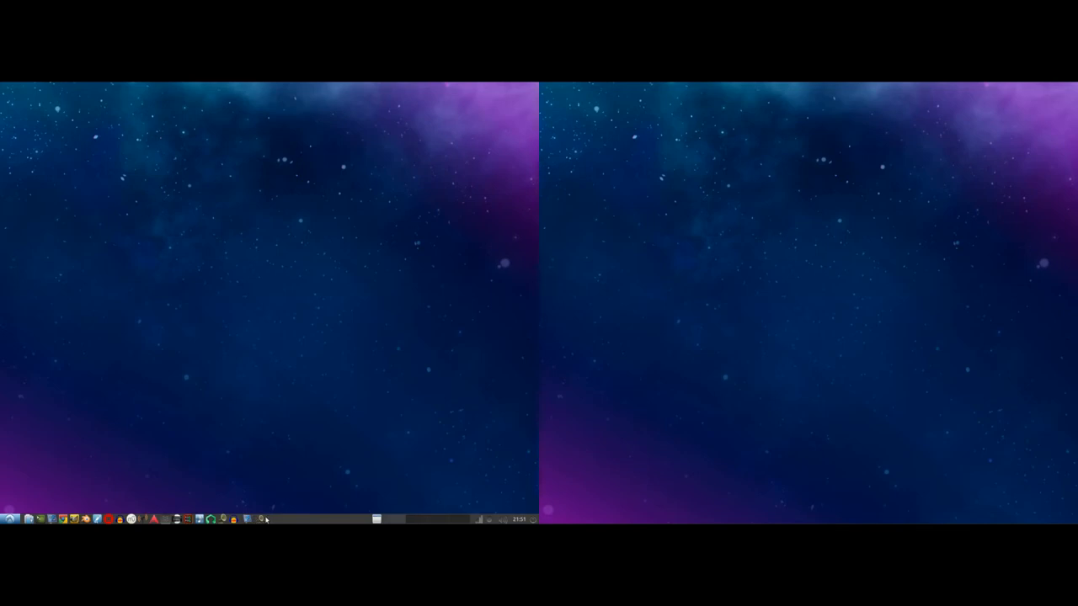
Launch Qtractor and wire the client's readable ports to Qtractor's writable inputs in Connections
left_click(246, 519)
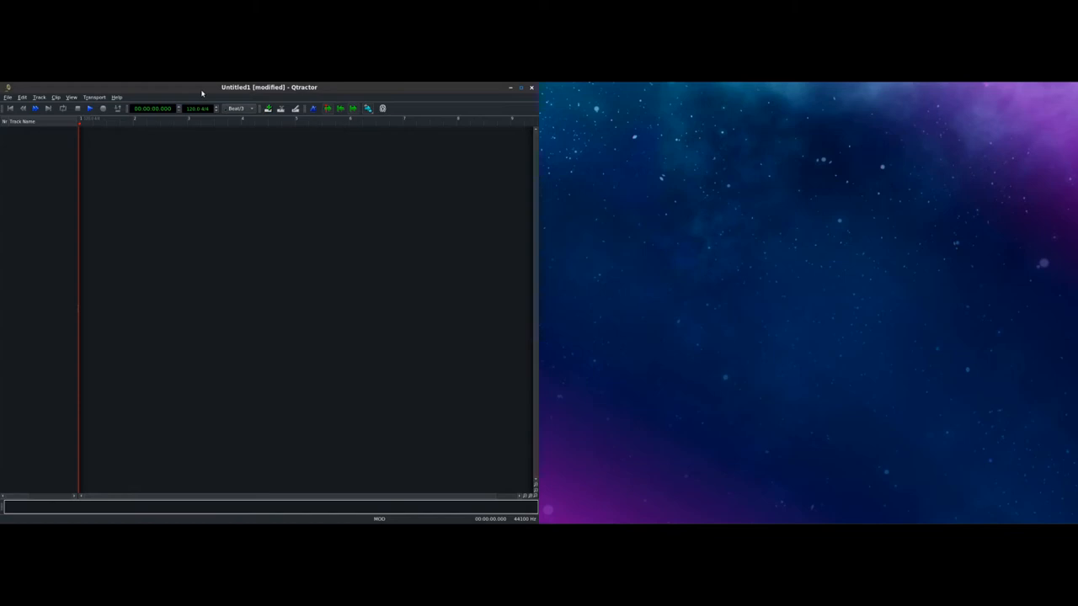
mouse_move(252, 207)
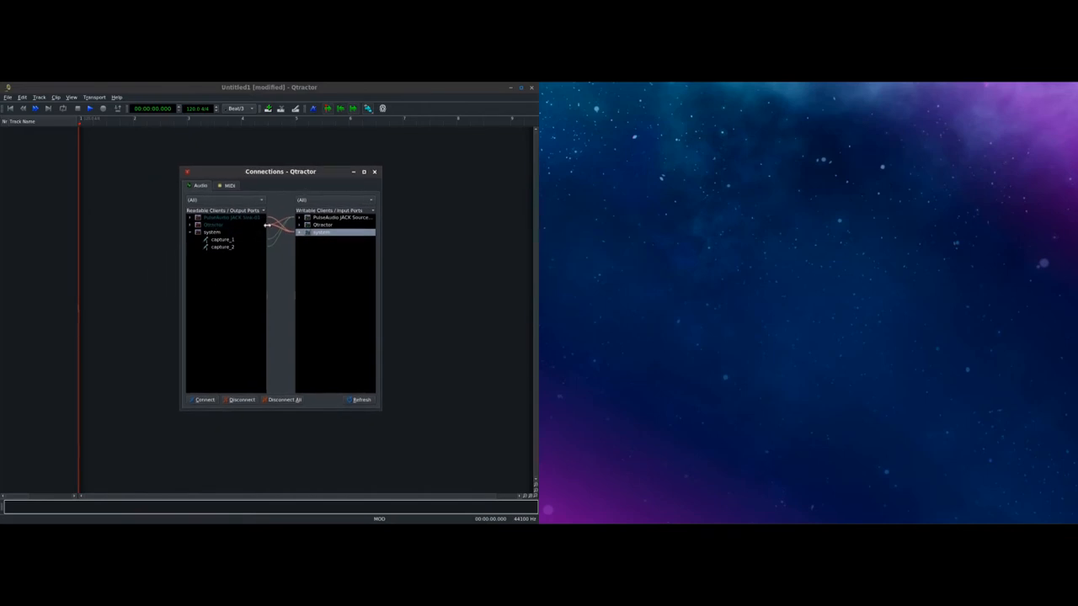
mouse_move(253, 221)
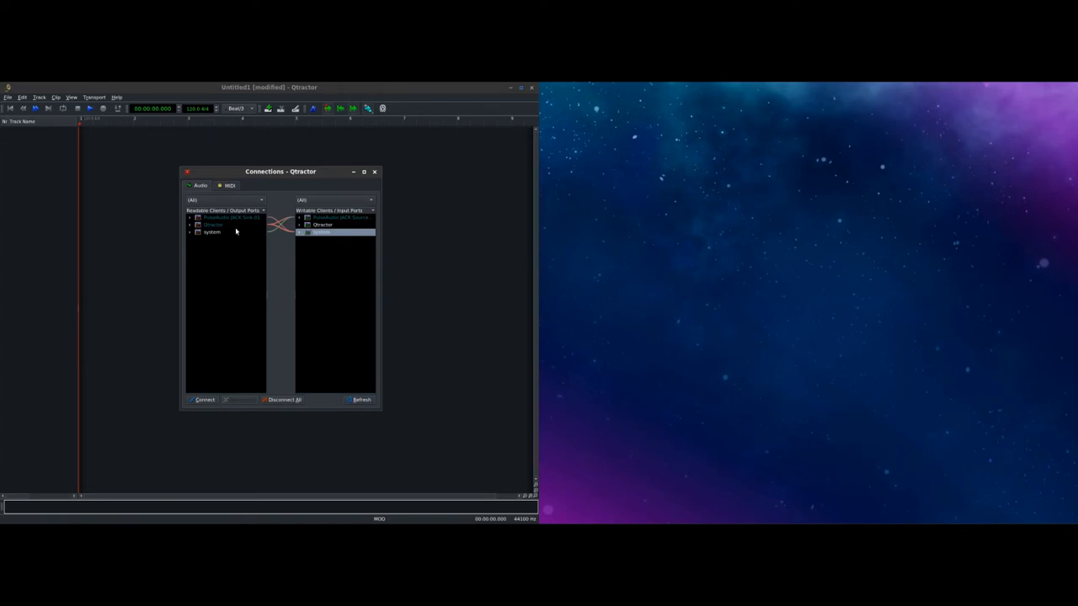
left_click(212, 226)
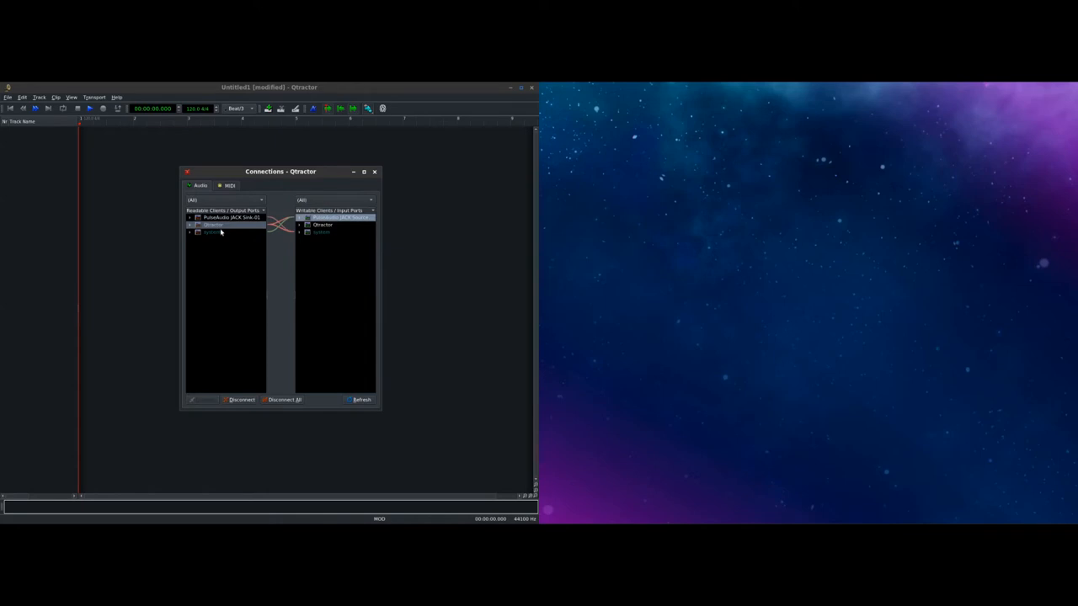
left_click(216, 225)
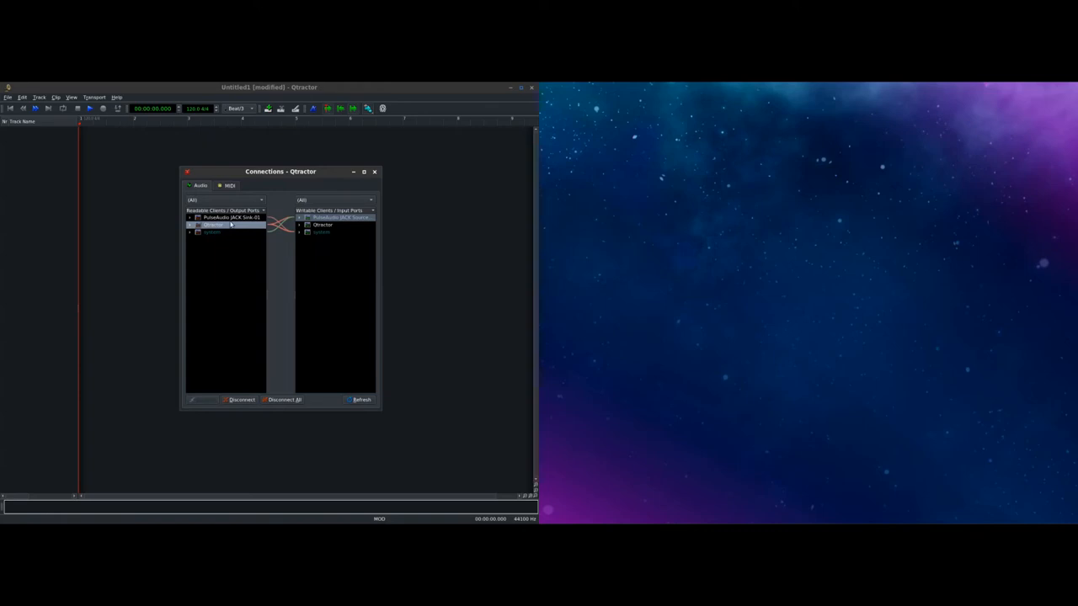
left_click(192, 225)
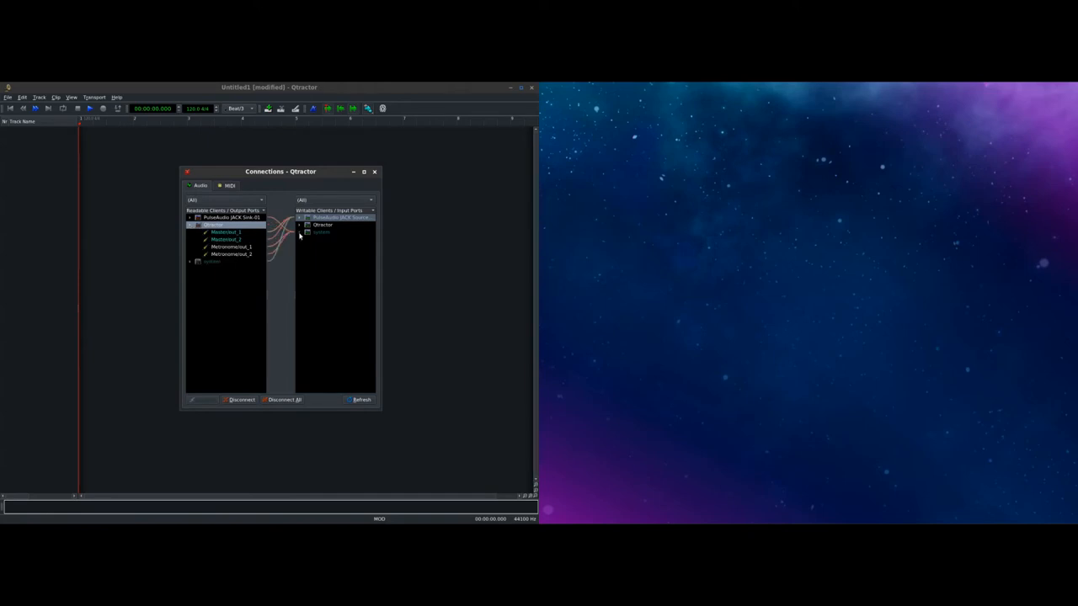
left_click(303, 232)
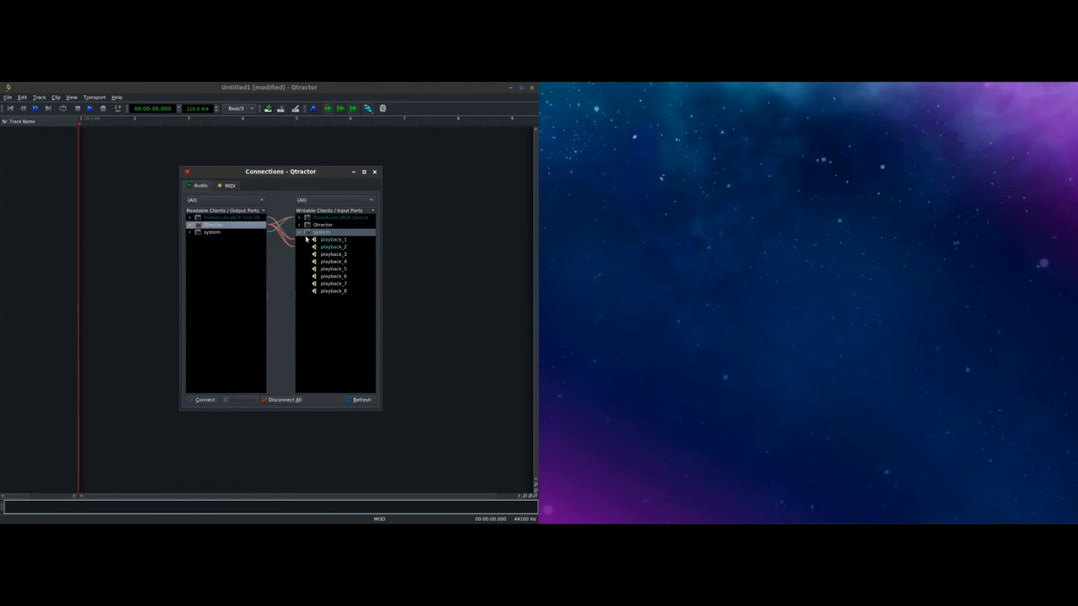
Connect Qtractor's audio outputs to the system playback_1 and playback_2 ports
left_click(301, 232)
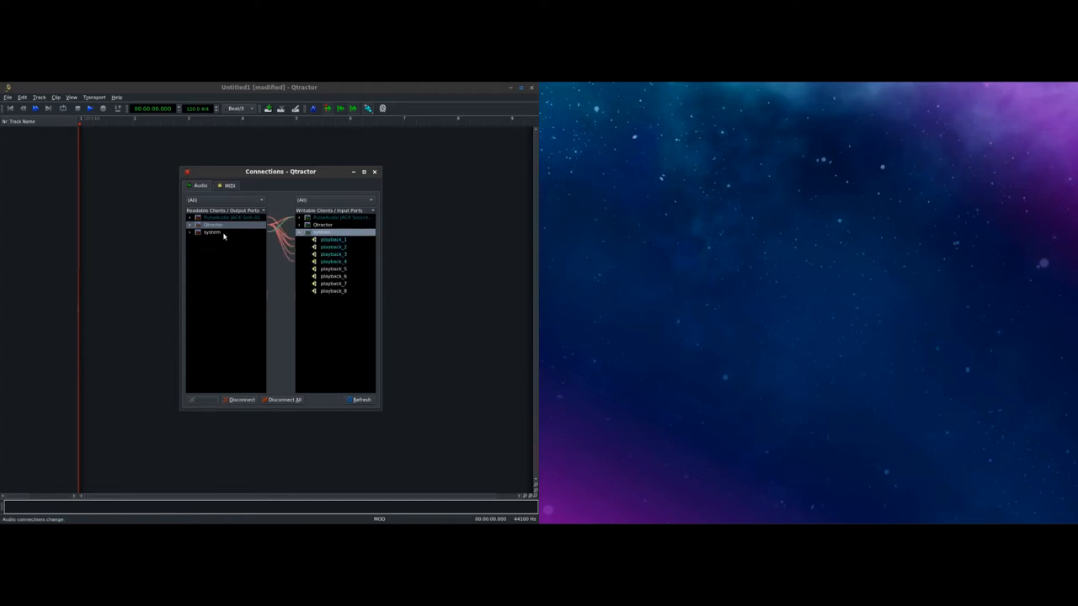
left_click(188, 225)
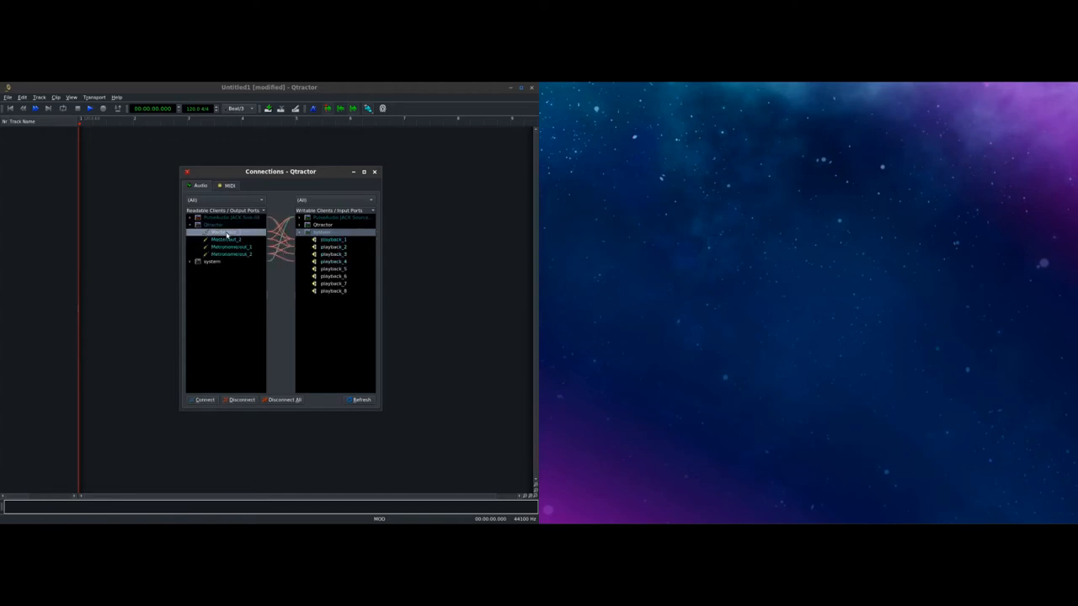
left_click(224, 239)
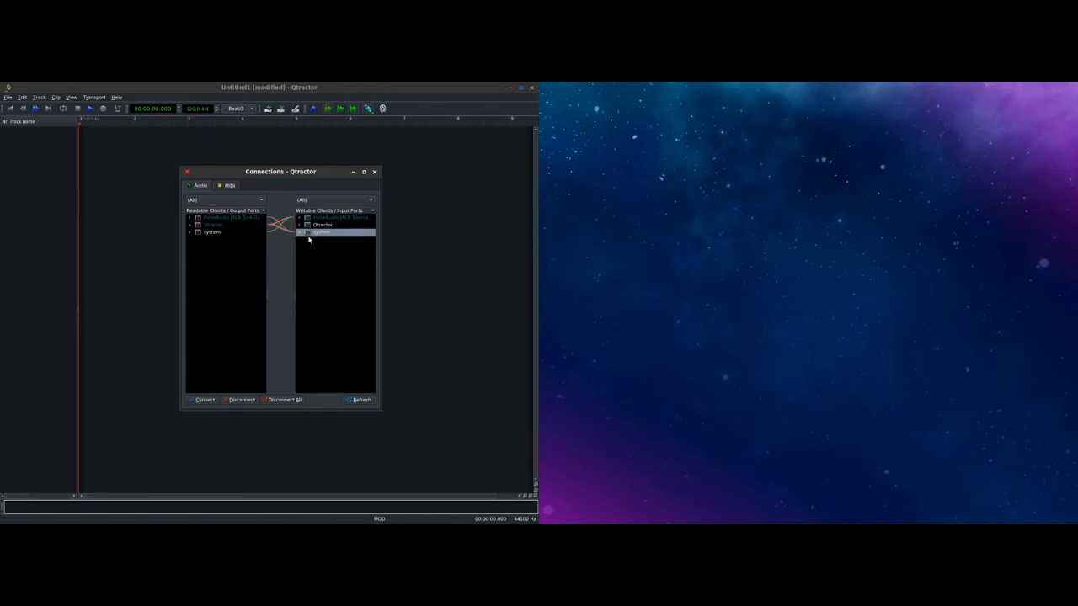
mouse_move(339, 262)
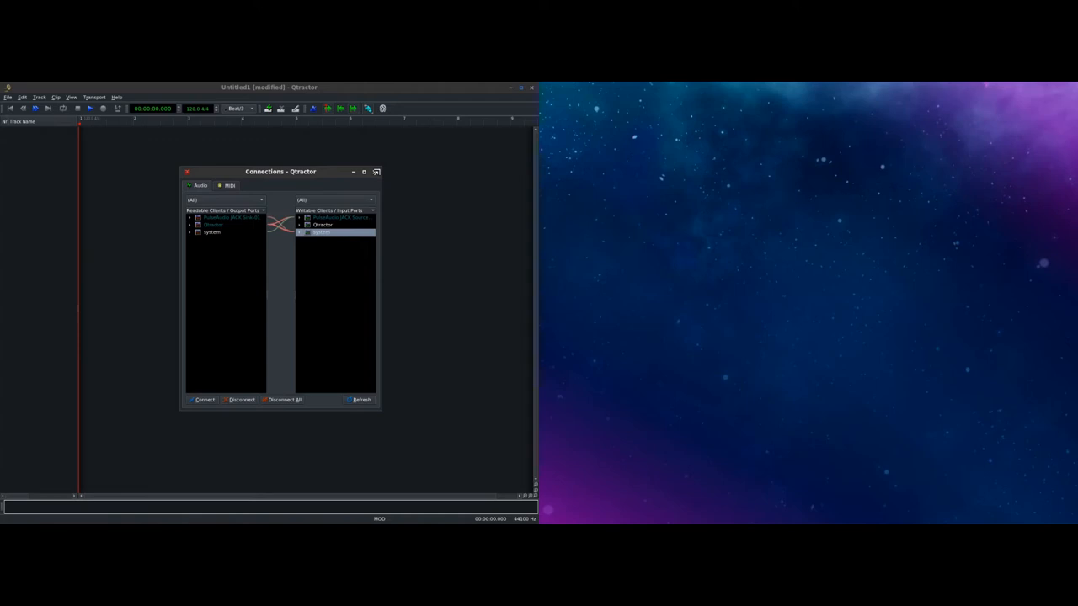
Close the Connections window so LMMS can sit beside Qtractor
left_click(188, 172)
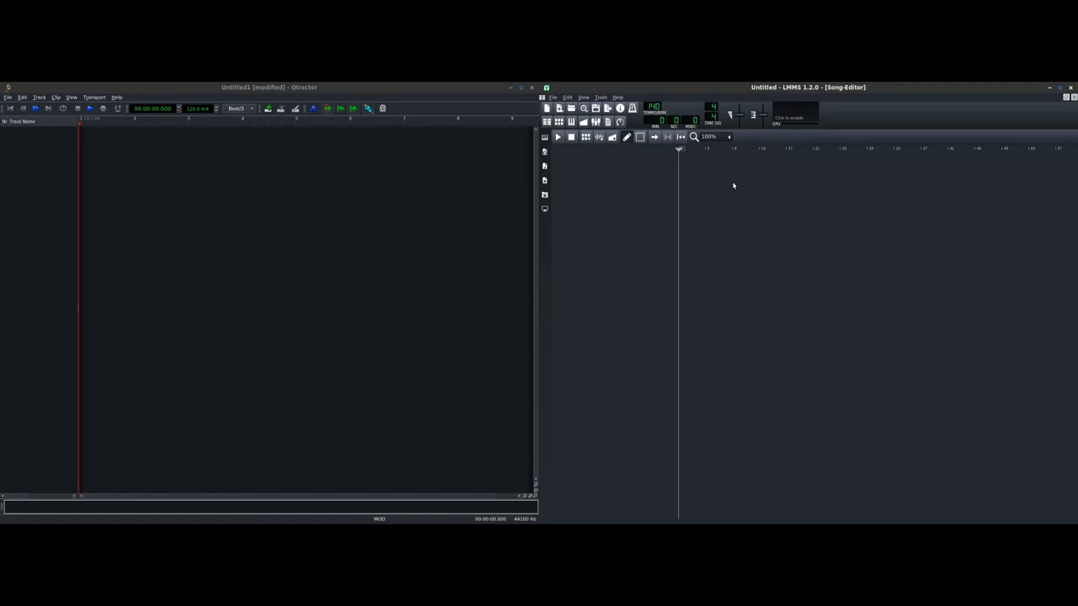
mouse_move(751, 172)
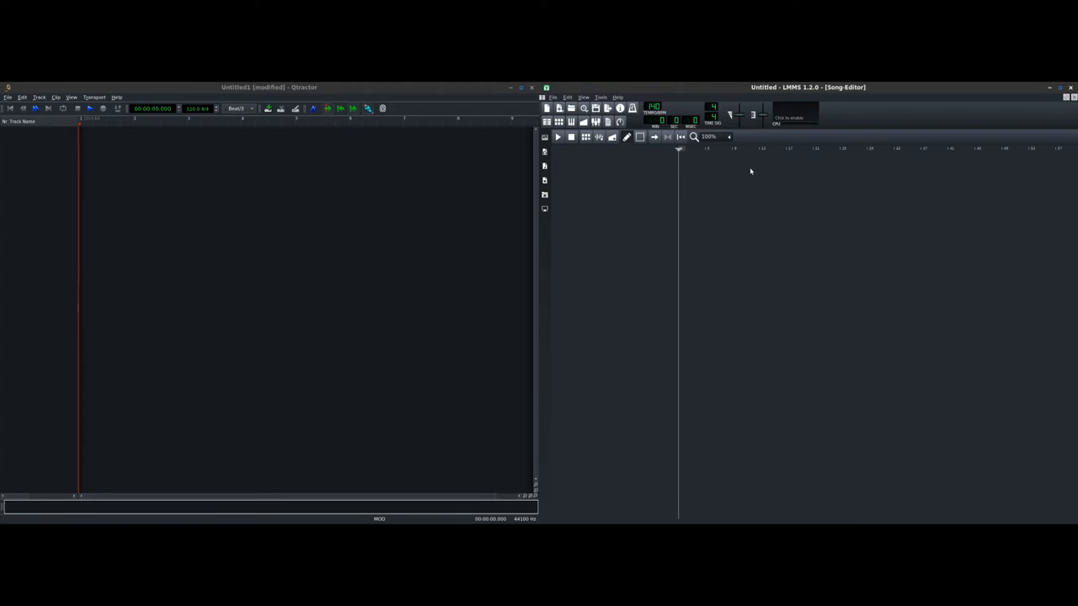
mouse_move(754, 178)
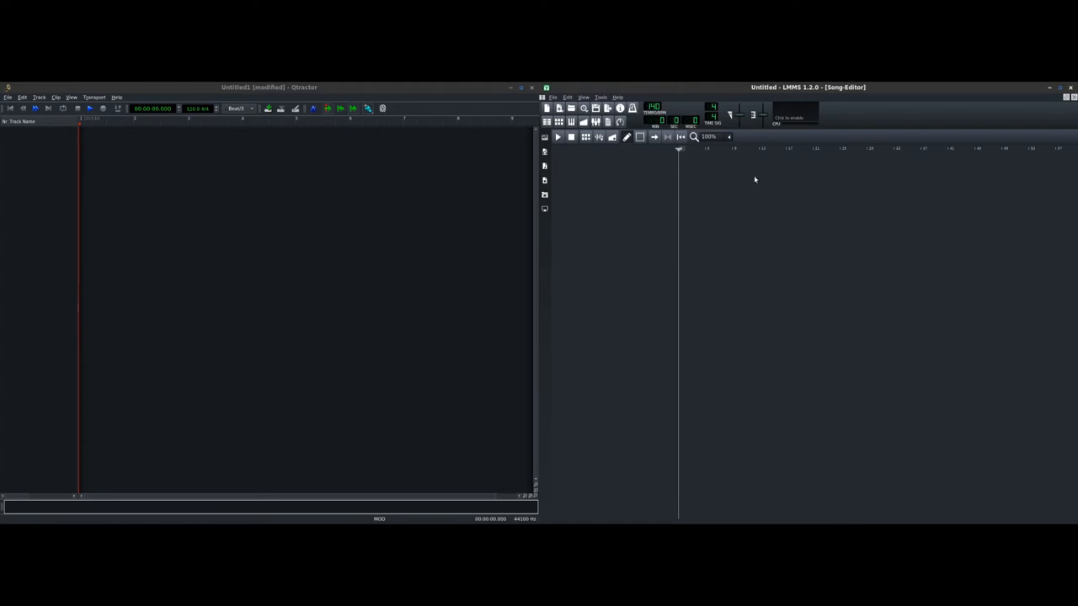
mouse_move(998, 167)
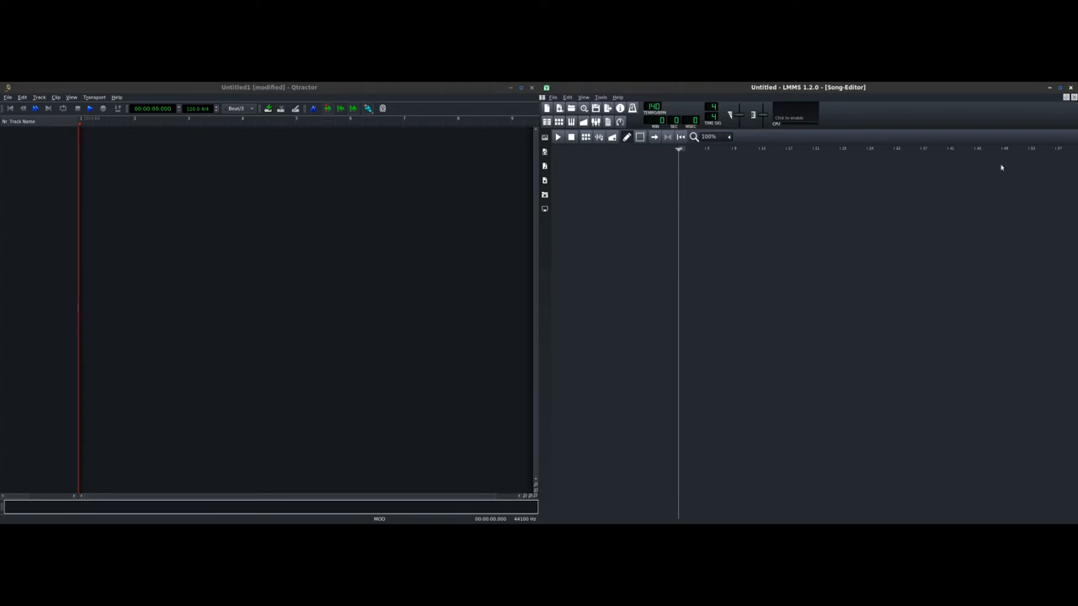
mouse_move(966, 219)
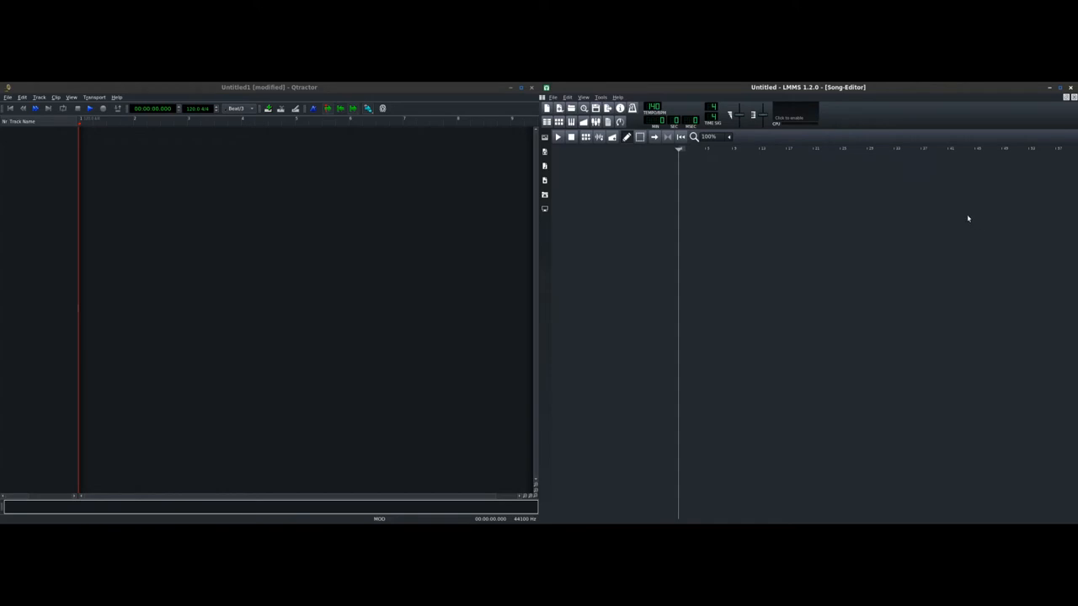
mouse_move(912, 222)
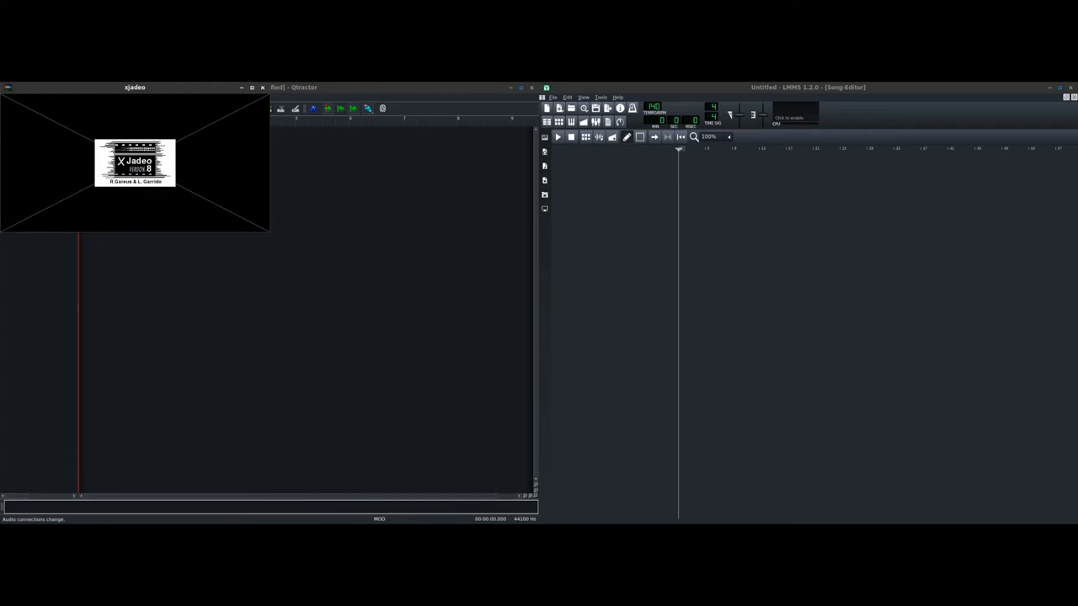
Load the video file into xjadeo via its File > Open menu
right_click(135, 165)
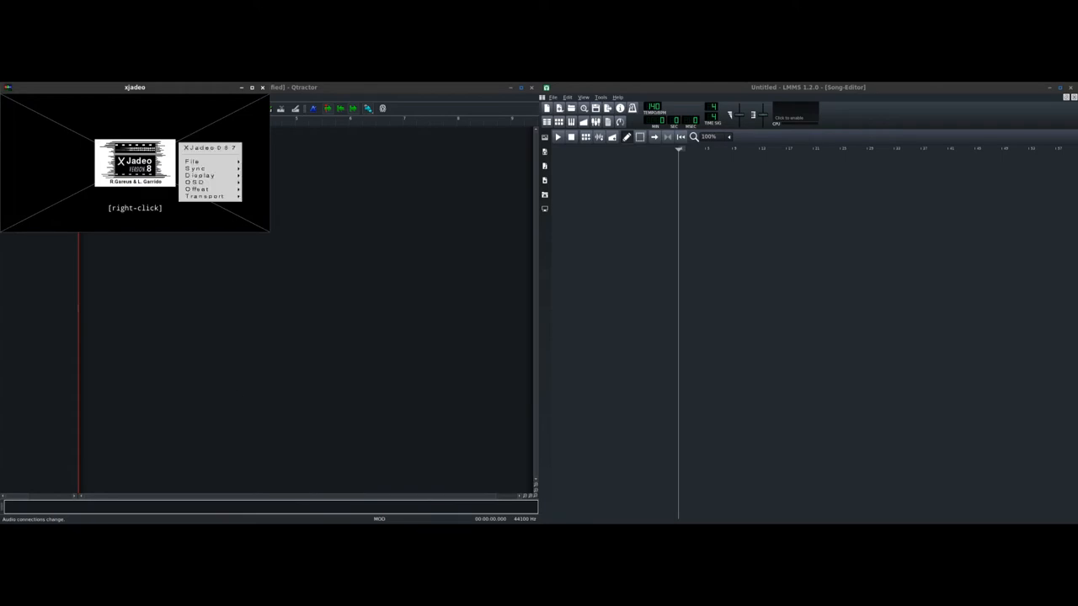
left_click(195, 161)
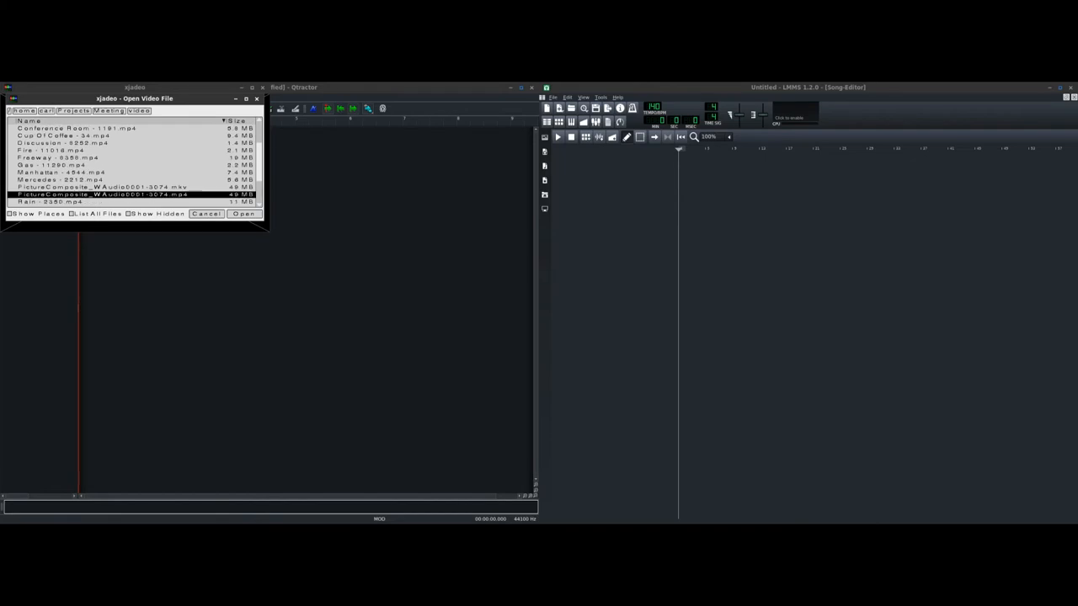
left_click(242, 212)
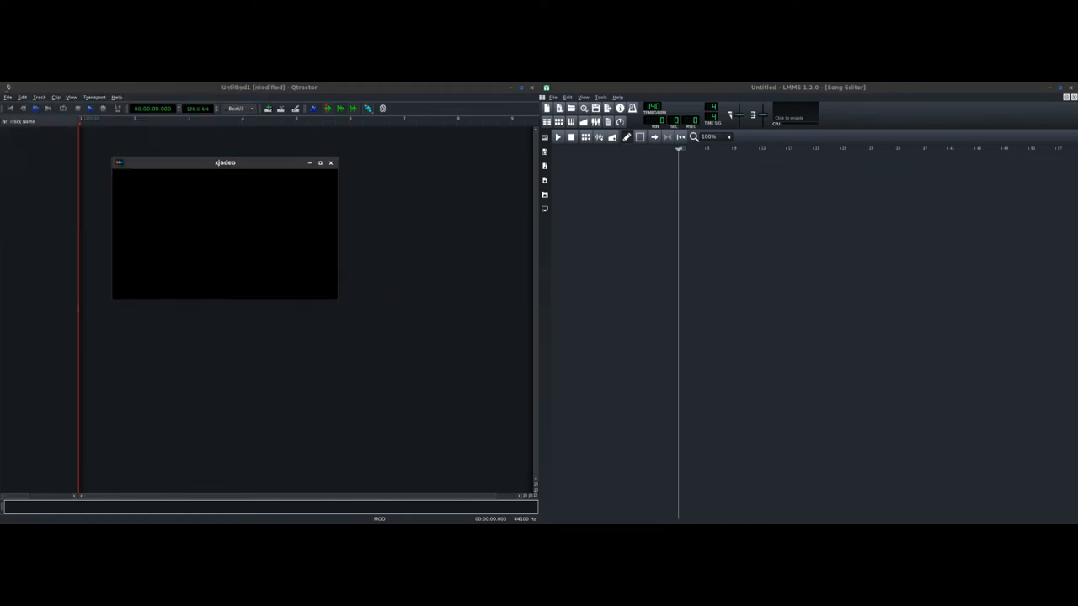
Enlarge the xjadeo window, set it Window On Top and park it over the LMMS area
left_click_drag(225, 162, 343, 197)
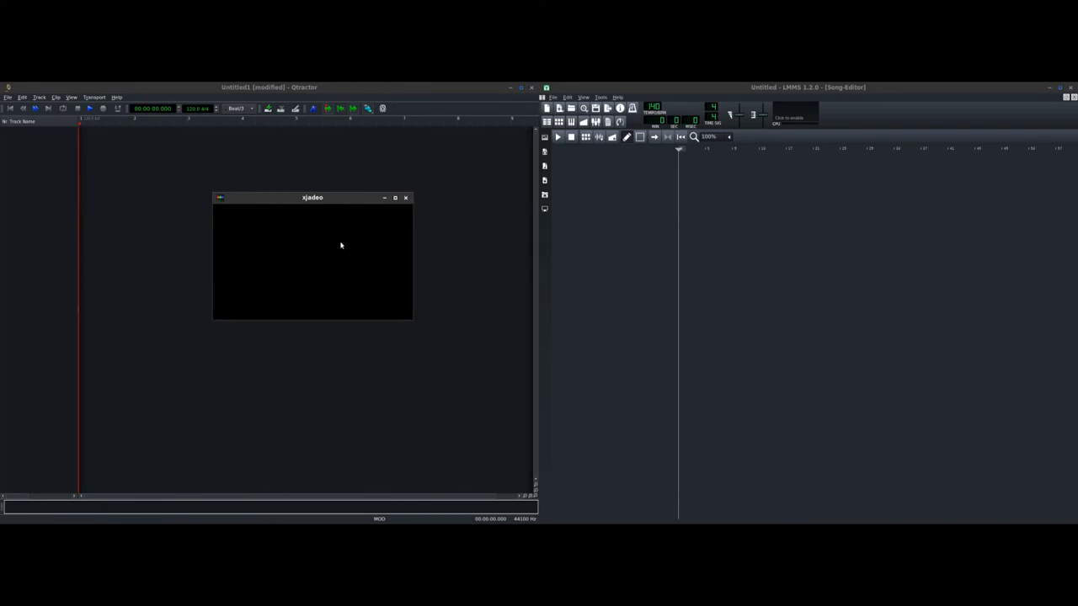
left_click_drag(313, 197, 281, 196)
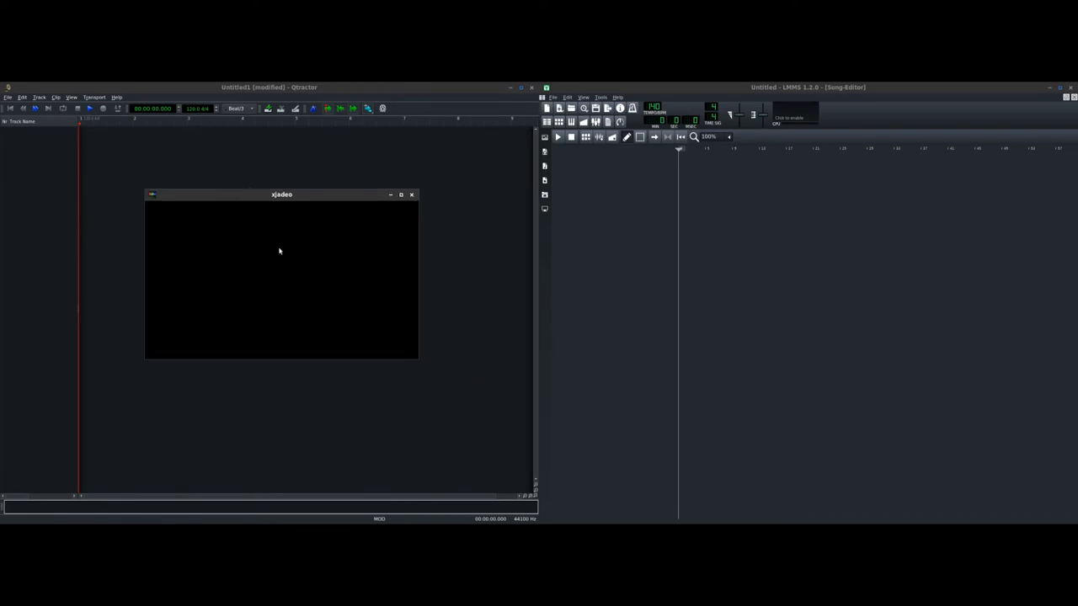
right_click(280, 251)
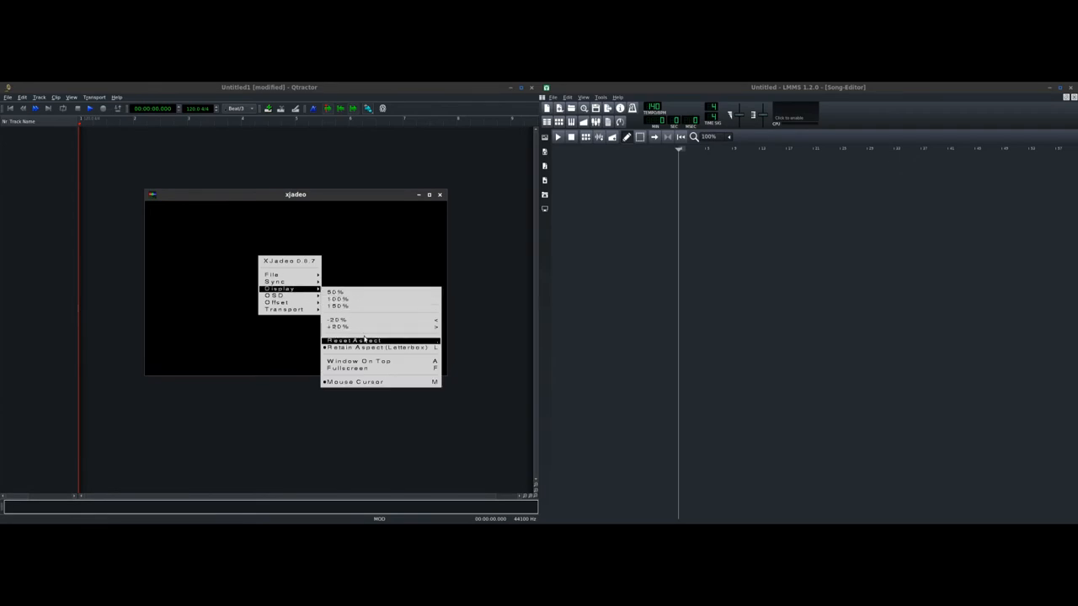
mouse_move(362, 360)
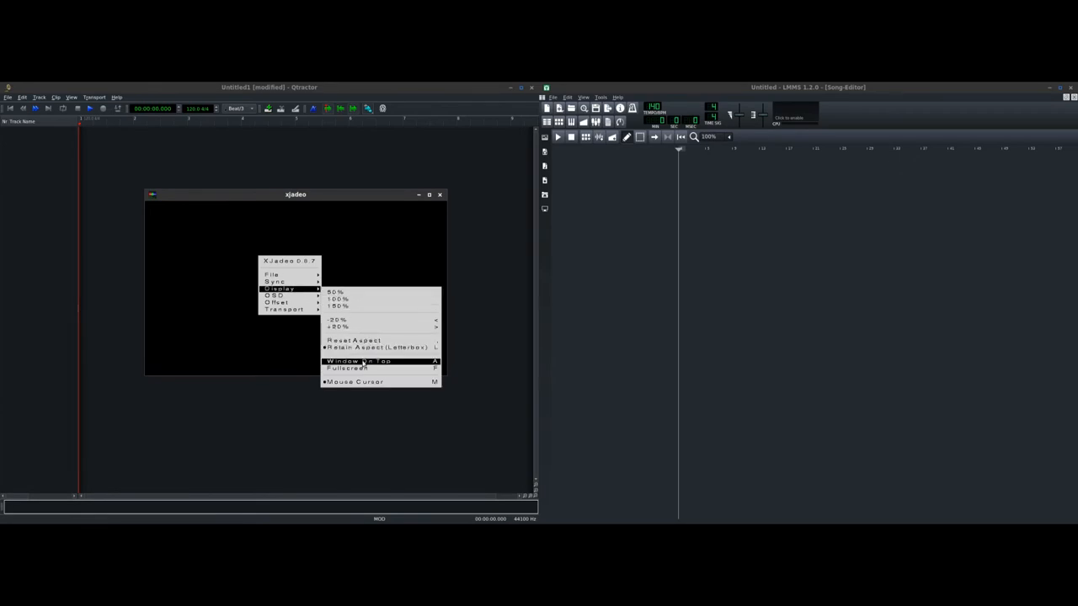
left_click(364, 361)
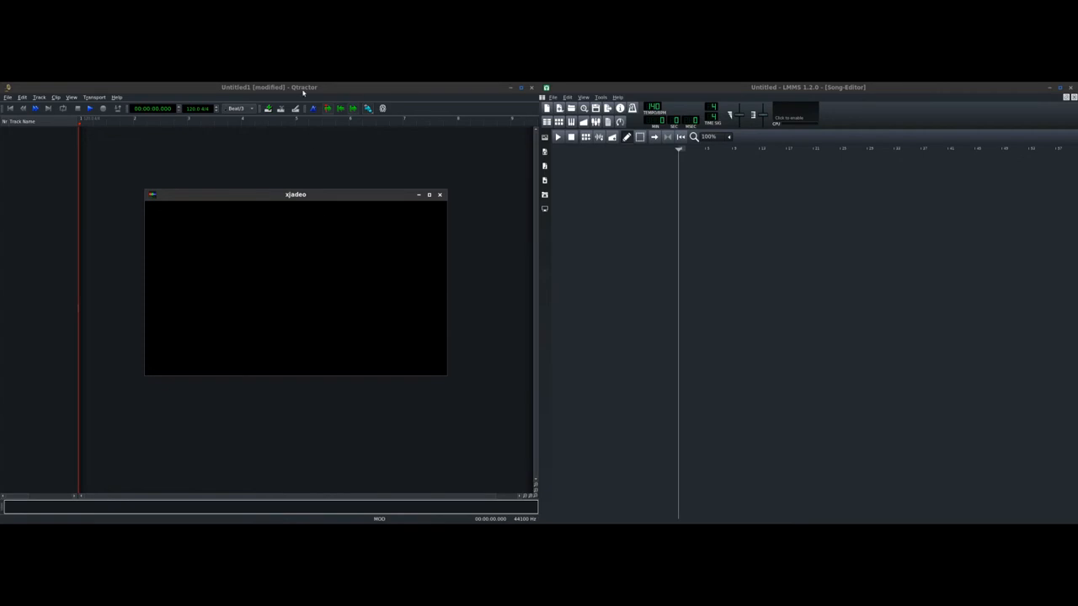
left_click_drag(296, 195, 905, 187)
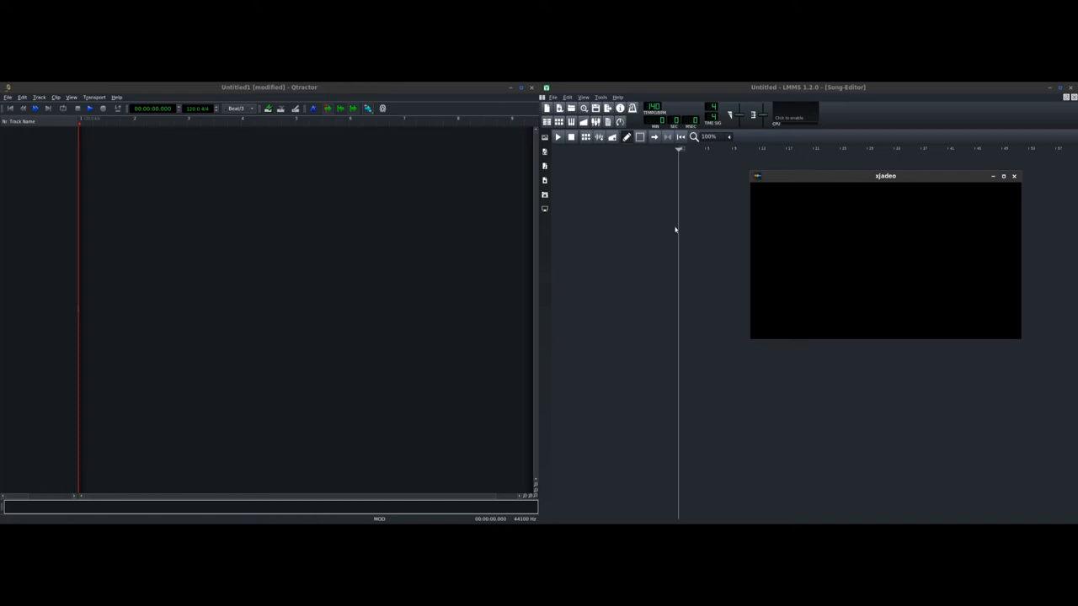
mouse_move(906, 235)
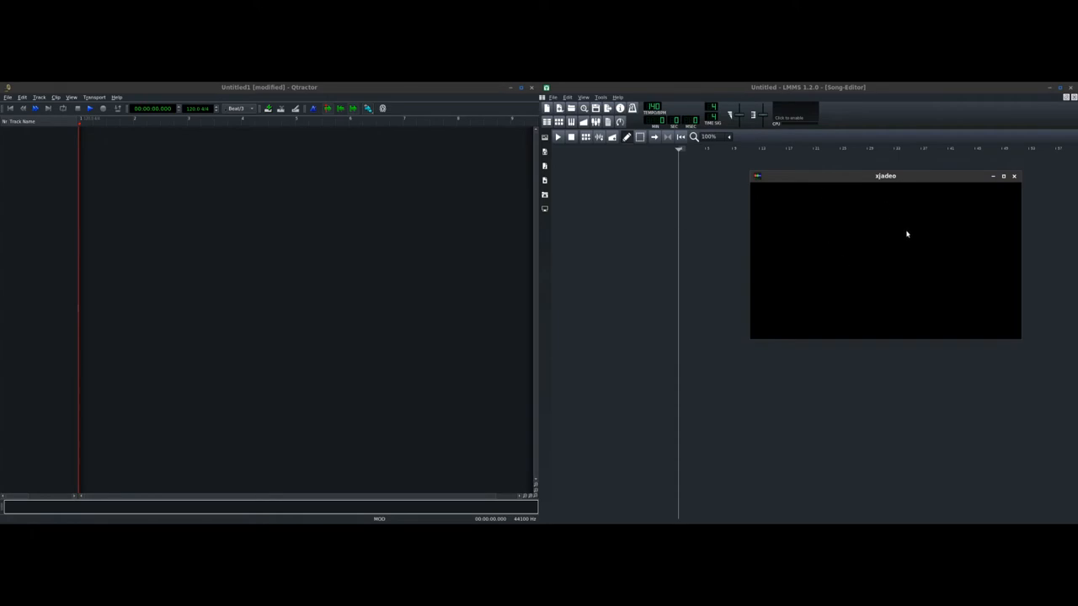
right_click(906, 234)
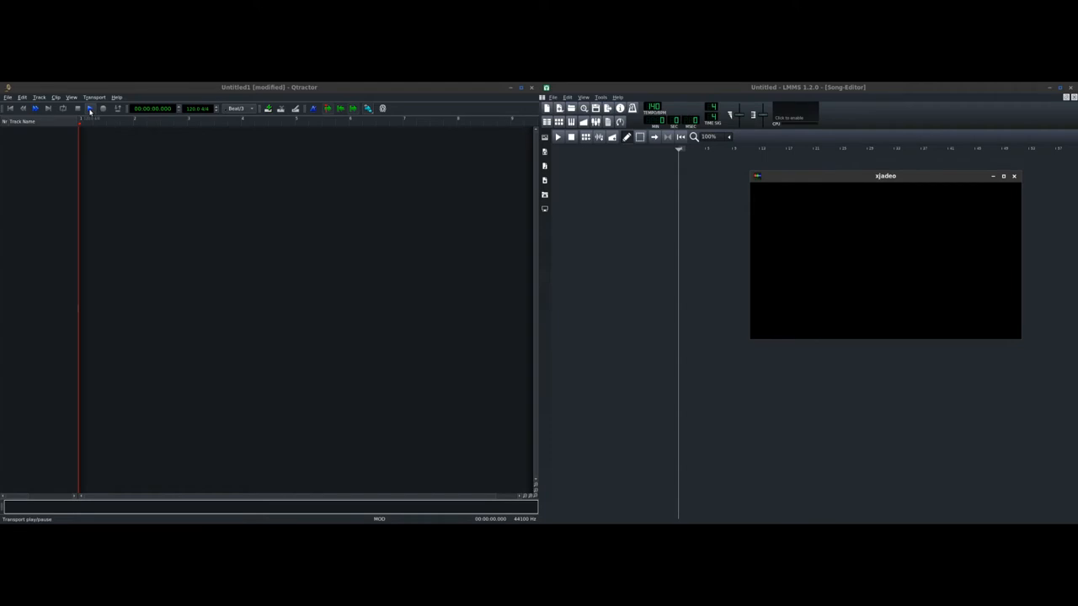
left_click(87, 110)
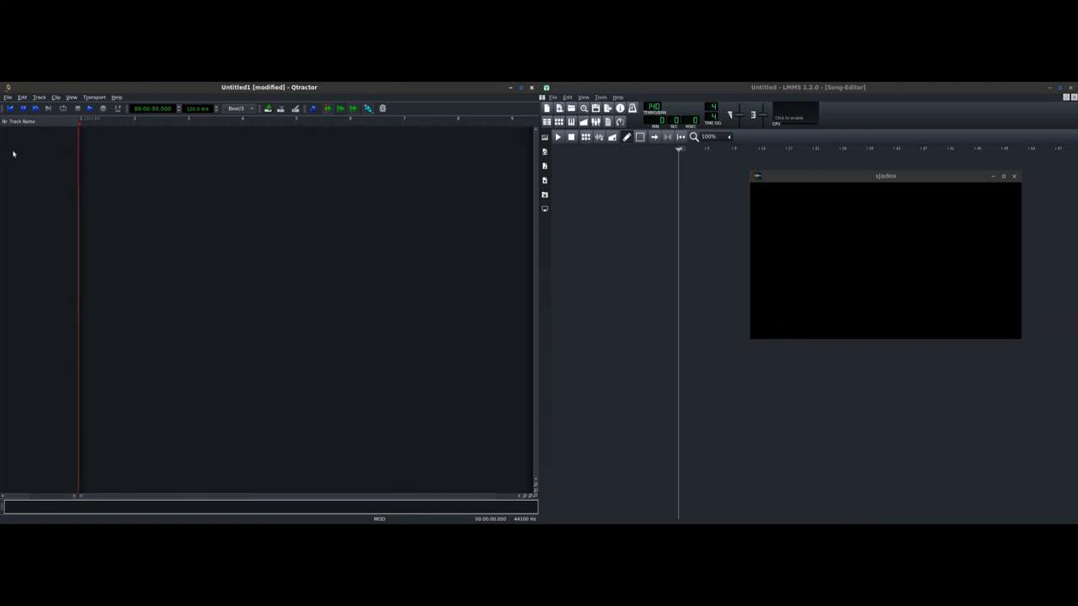
mouse_move(846, 216)
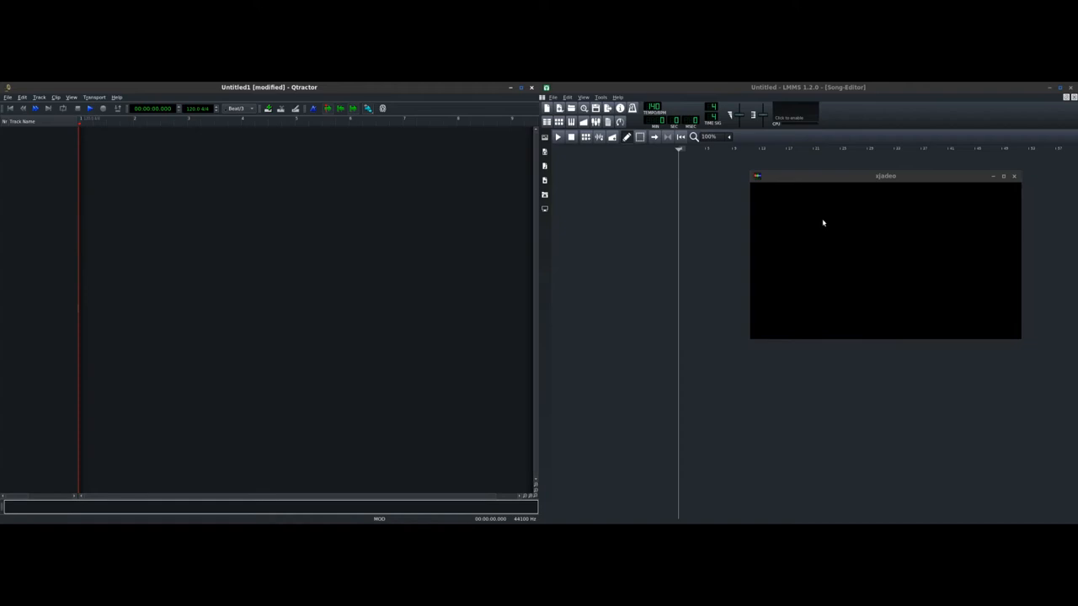
mouse_move(463, 133)
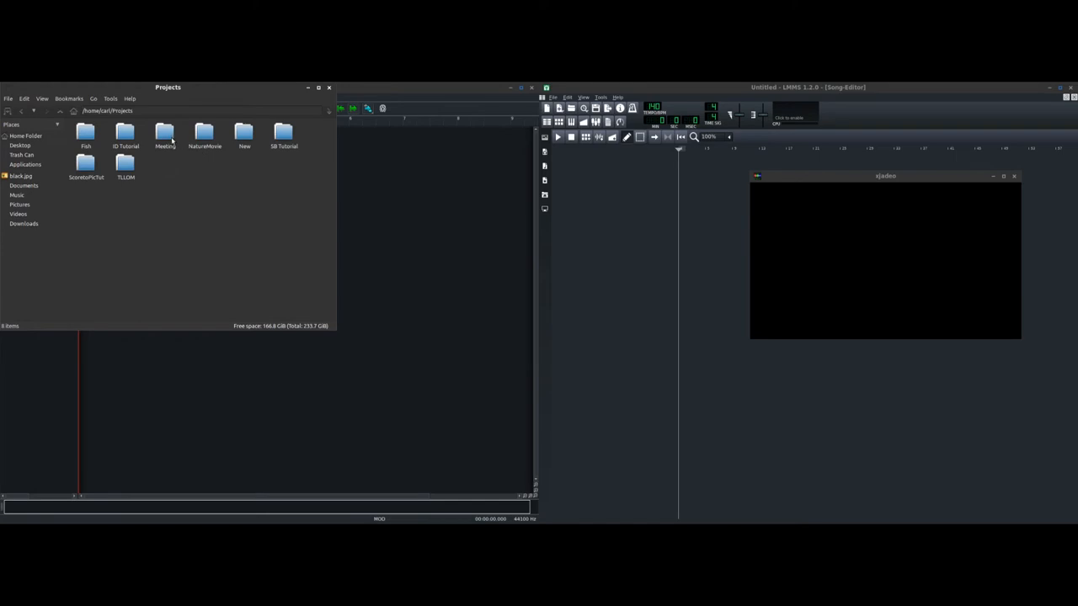
Open the Meeting project folder in the file manager
left_click(165, 133)
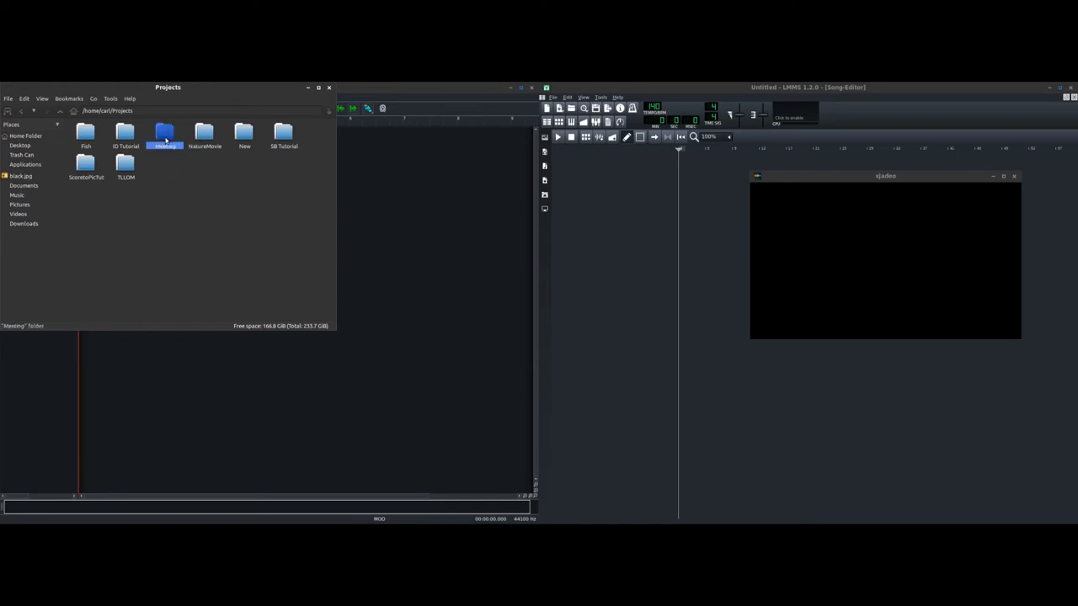
double_click(165, 133)
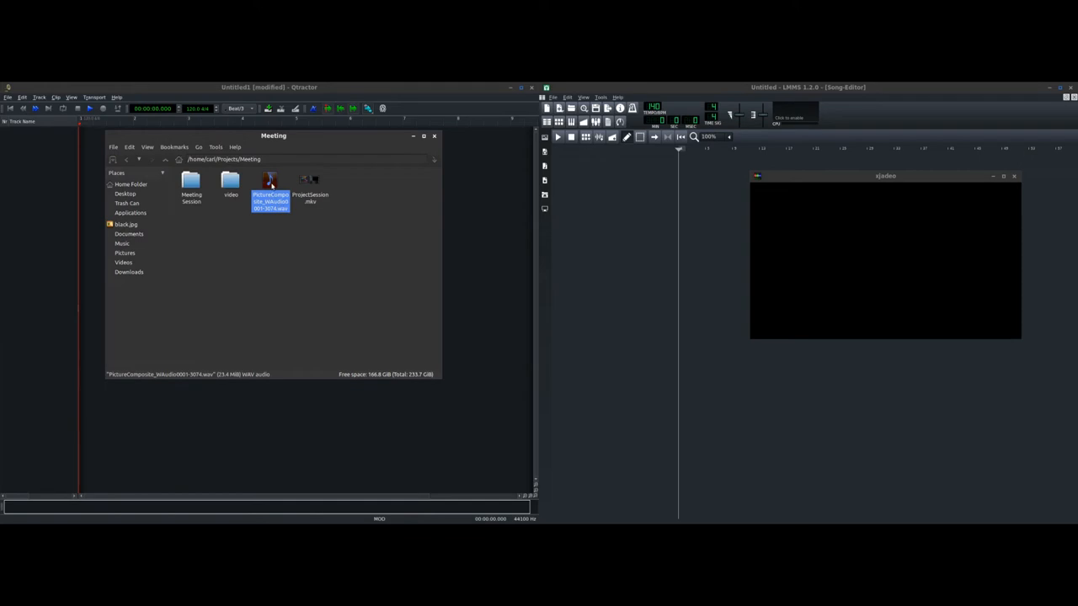
mouse_move(902, 210)
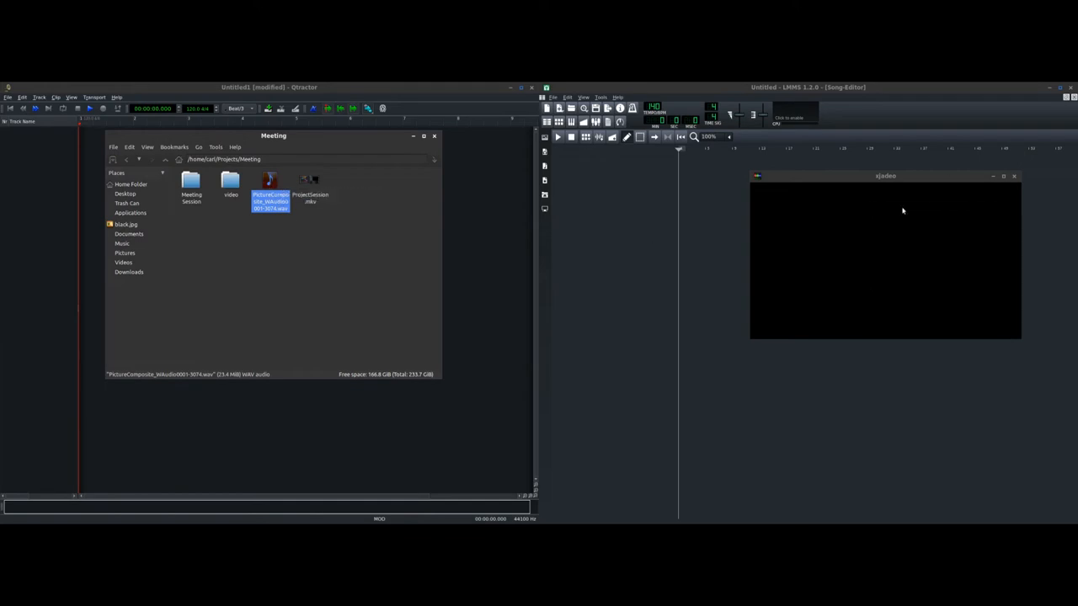
mouse_move(269, 180)
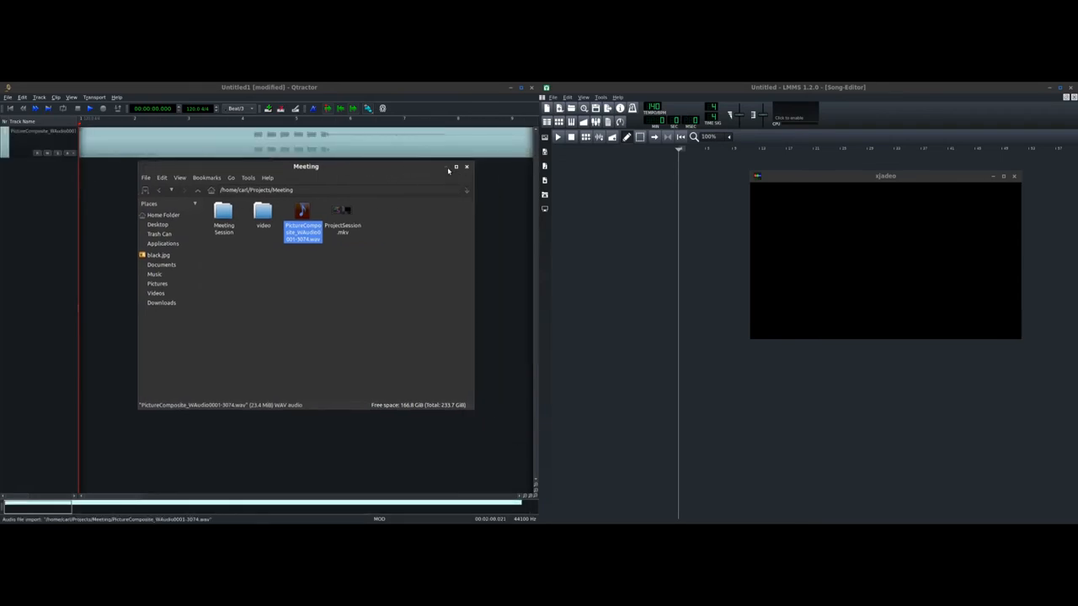
Give the imported audio track a red background and rename it Movie Sound FX
left_click(466, 167)
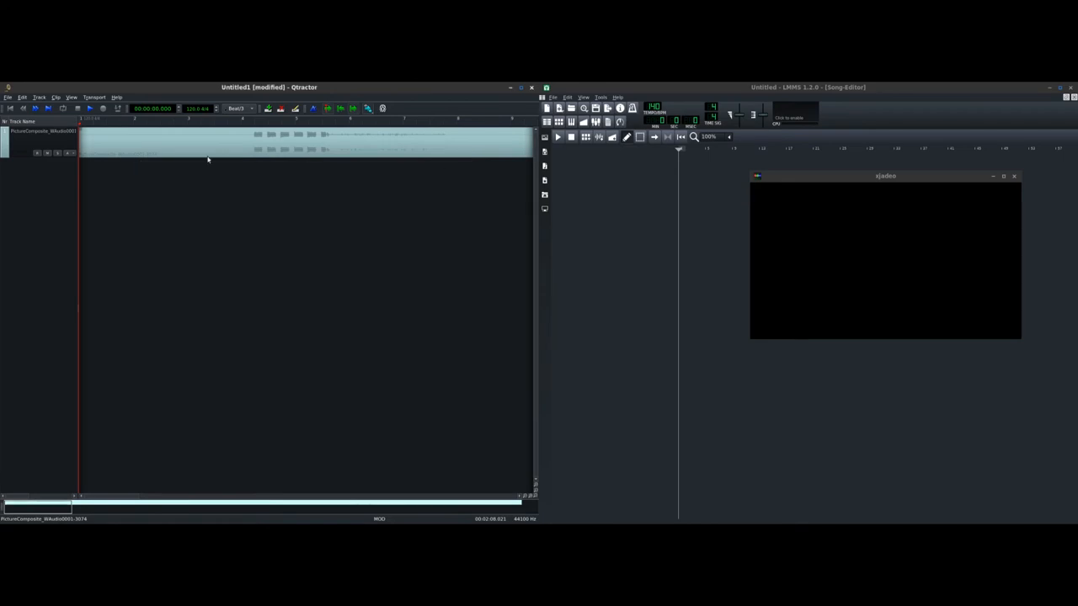
right_click(37, 138)
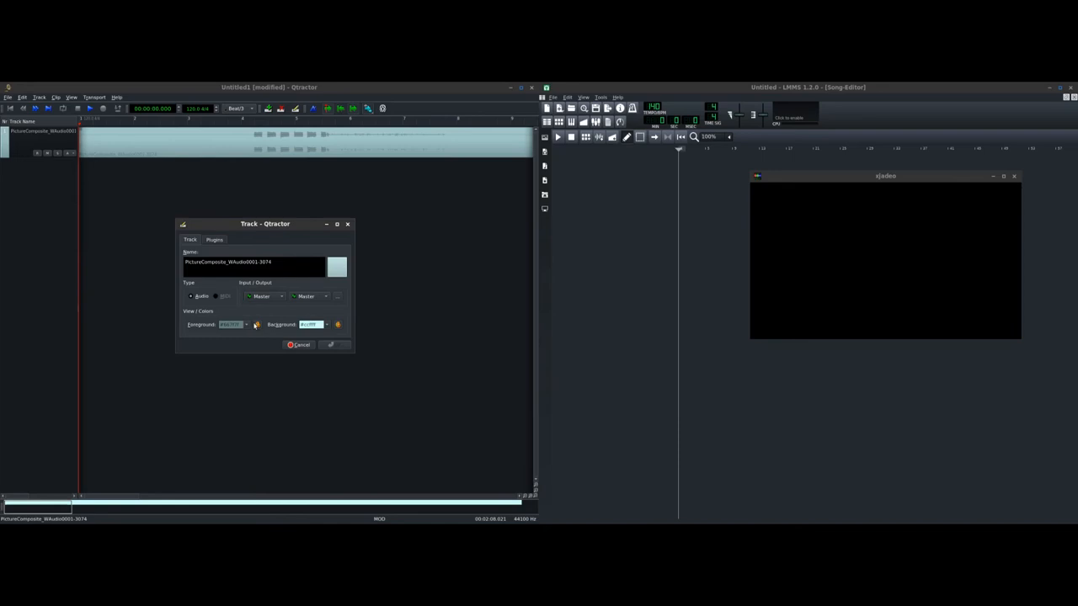
left_click(256, 323)
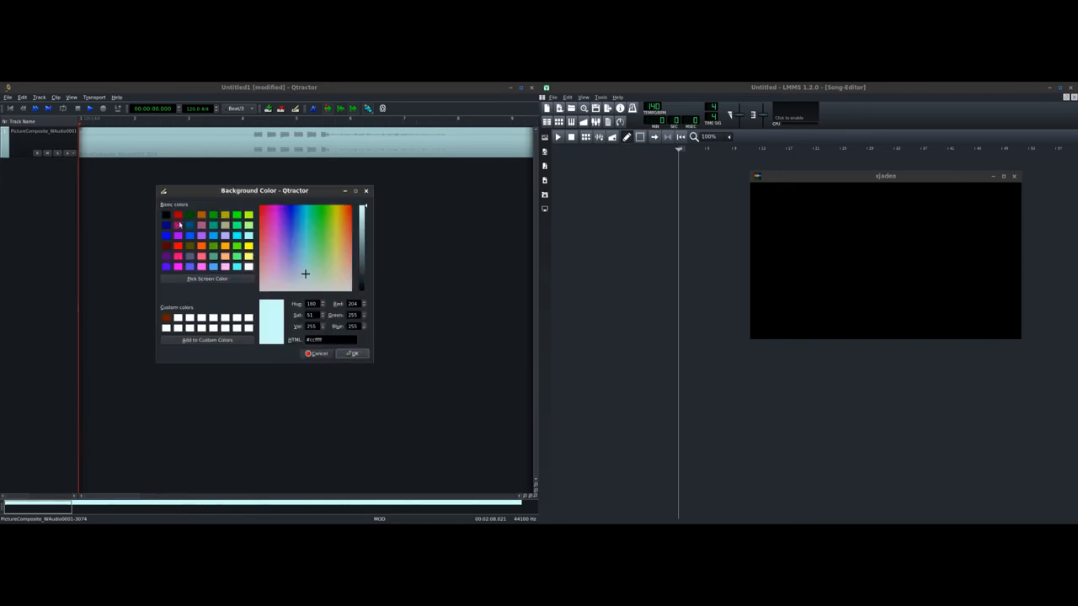
left_click(350, 353)
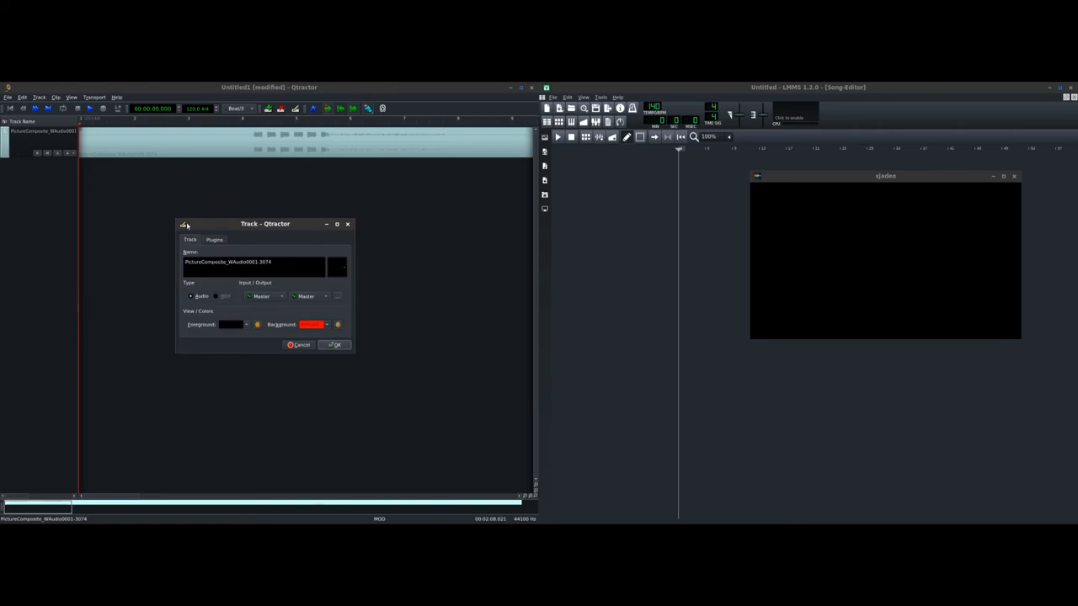
left_click(333, 344)
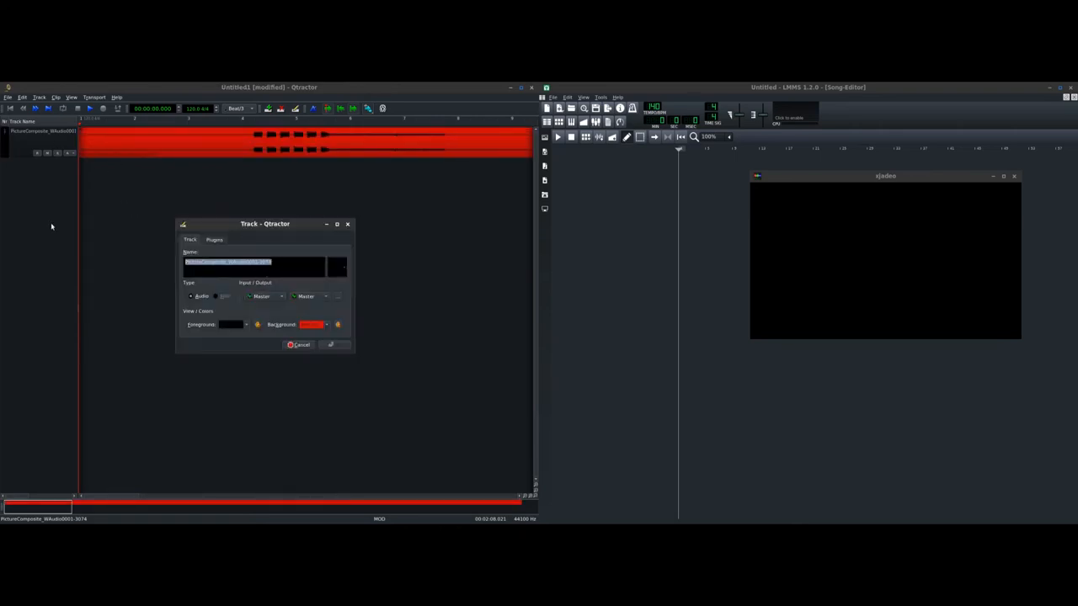
type("Movie")
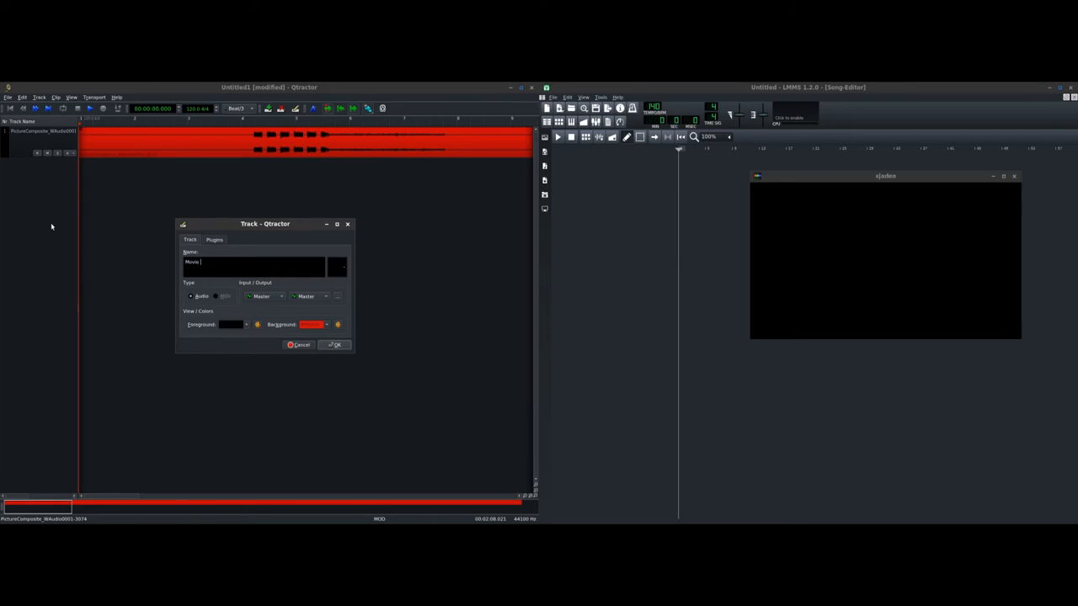
type("Soul")
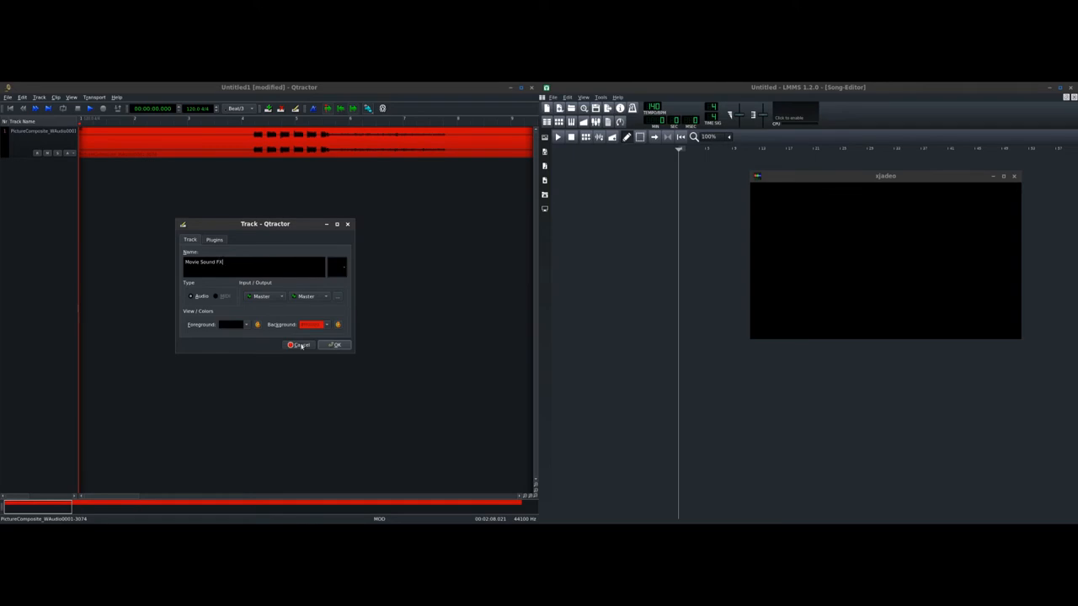
left_click(333, 346)
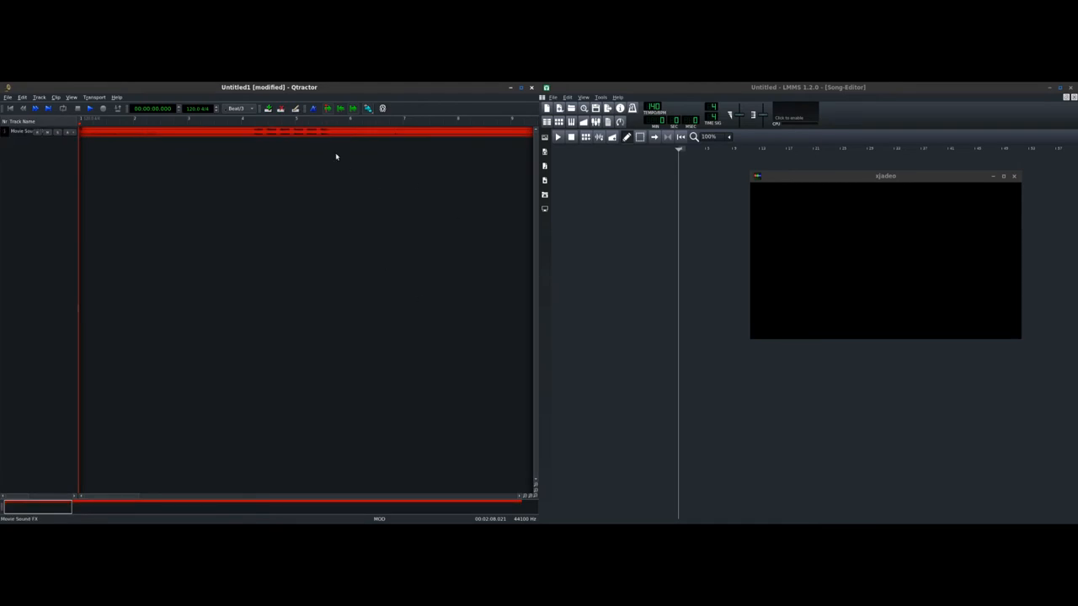
mouse_move(286, 141)
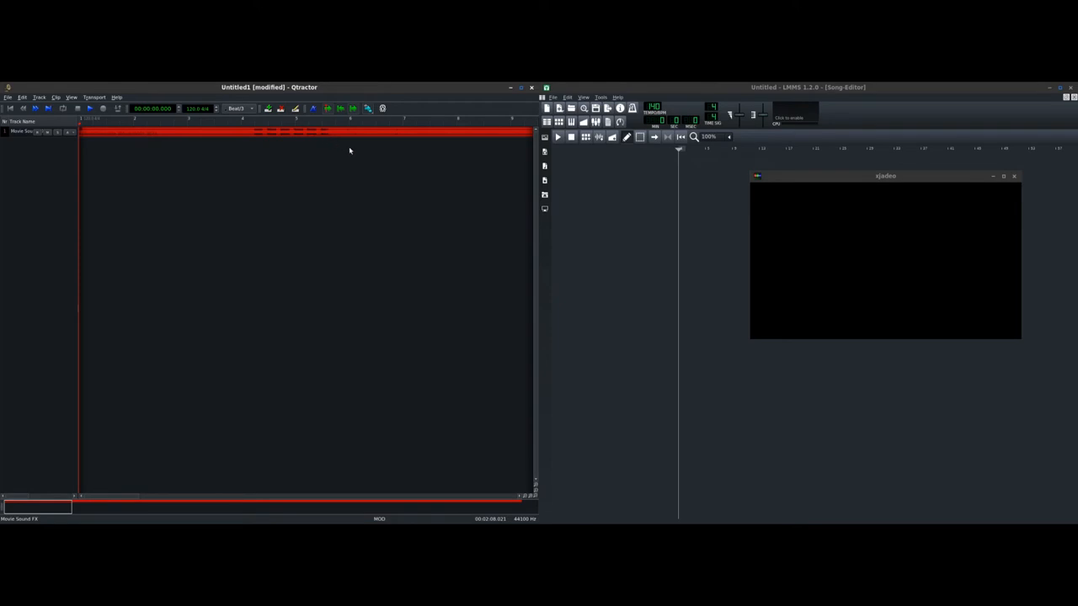
mouse_move(347, 148)
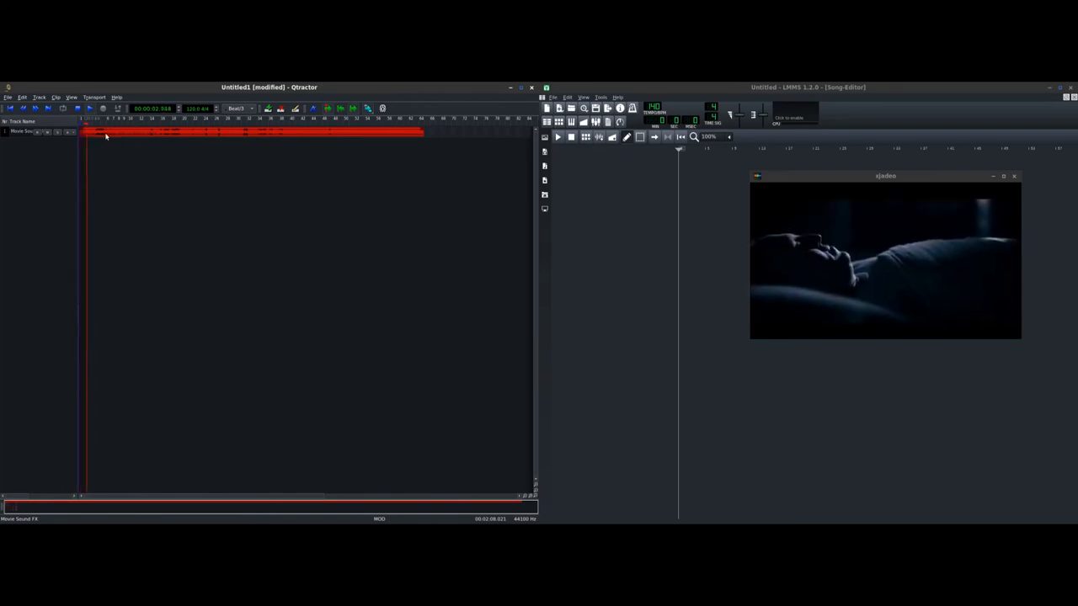
mouse_move(106, 138)
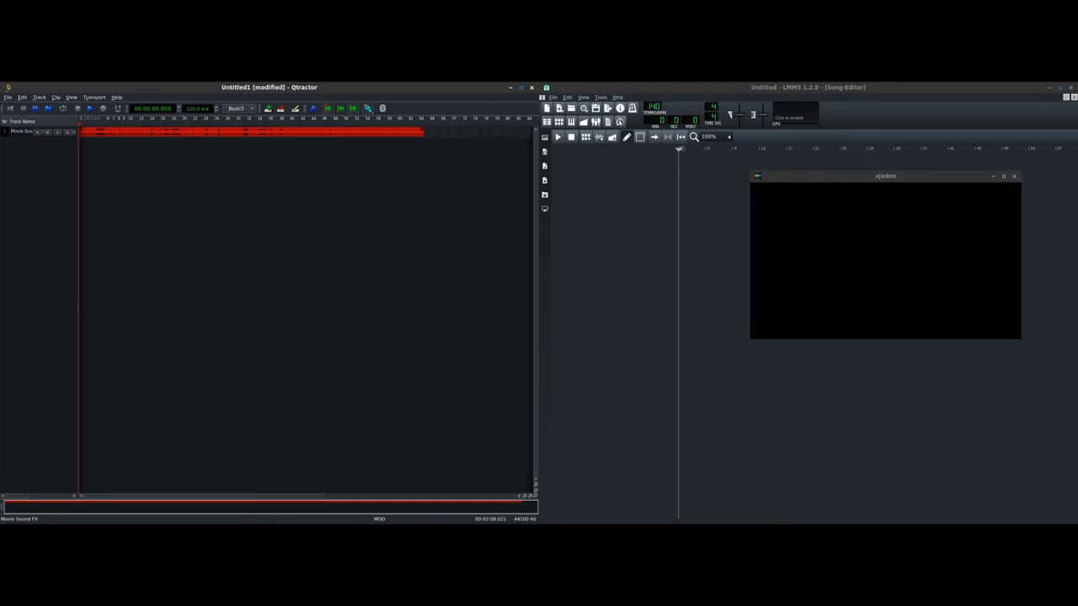
mouse_move(611, 151)
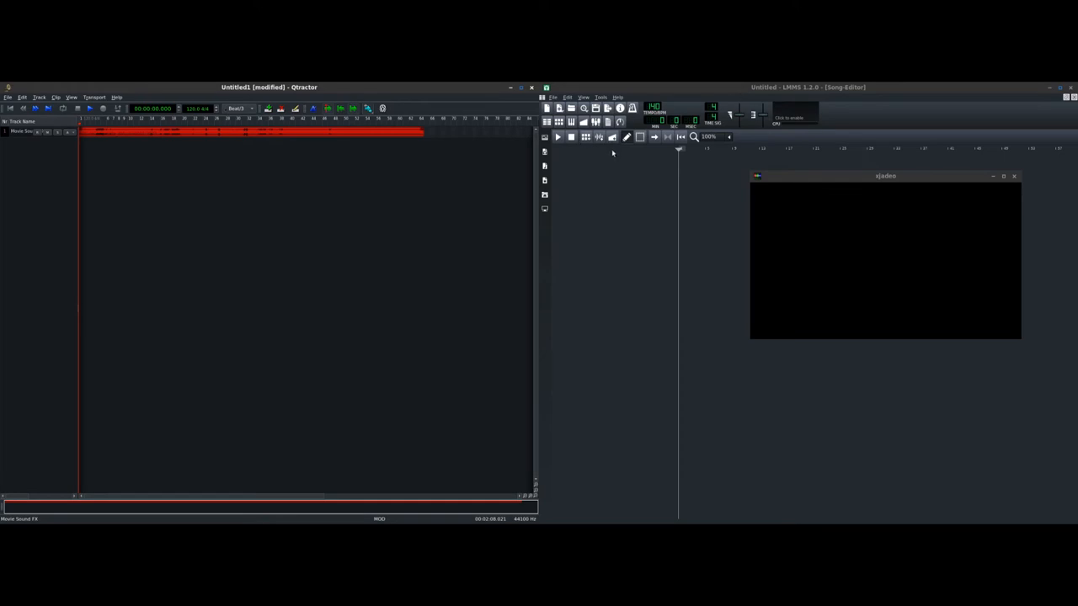
mouse_move(607, 151)
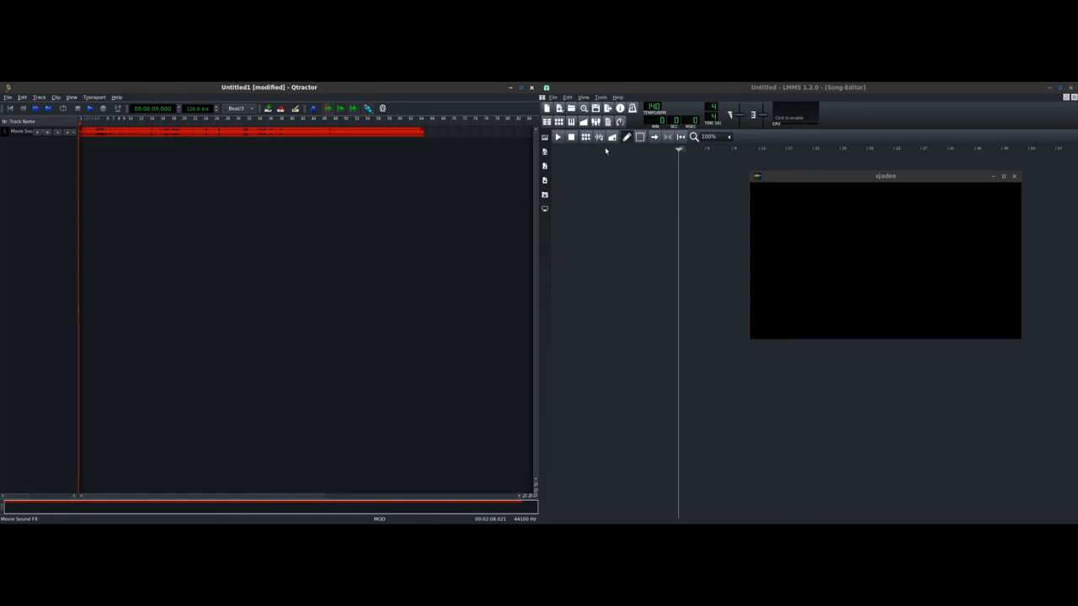
mouse_move(440, 279)
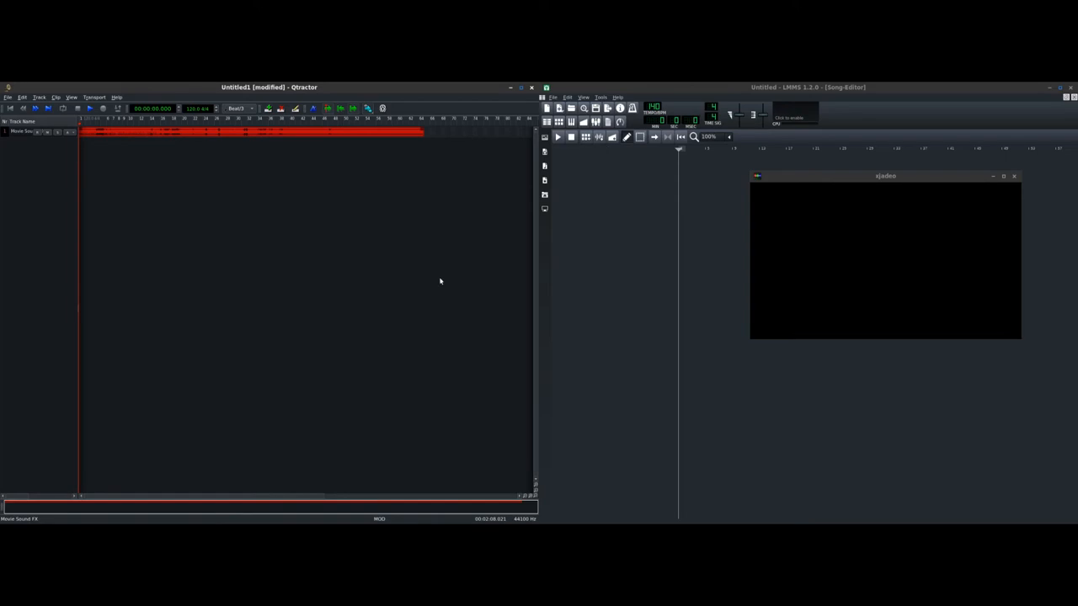
mouse_move(609, 261)
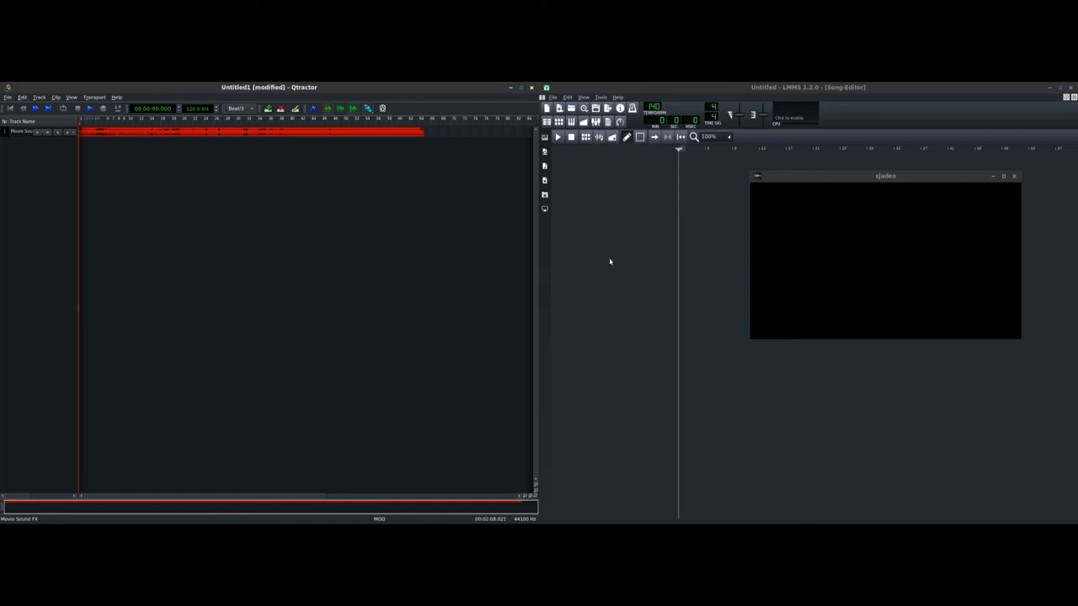
mouse_move(626, 178)
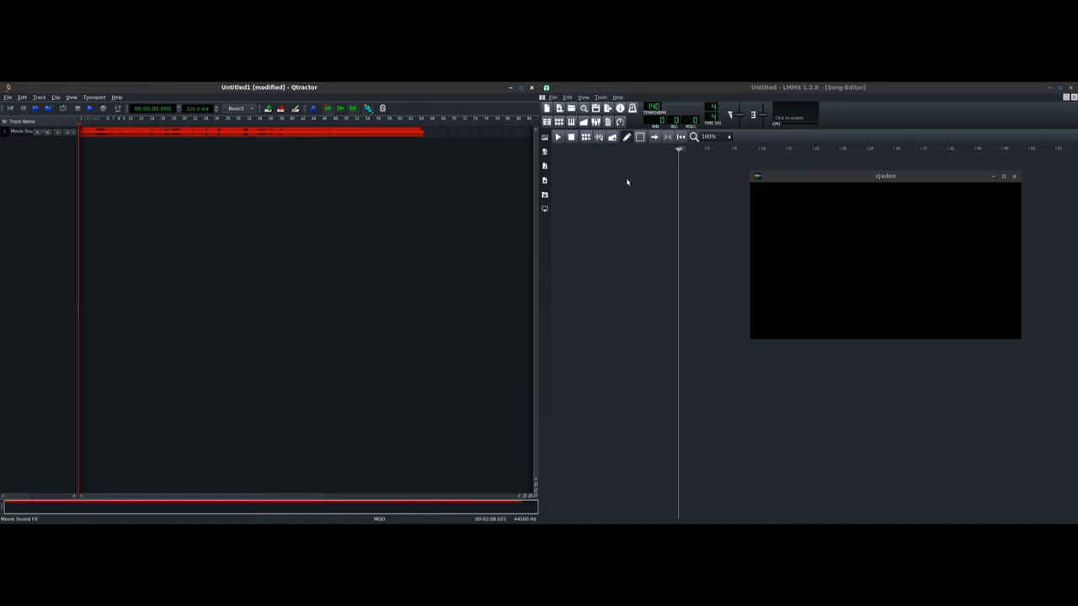
mouse_move(623, 179)
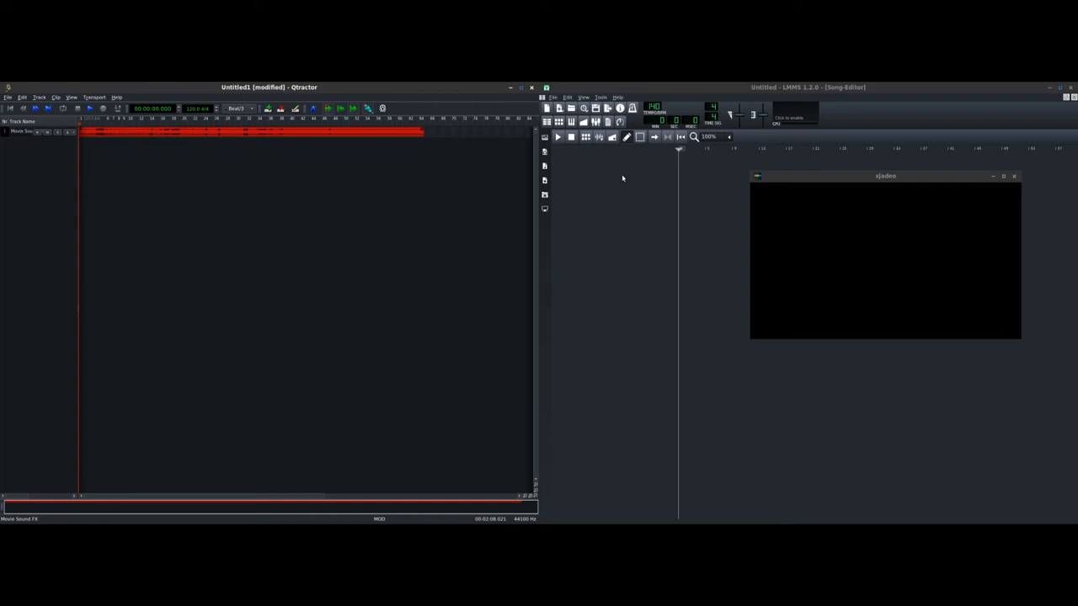
mouse_move(618, 179)
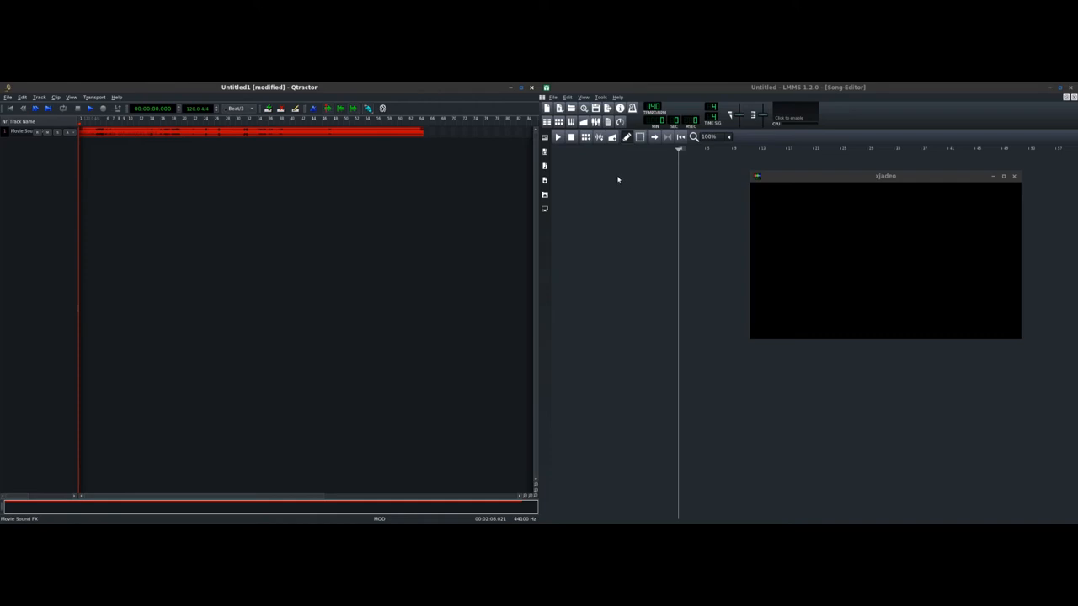
mouse_move(622, 195)
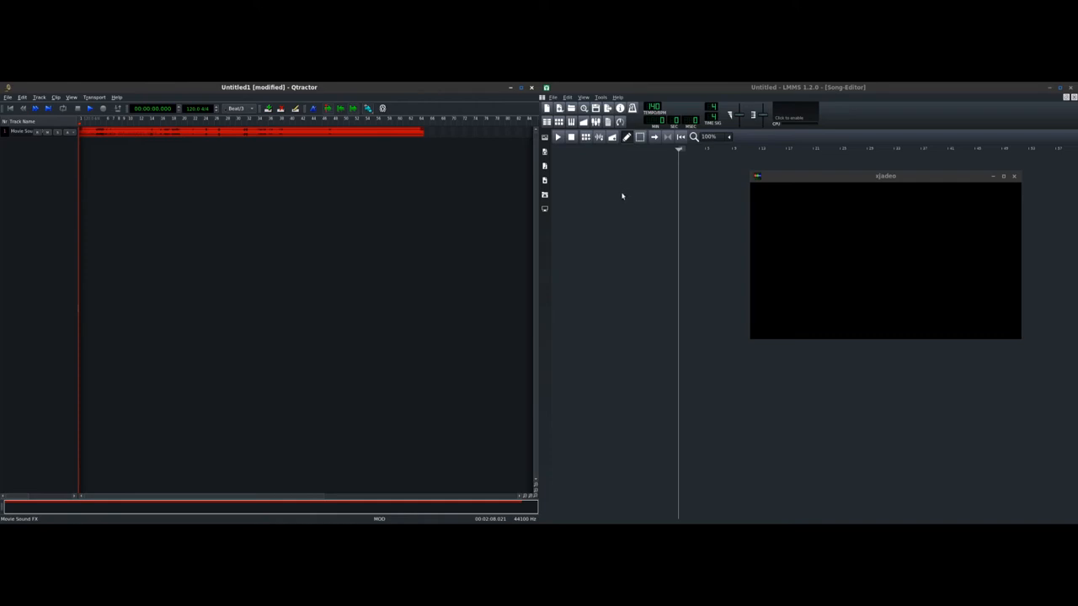
mouse_move(626, 202)
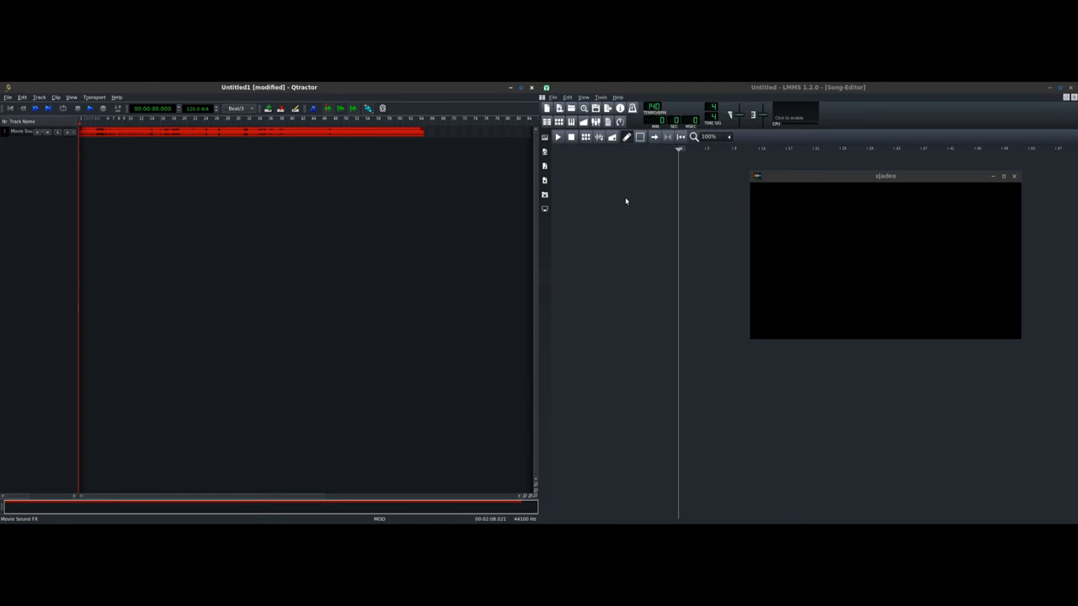
mouse_move(630, 200)
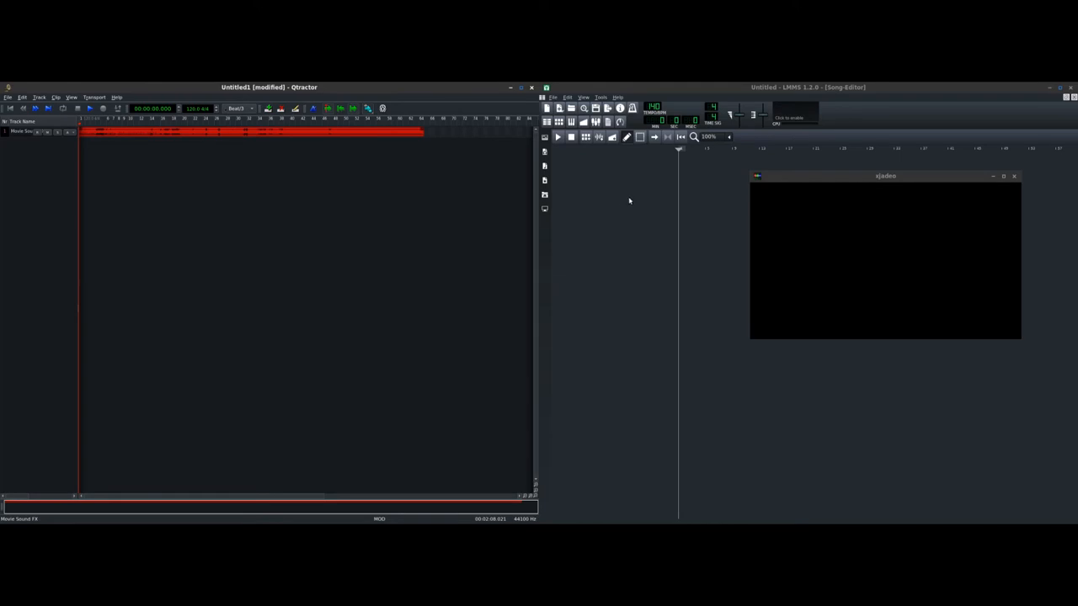
mouse_move(404, 158)
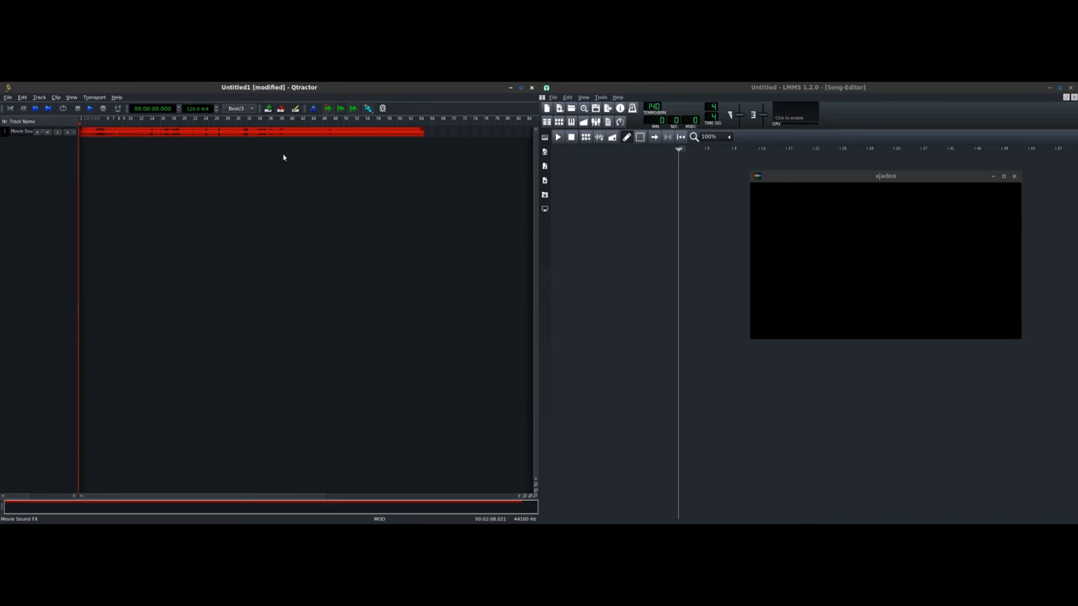
mouse_move(293, 161)
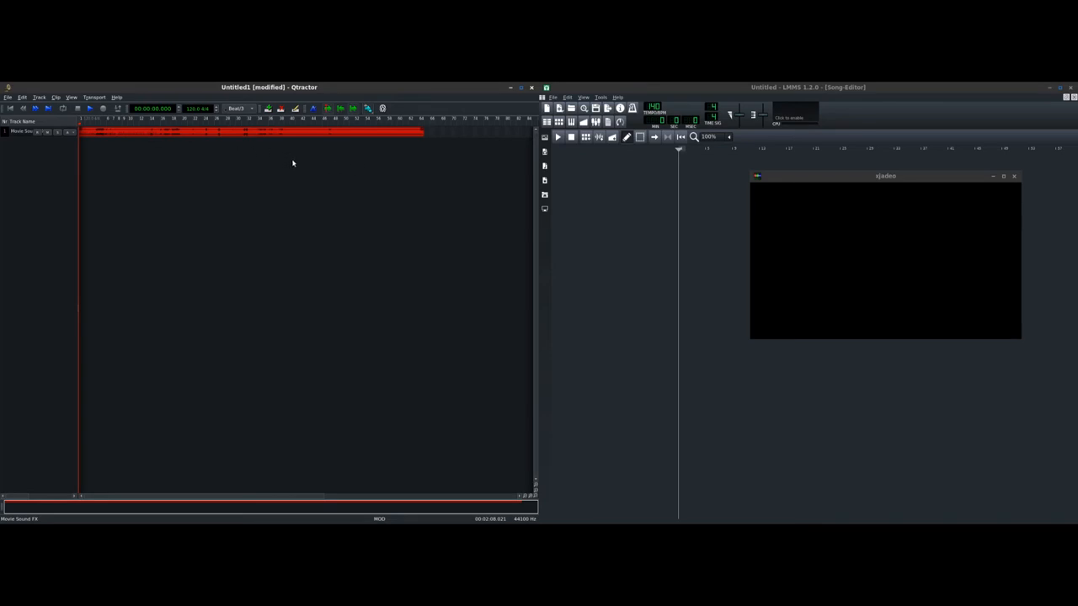
mouse_move(323, 195)
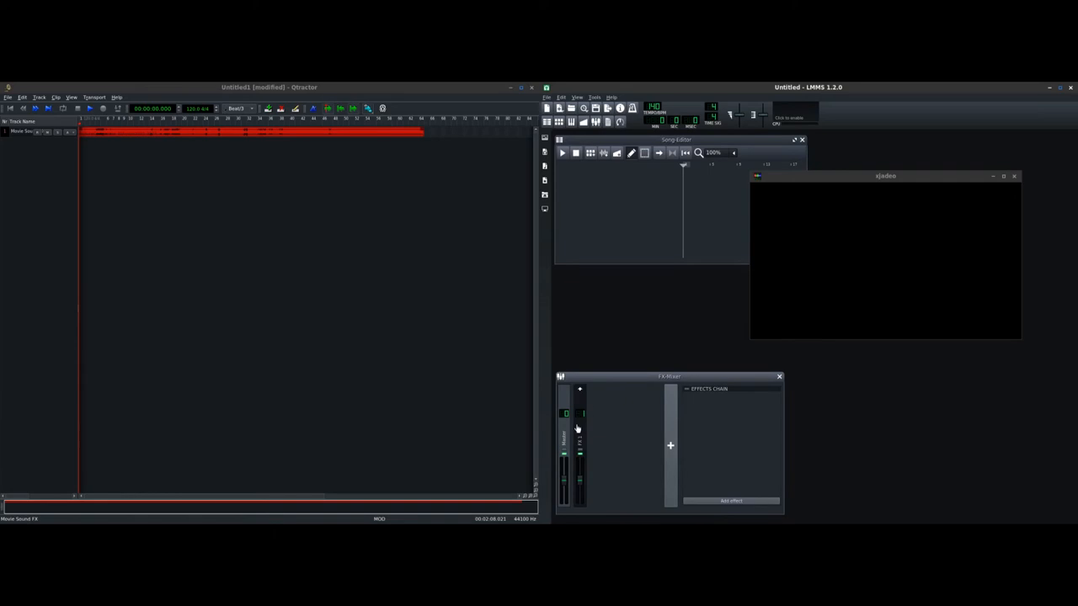
mouse_move(580, 435)
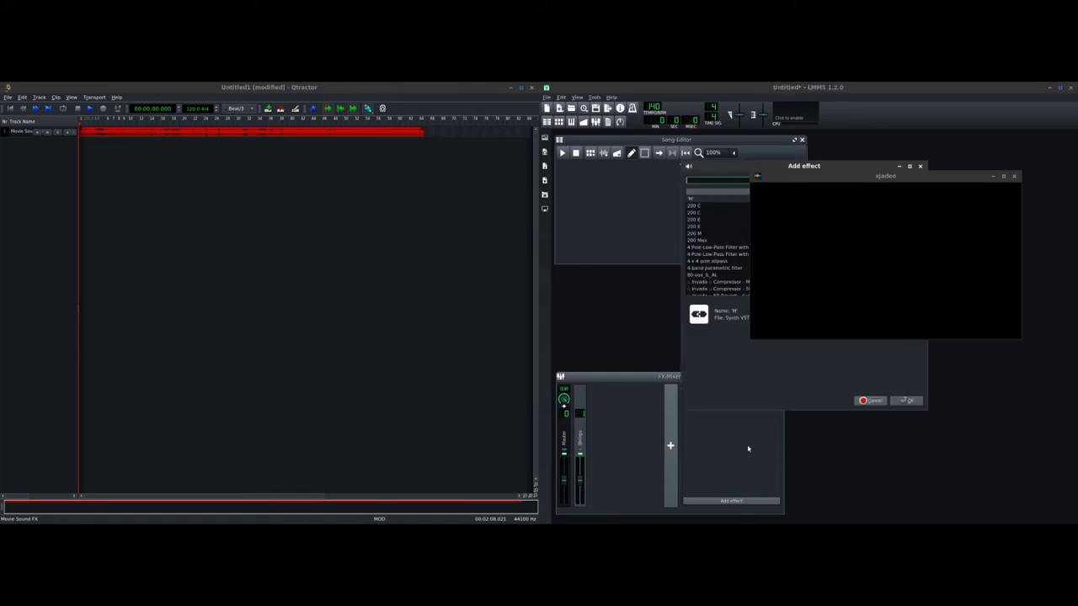
Search 'reverb' in the effect list and add Calf Reverb to the Master channel
left_click_drag(803, 167, 714, 212)
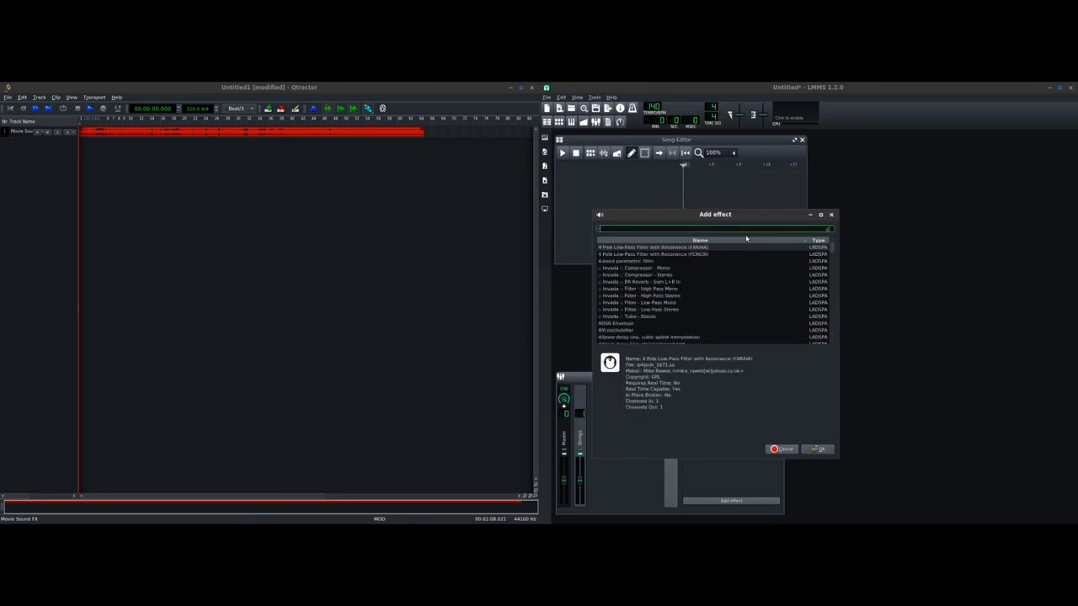
type("reverb")
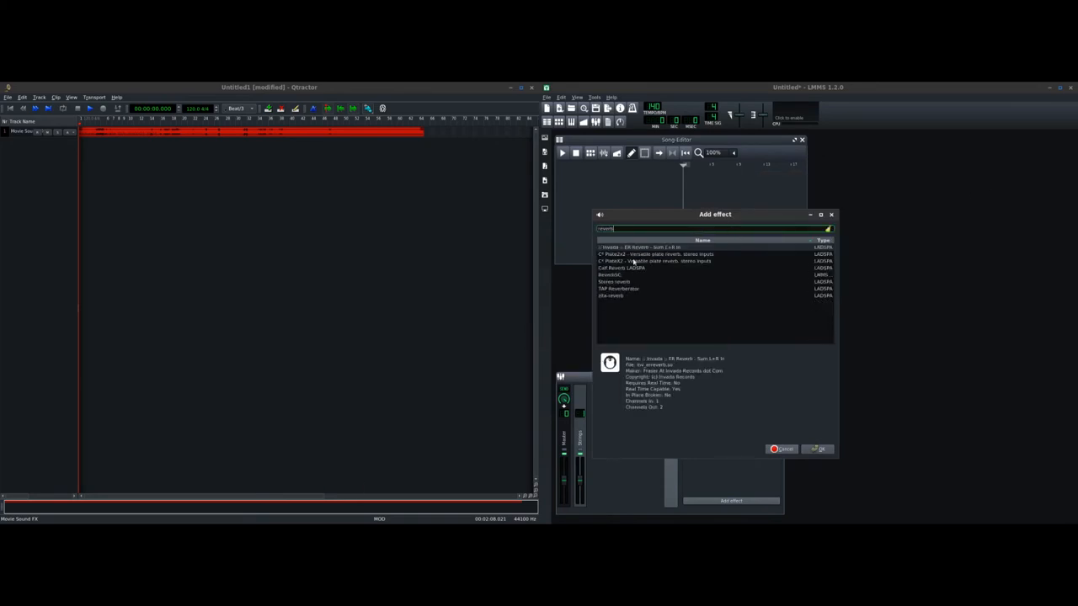
left_click(815, 448)
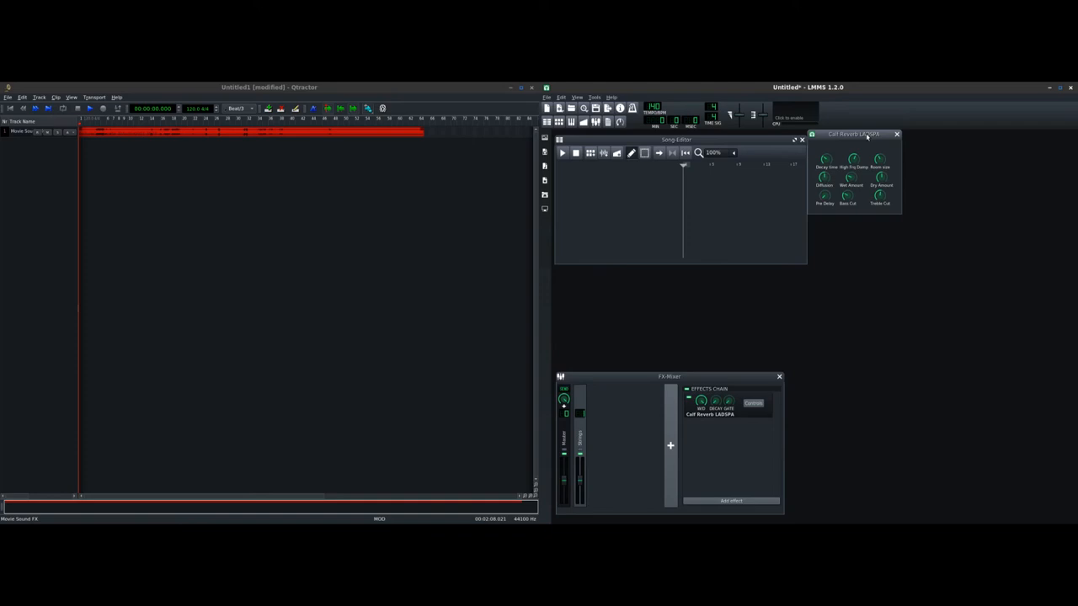
Retune the Calf Reverb's amount and parameter knobs to taste, then close its window
left_click_drag(856, 135, 869, 159)
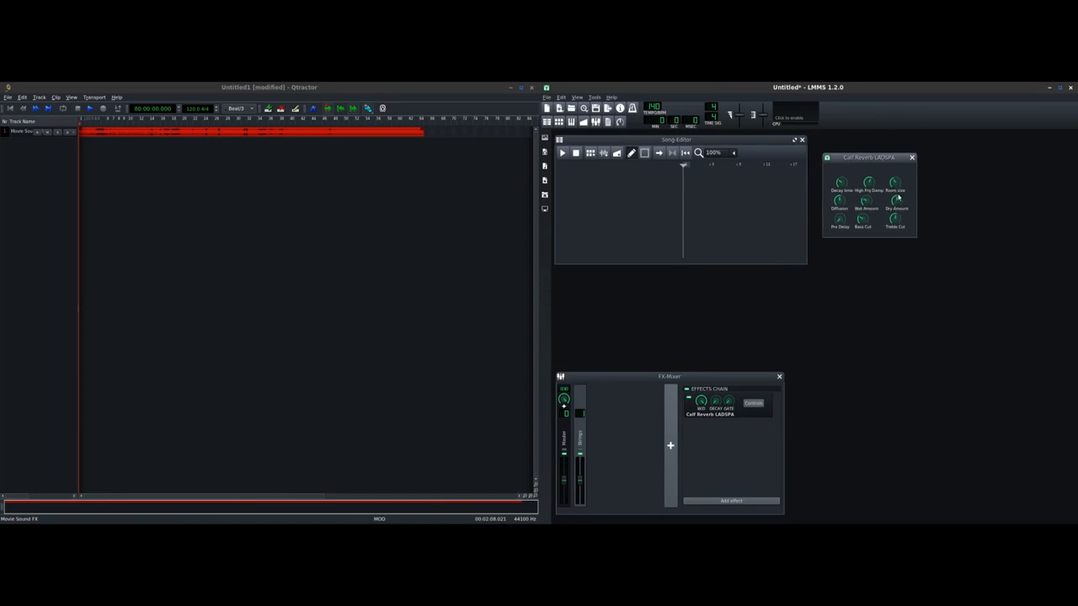
left_click_drag(894, 199, 894, 188)
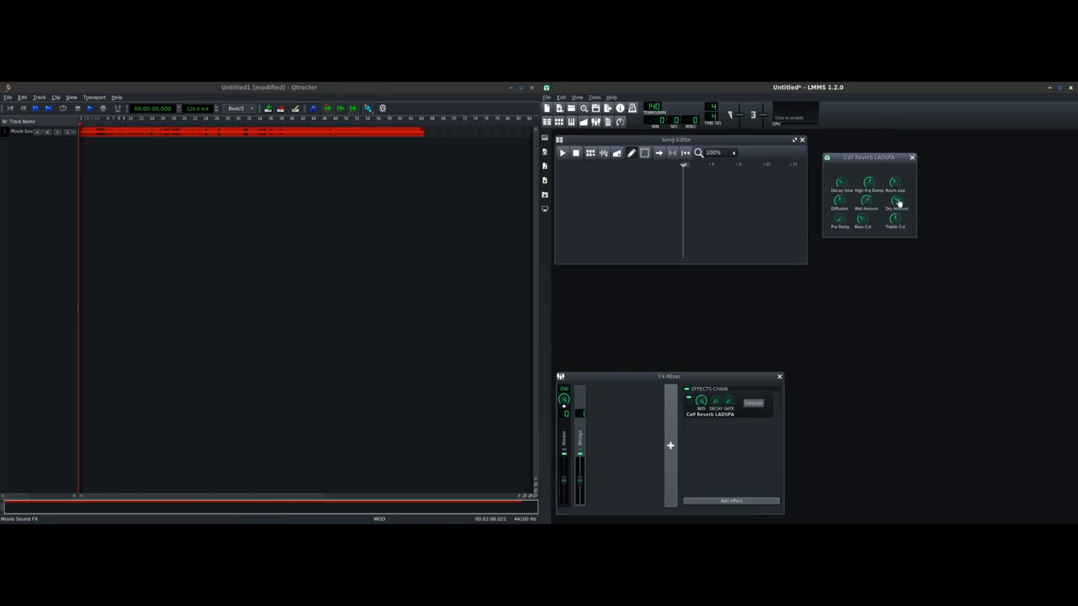
left_click_drag(896, 200, 896, 197)
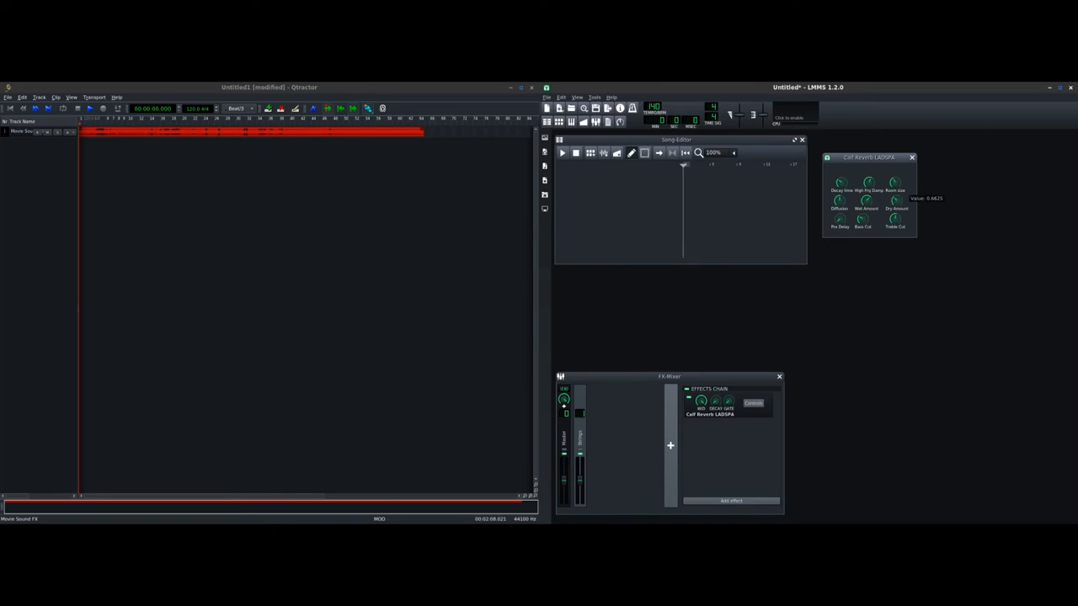
left_click_drag(896, 200, 896, 182)
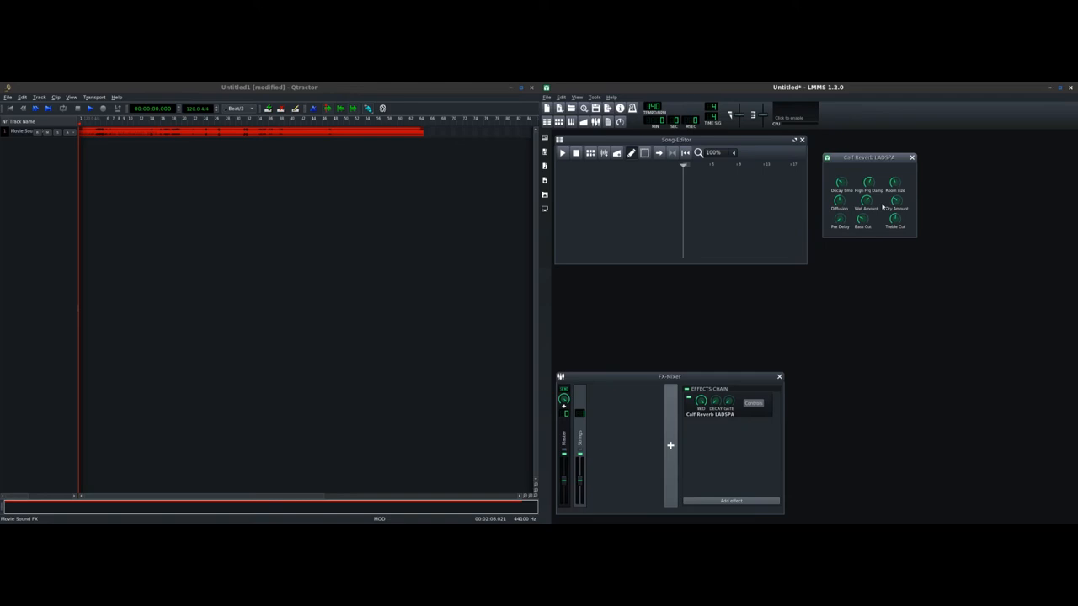
mouse_move(915, 178)
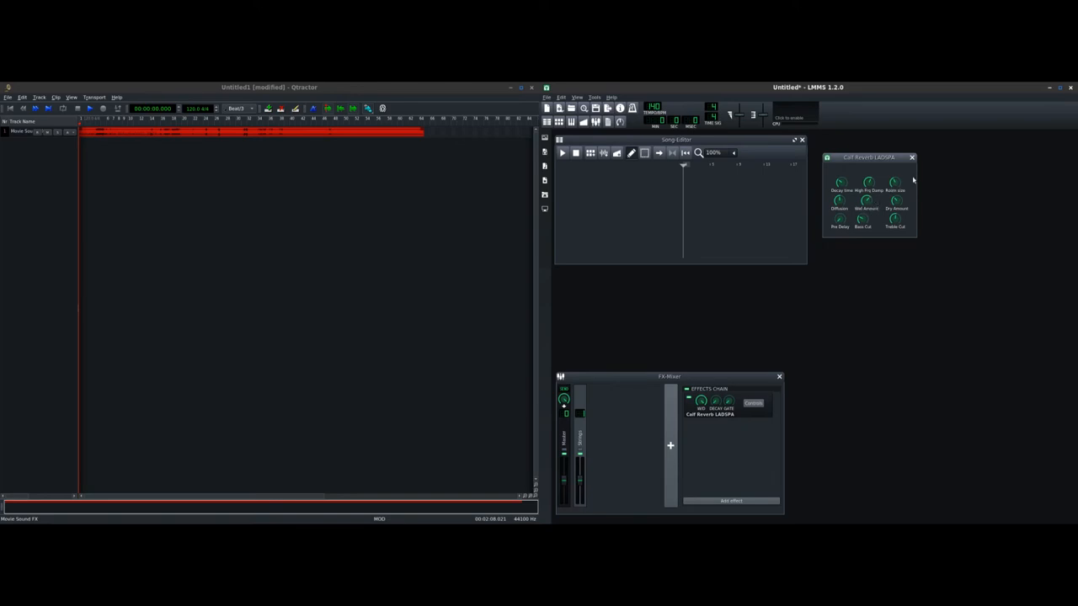
left_click(911, 159)
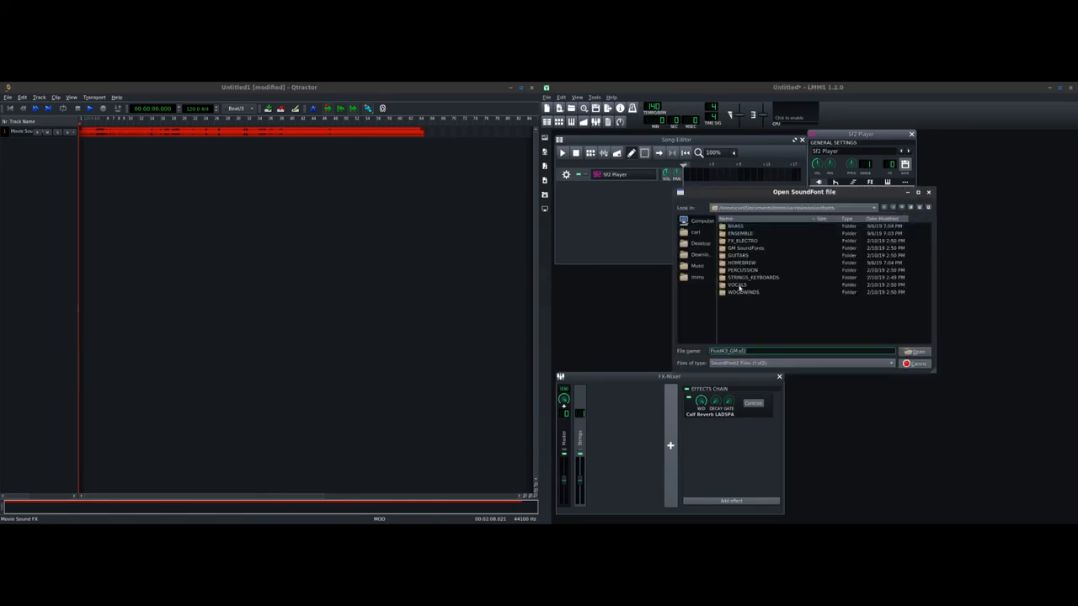
Load the SuperStrings soundfont into the Sf2 Player track
double_click(751, 276)
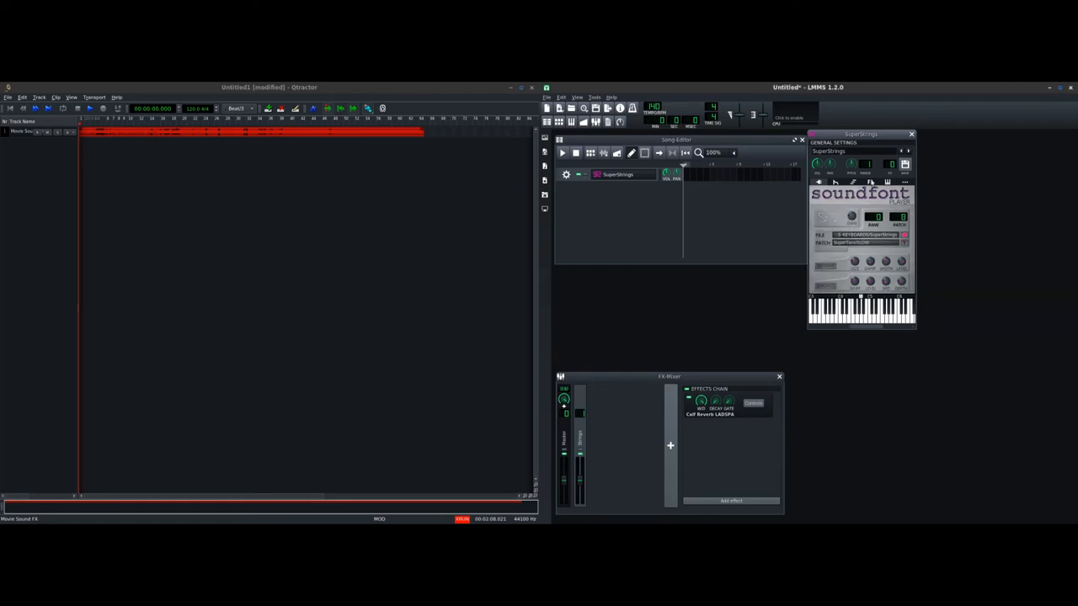
left_click(734, 502)
type("stereo")
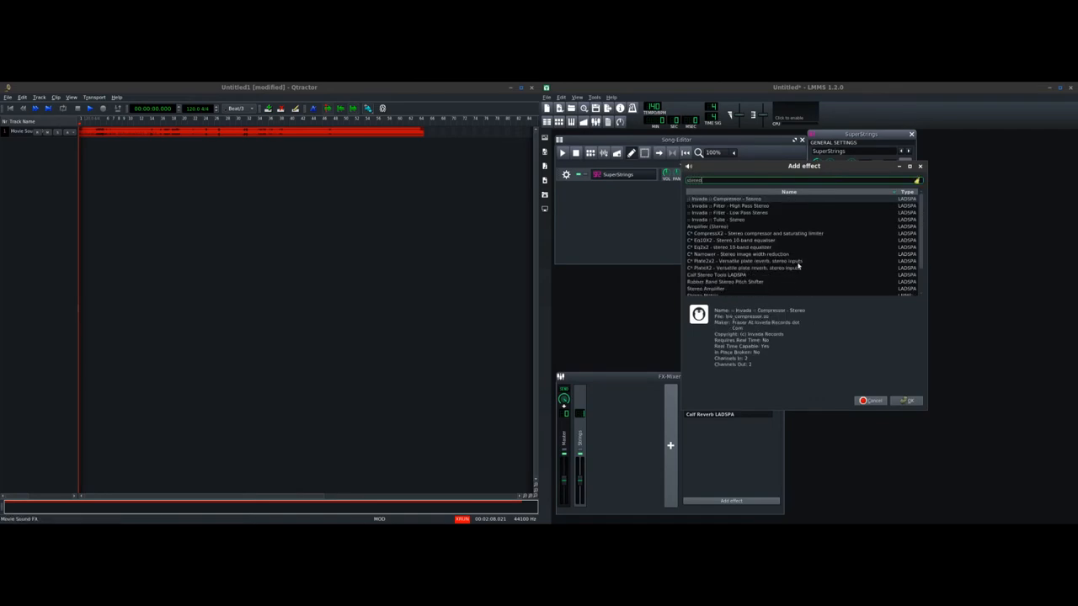
Add a StereoEnhancer effect to the SuperStrings instrument chain and close its window
scroll("down", 3)
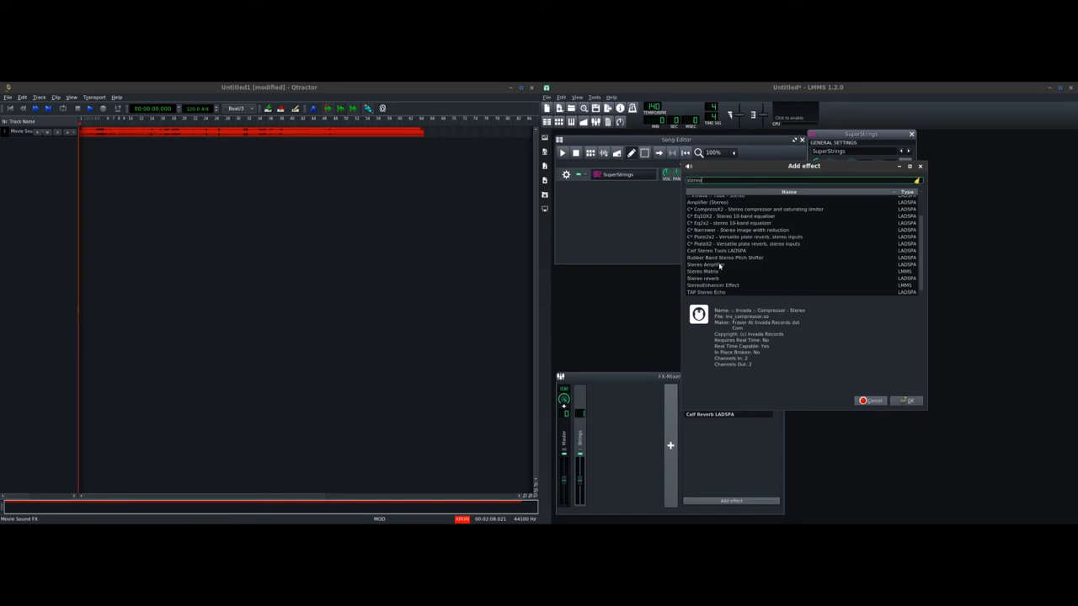
left_click(719, 285)
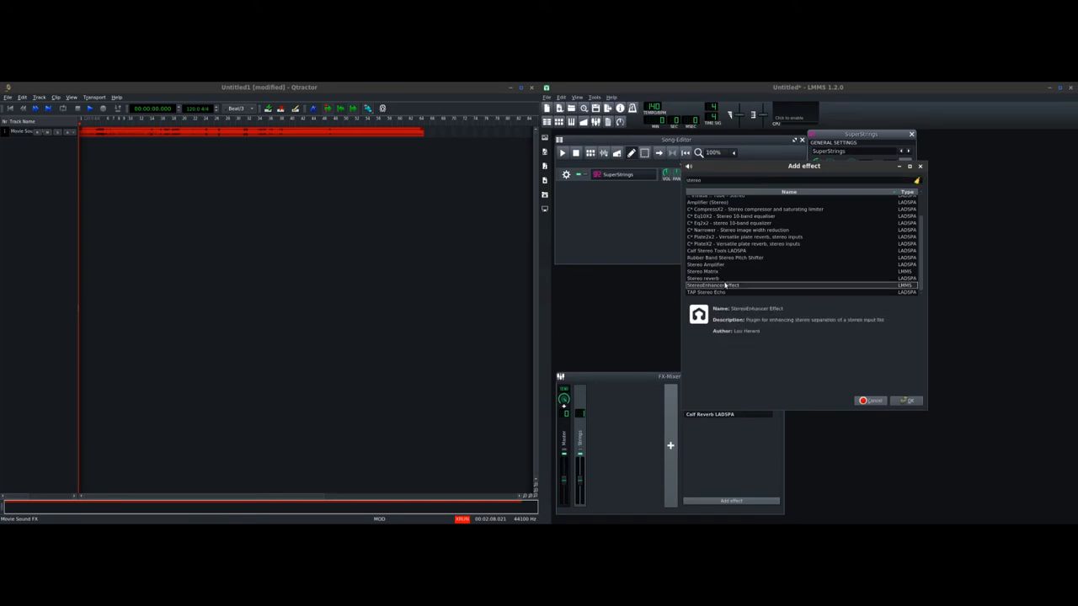
left_click(905, 401)
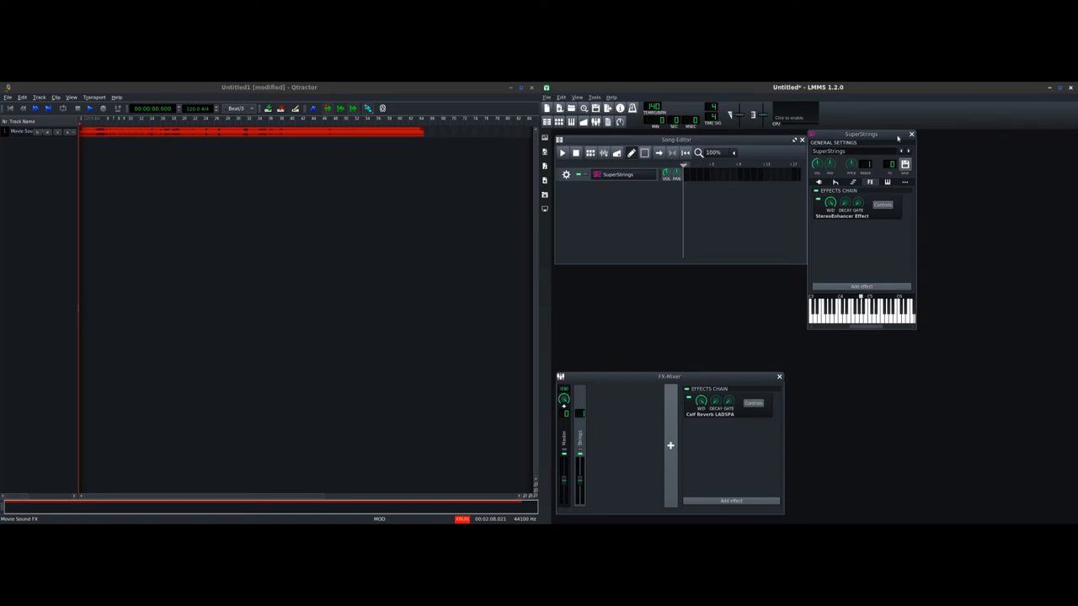
left_click(909, 135)
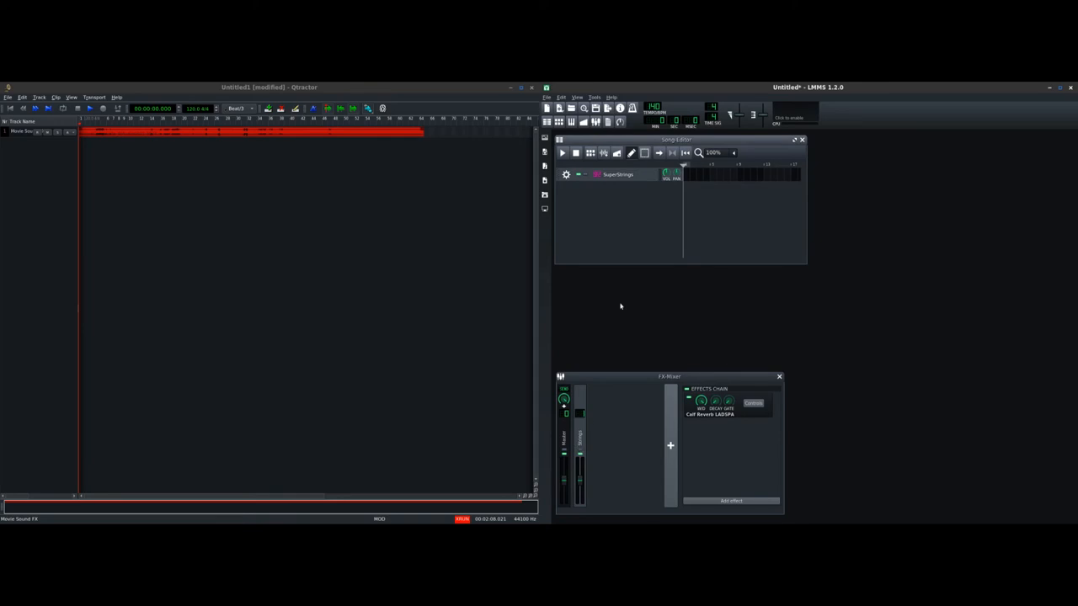
Reopen the SuperStrings Sf2 Player window and test a note on its piano keys
left_click(620, 174)
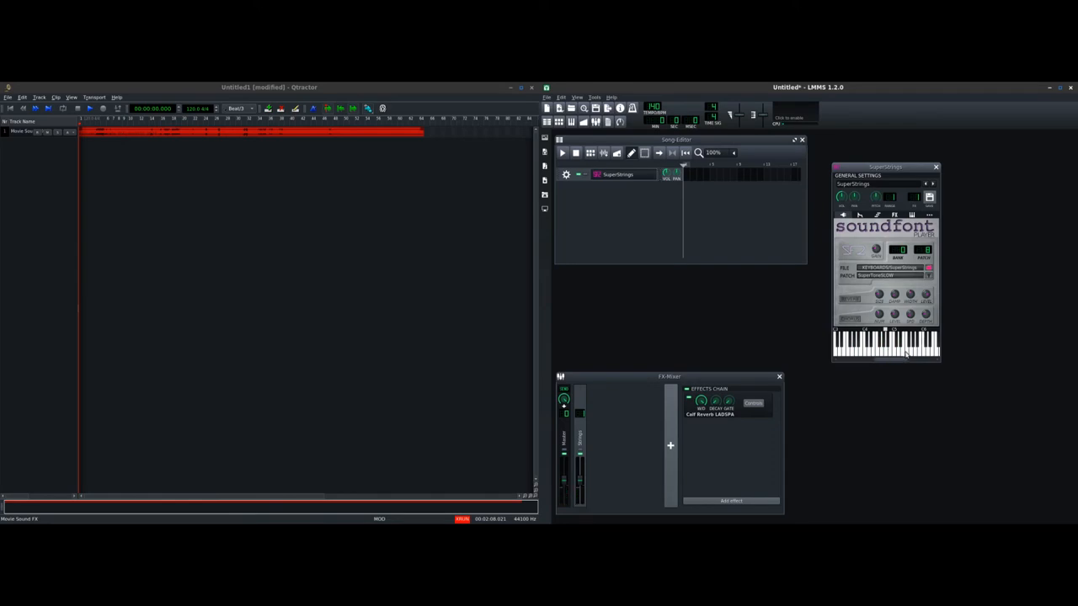
left_click(906, 352)
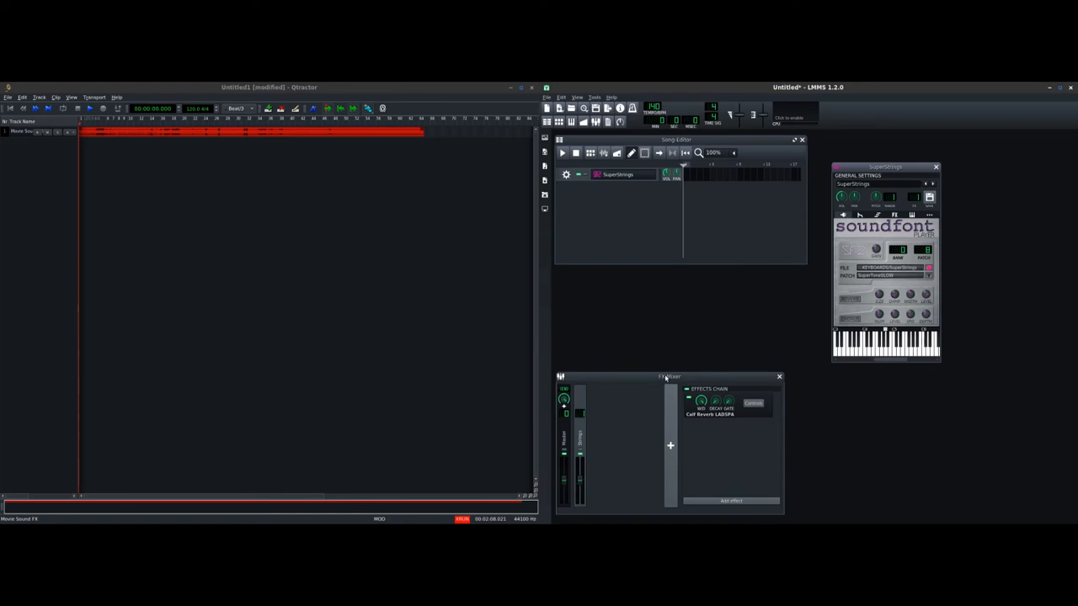
mouse_move(320, 177)
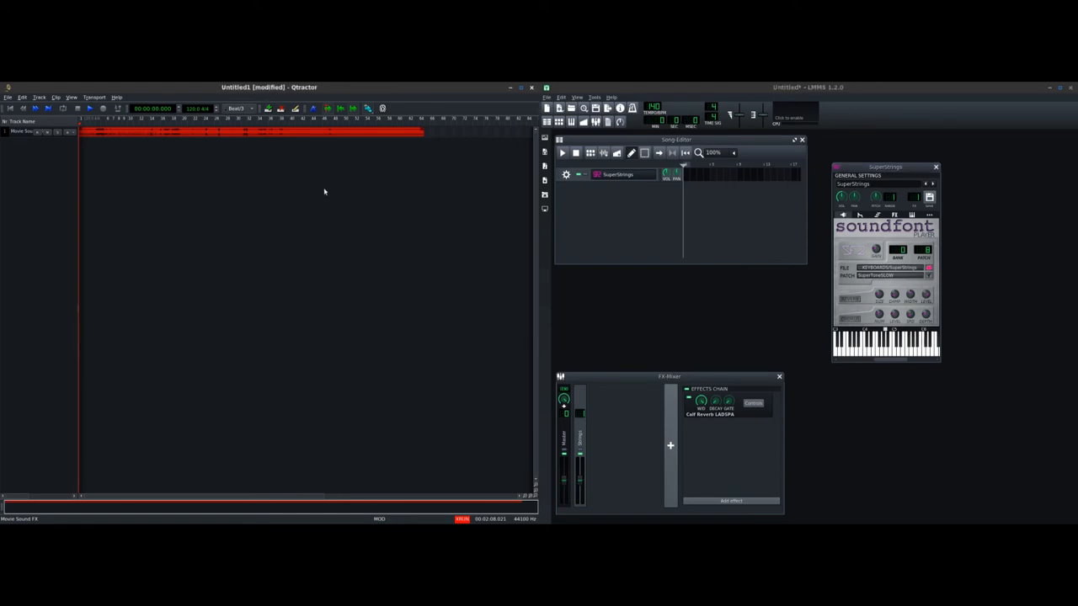
mouse_move(338, 200)
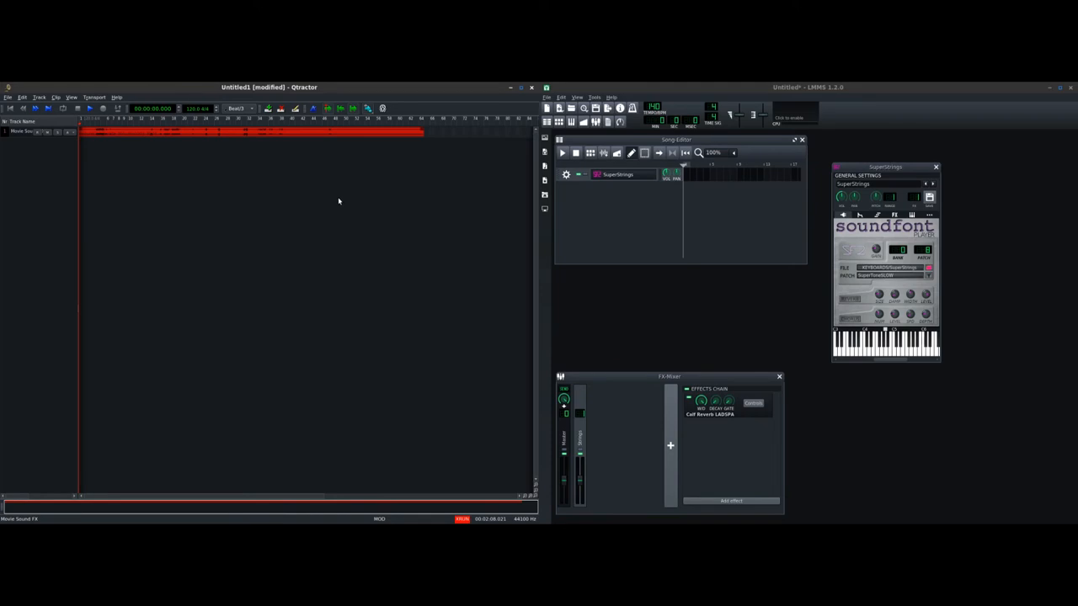
mouse_move(360, 242)
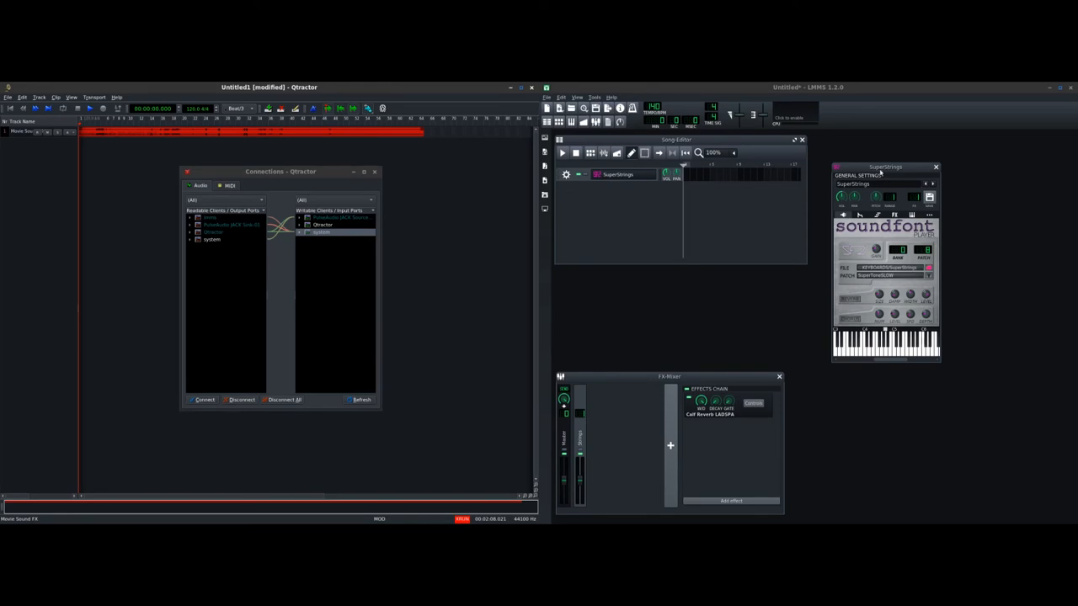
mouse_move(318, 293)
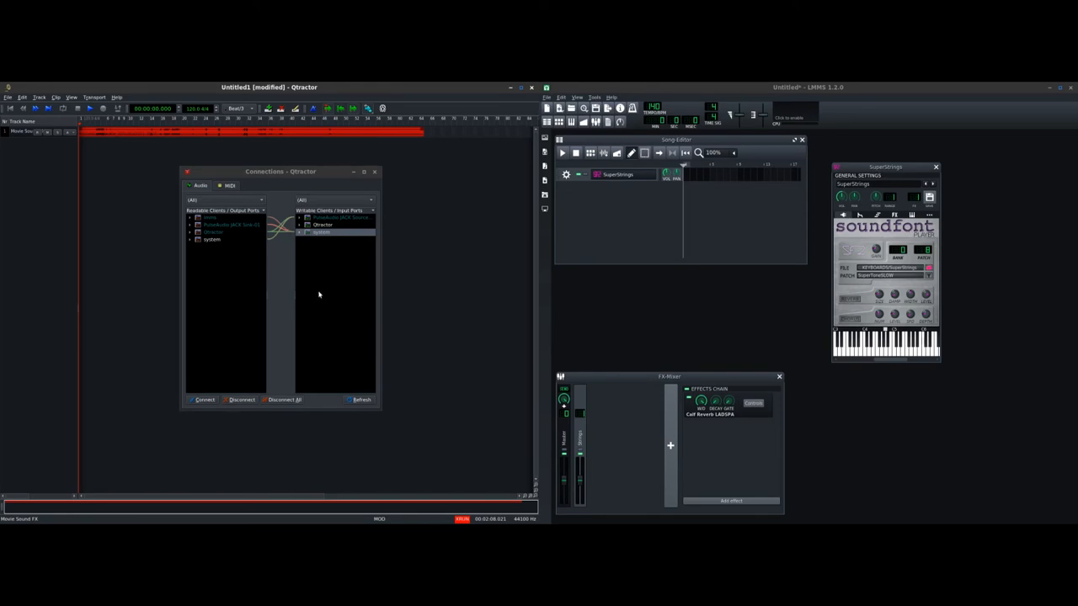
Connect Qtractor's MIDI output to LMMS's MIDI inputs in Connections, then dismiss the Mixer
left_click(229, 185)
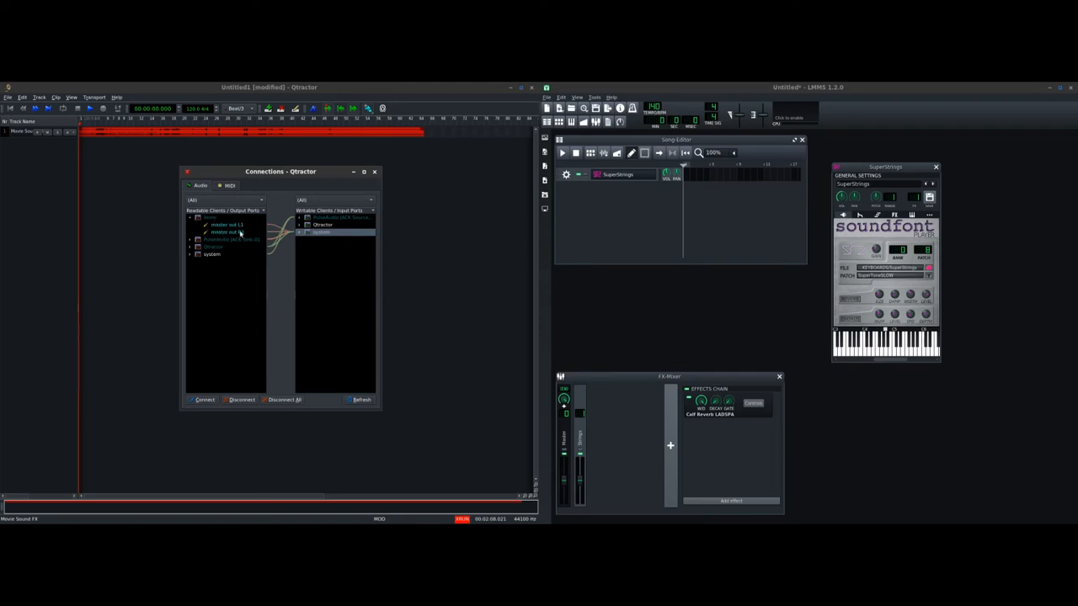
left_click(303, 232)
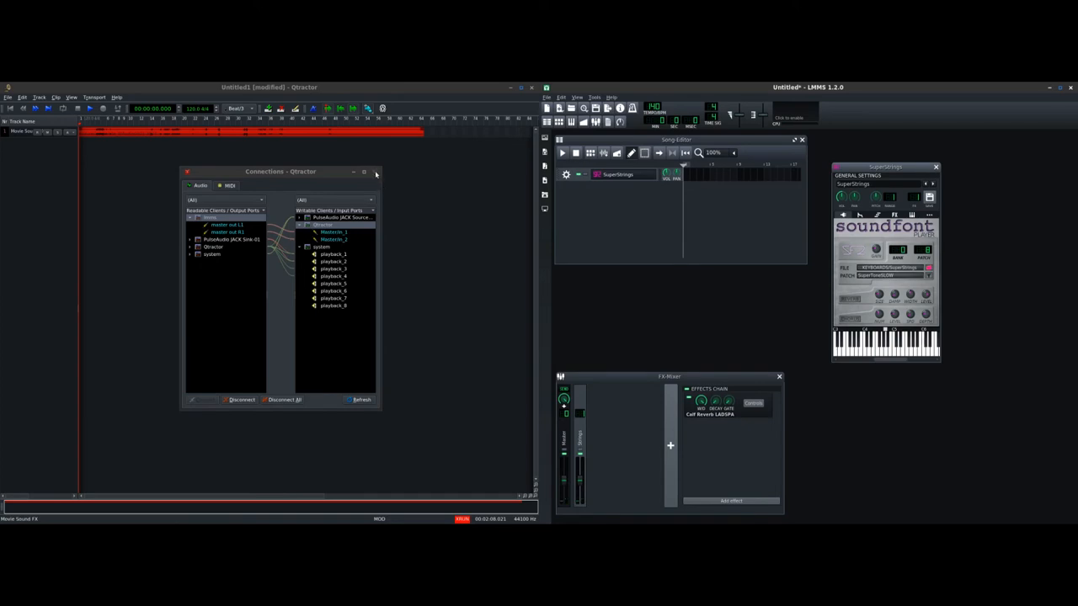
left_click(373, 171)
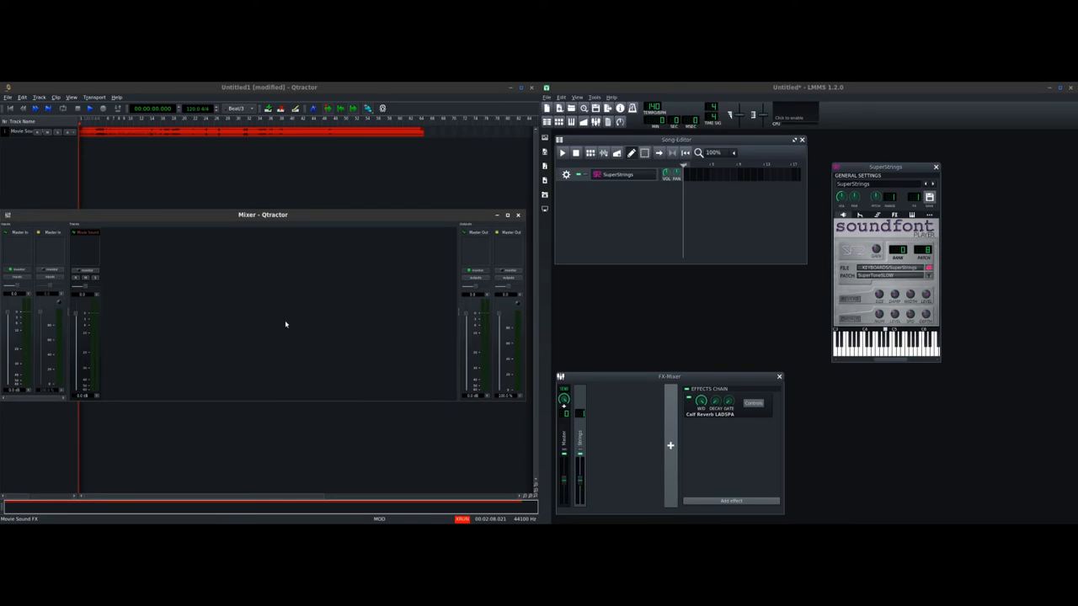
mouse_move(283, 333)
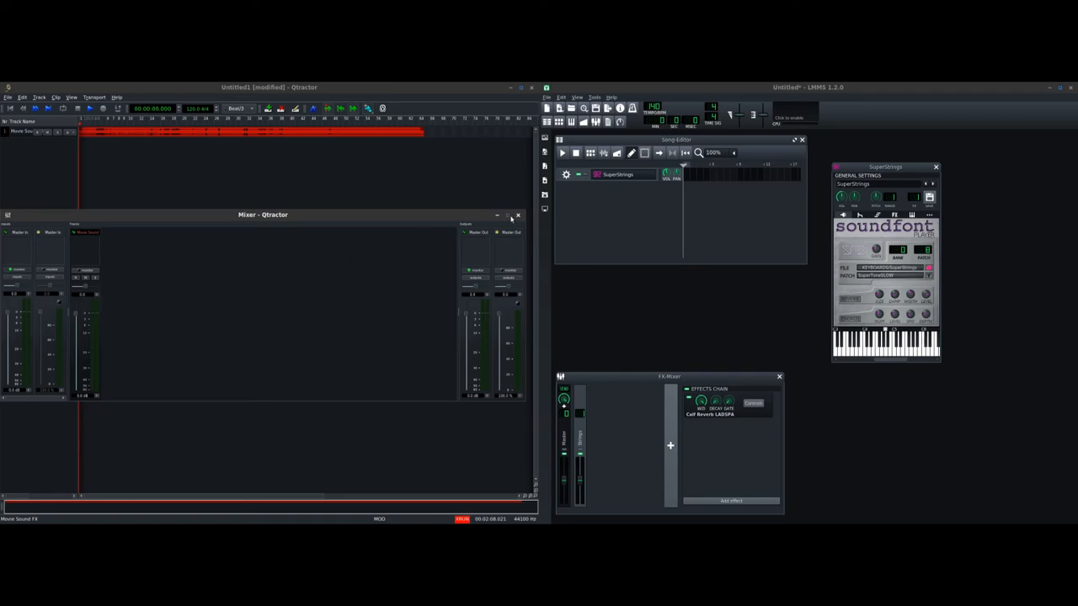
left_click(522, 216)
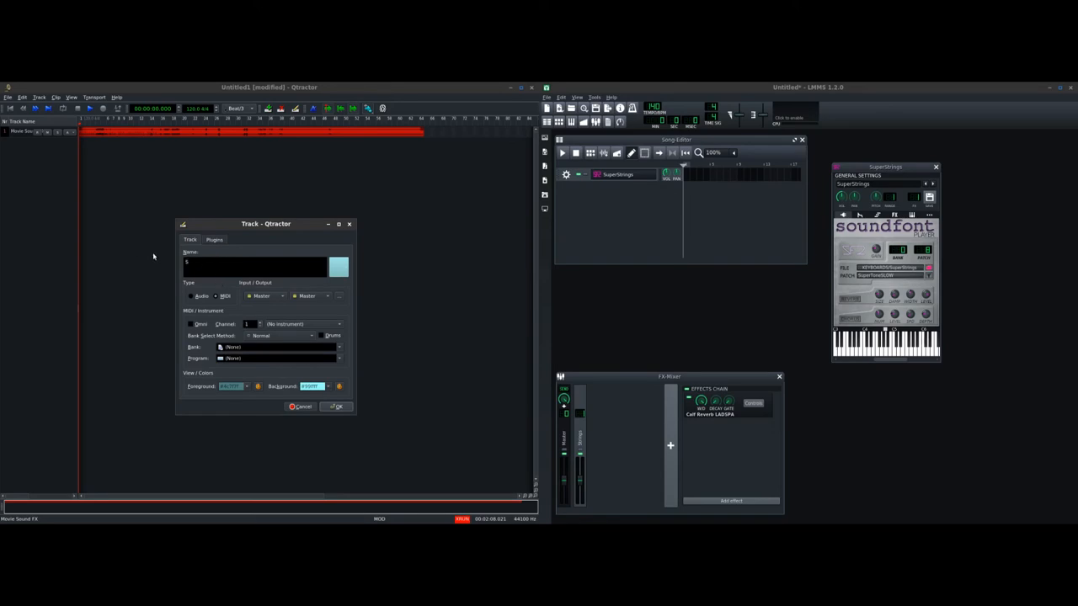
Name the new MIDI track 'Slow Strings' and start adding a bus in the Buses window
type("Slow Strings")
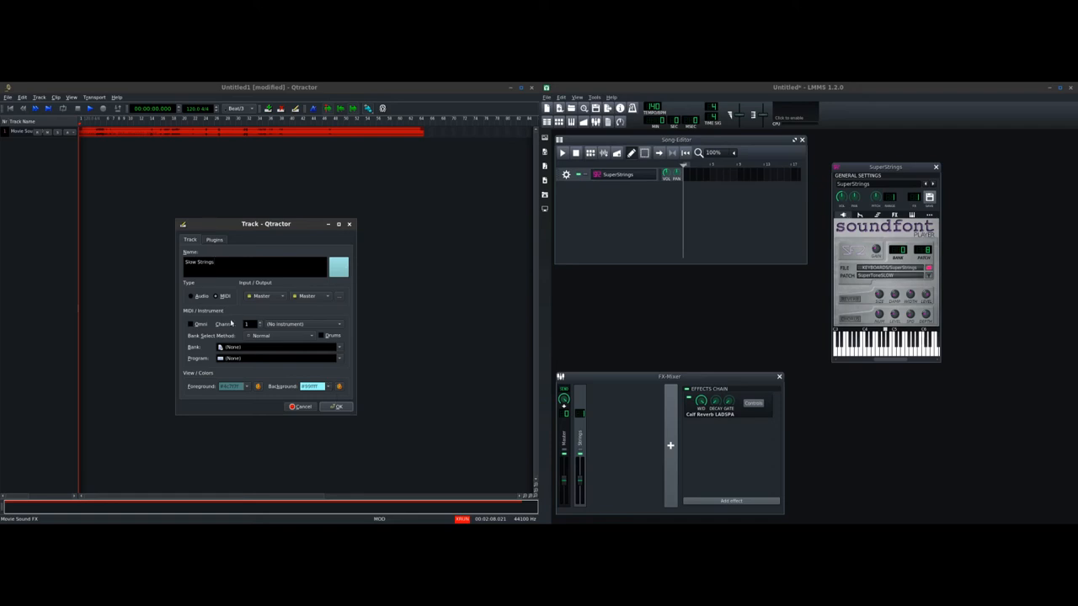
mouse_move(283, 347)
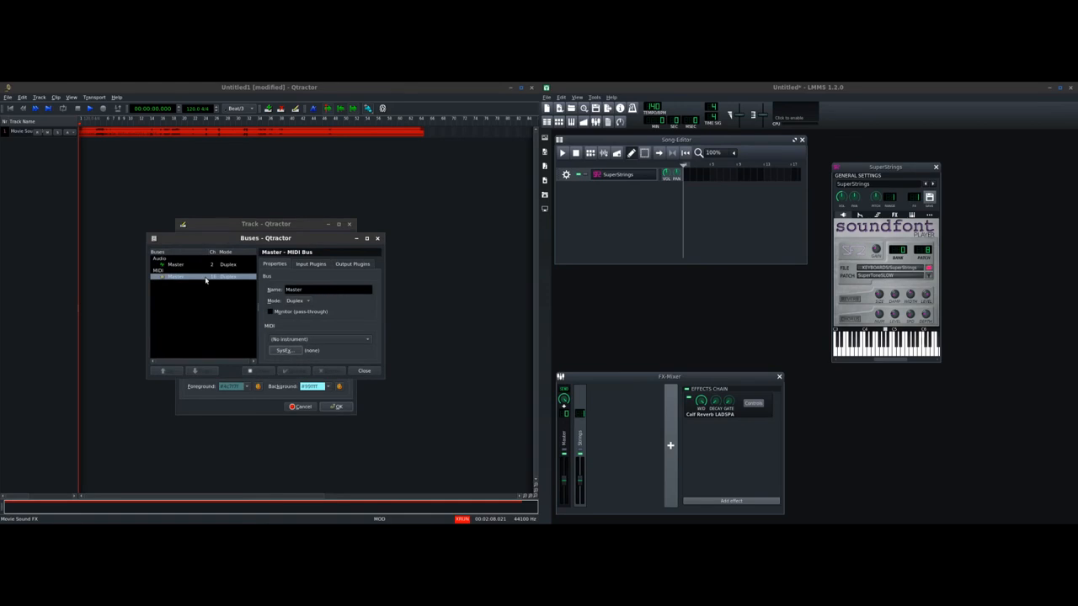
left_click(323, 290)
type("L")
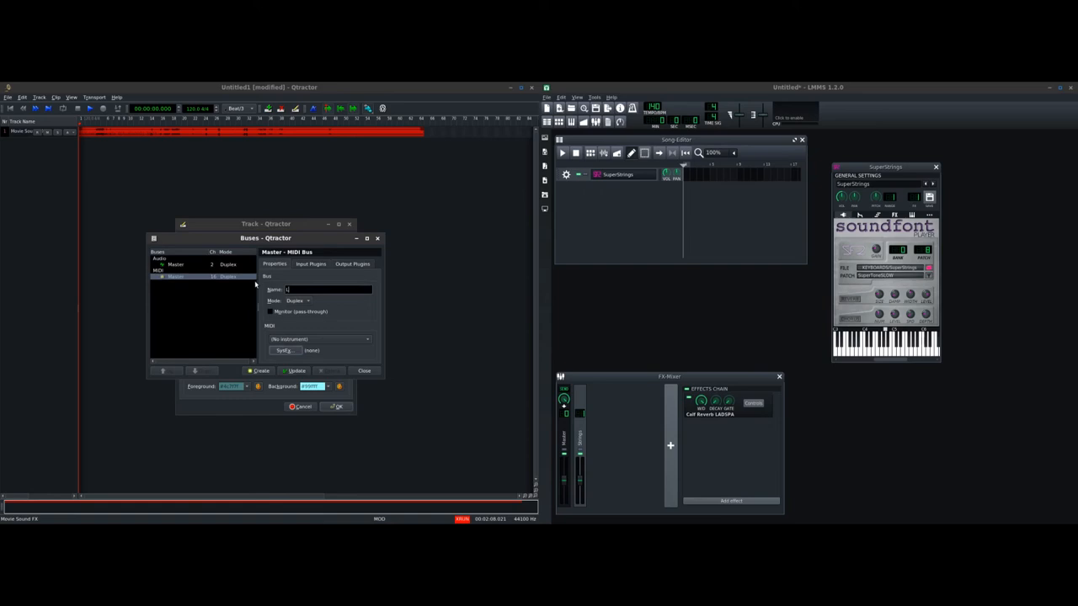
Create a MIDI bus named LMMS with its input/output mode set
type("MMS")
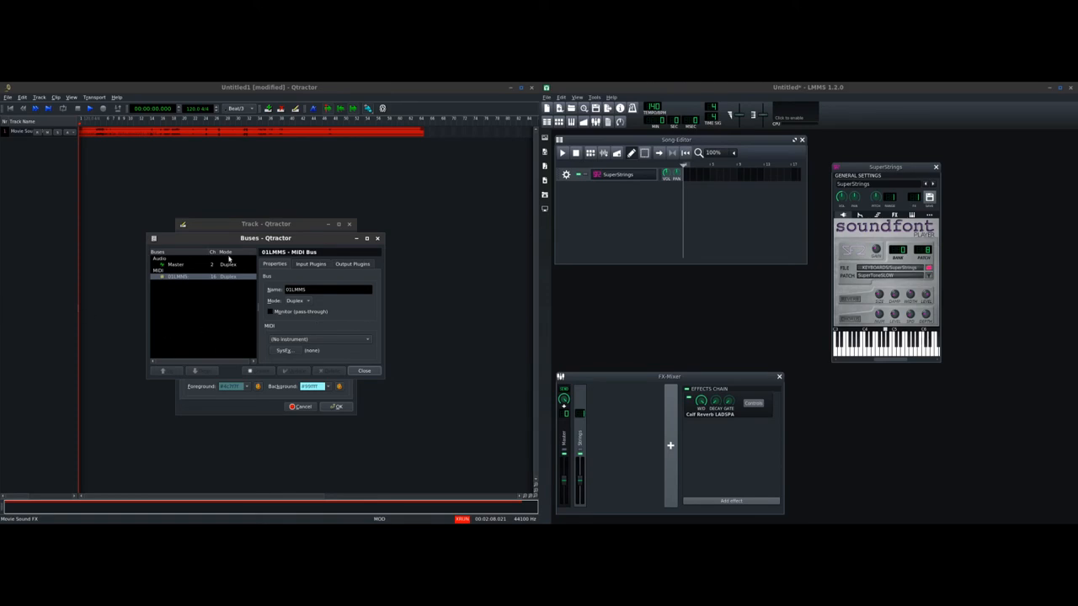
mouse_move(31, 213)
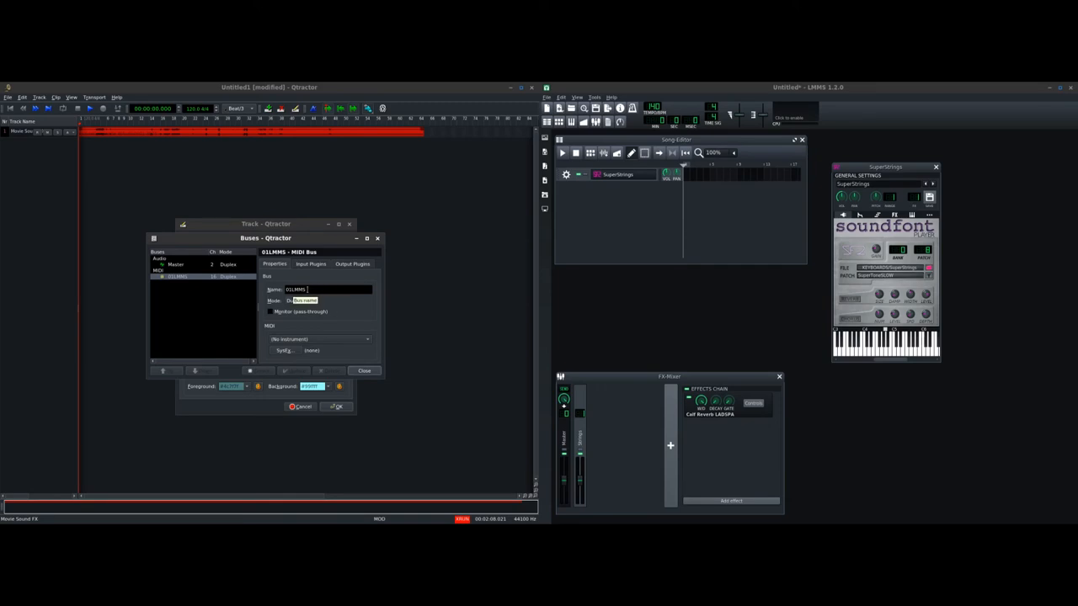
left_click(364, 370)
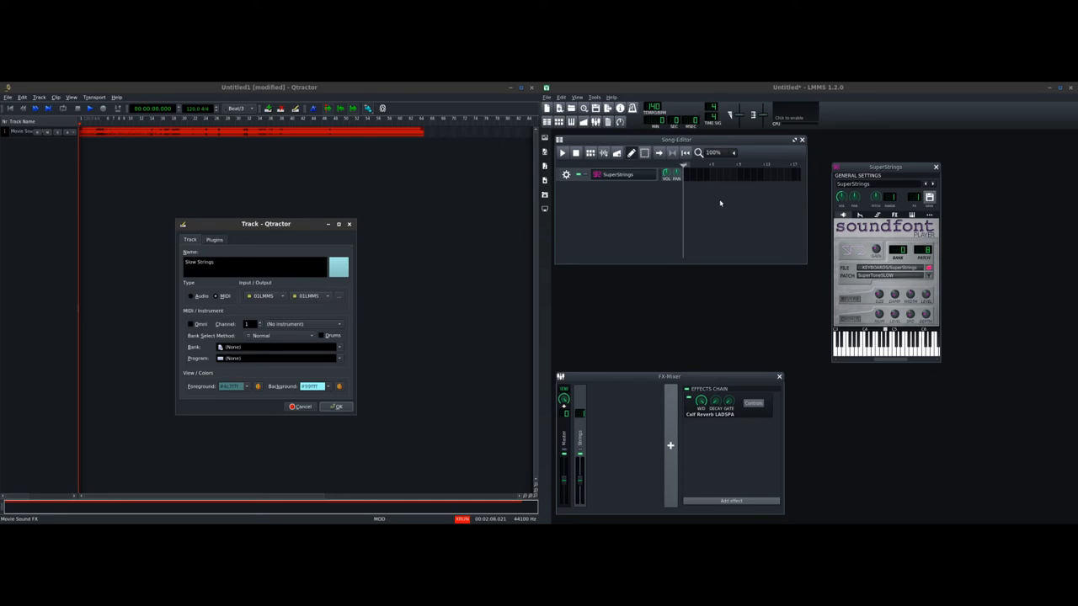
Accept the strings track's properties so it appears below Movie Sound FX
left_click(335, 405)
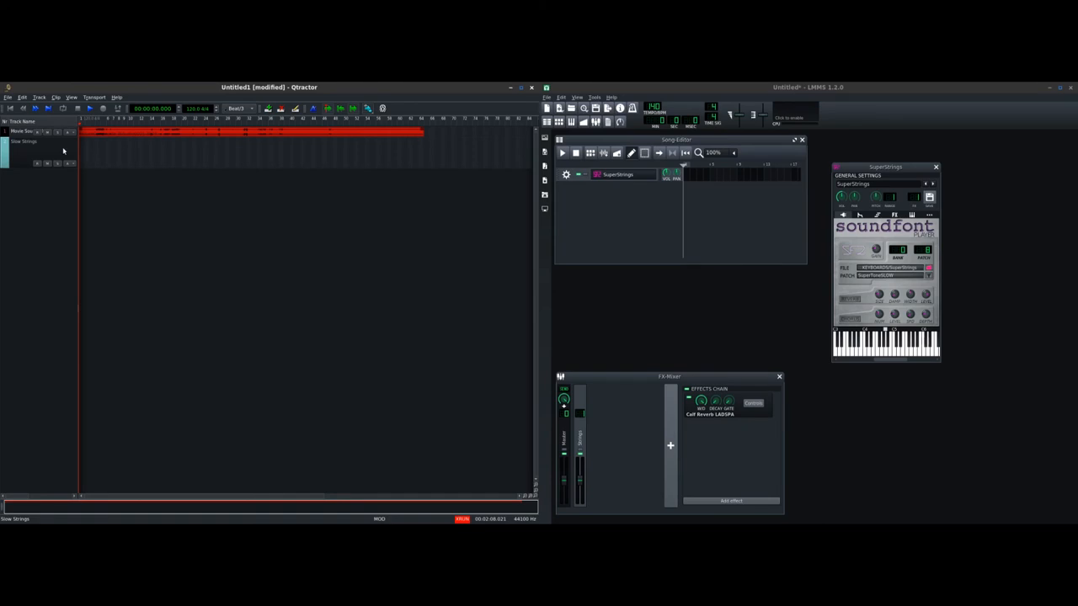
mouse_move(227, 95)
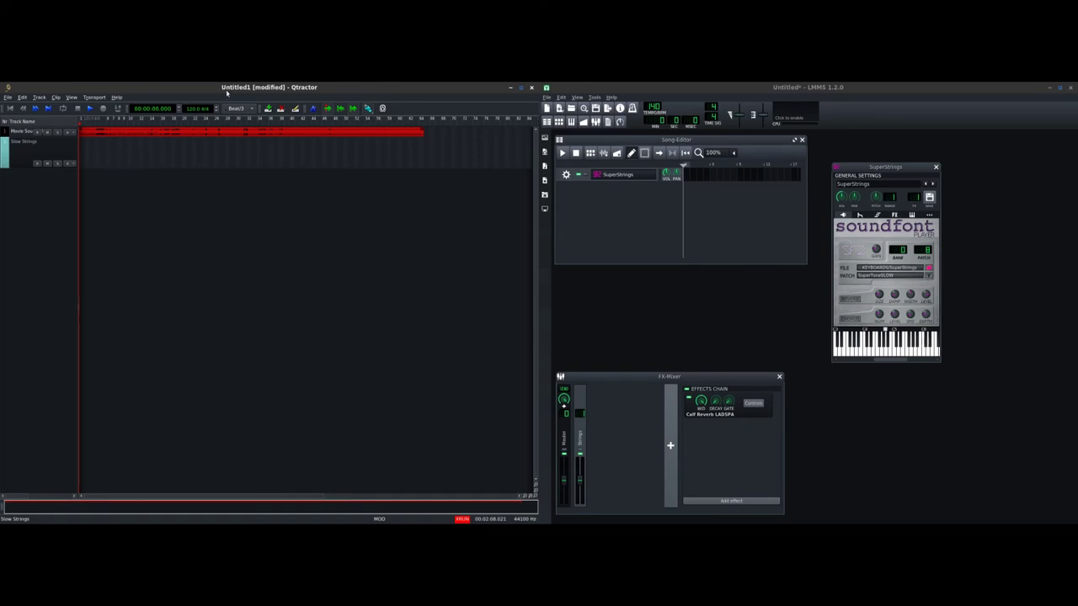
mouse_move(246, 192)
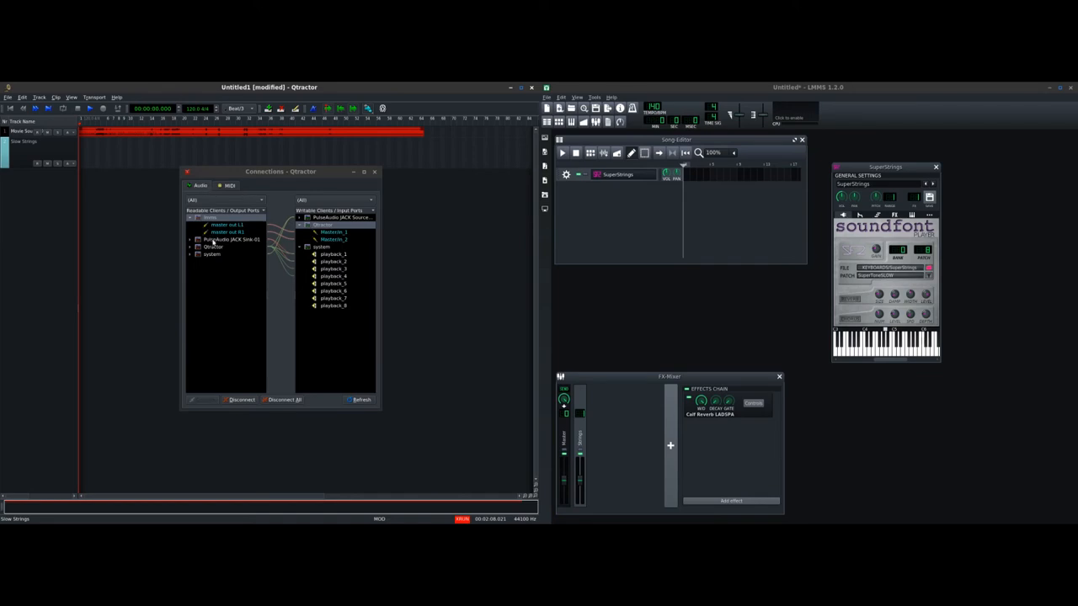
Show the MIDI side of Connections and expand the Qtractor client to reveal its LMMS output port
left_click(202, 246)
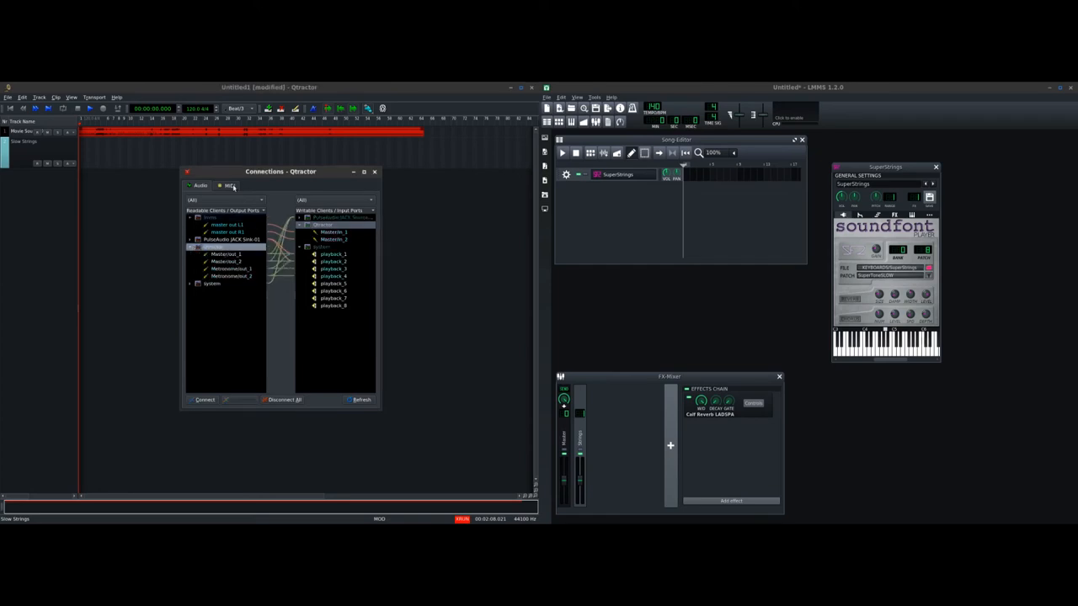
left_click(225, 185)
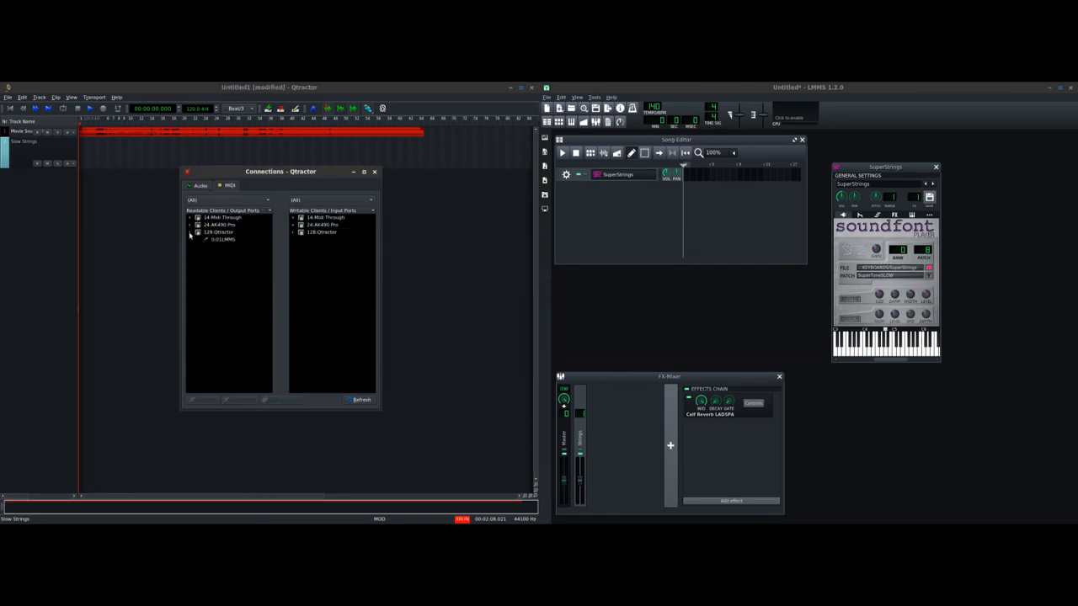
left_click(191, 232)
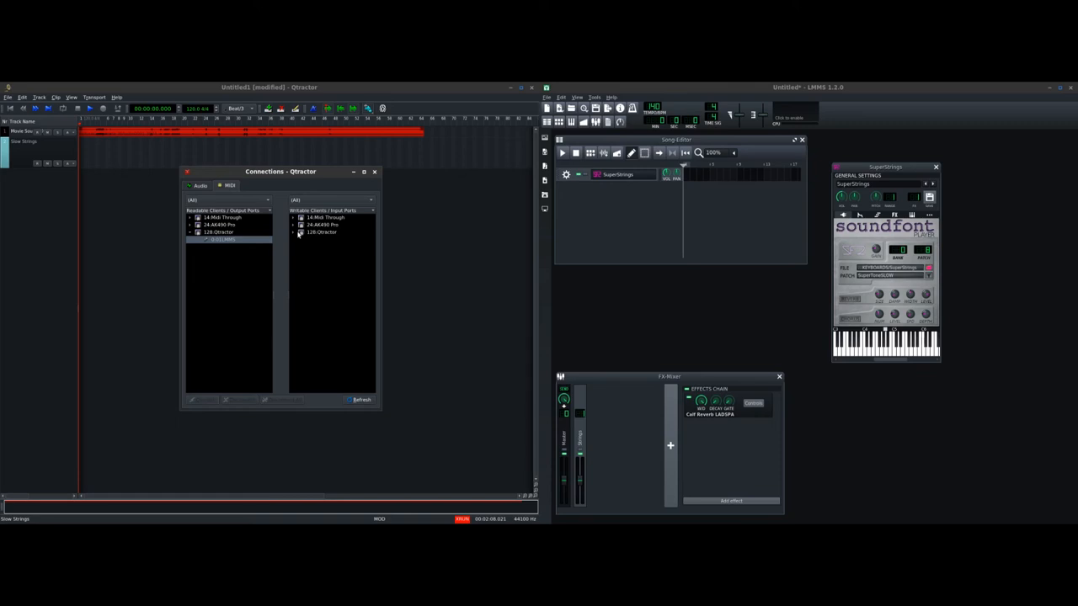
mouse_move(331, 256)
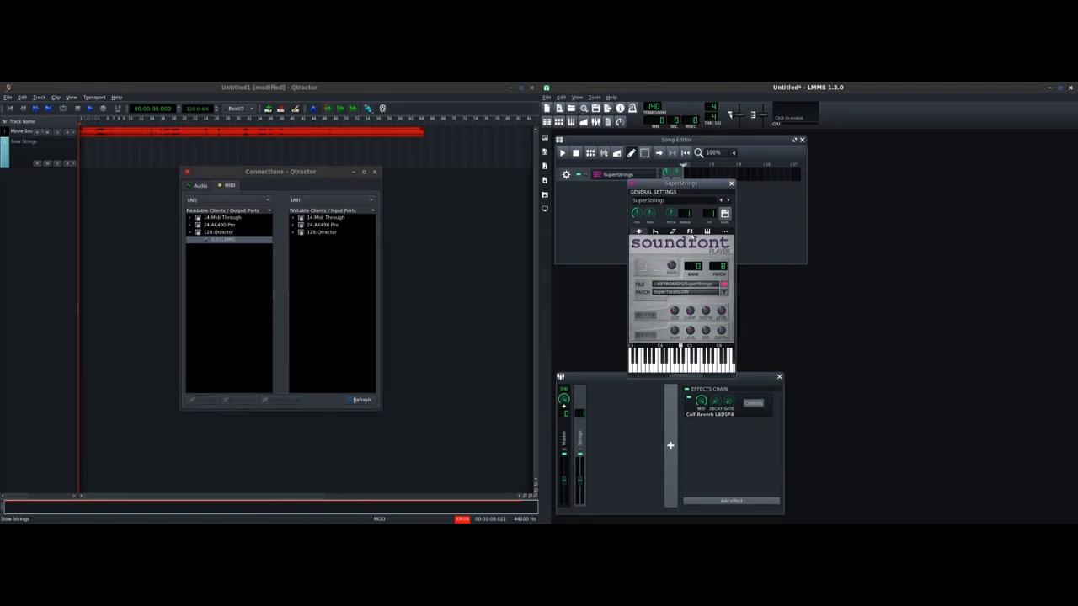
Enable MIDI input for the SuperStrings instrument in LMMS and close its window
left_click(707, 232)
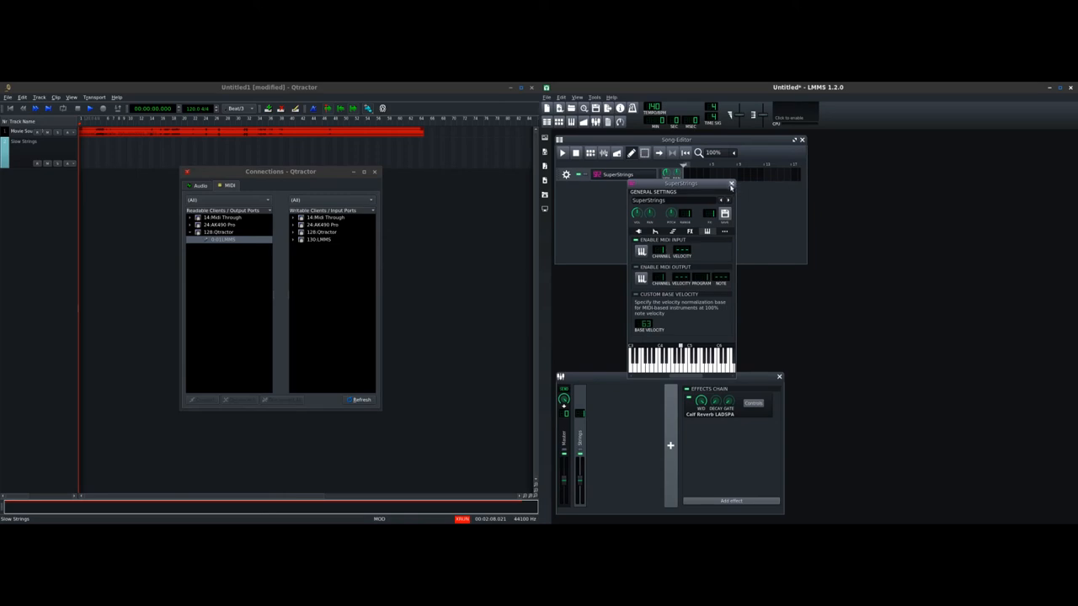
left_click(731, 183)
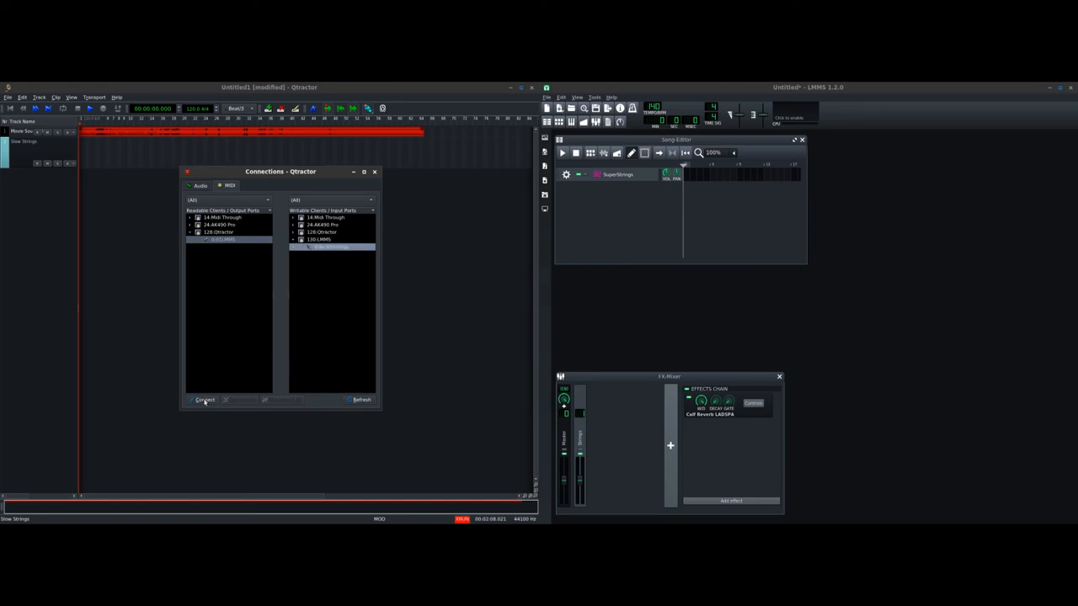
Connect Qtractor's 0:LMMS output port to LMMS's SuperStrings MIDI input and close Connections
left_click(203, 400)
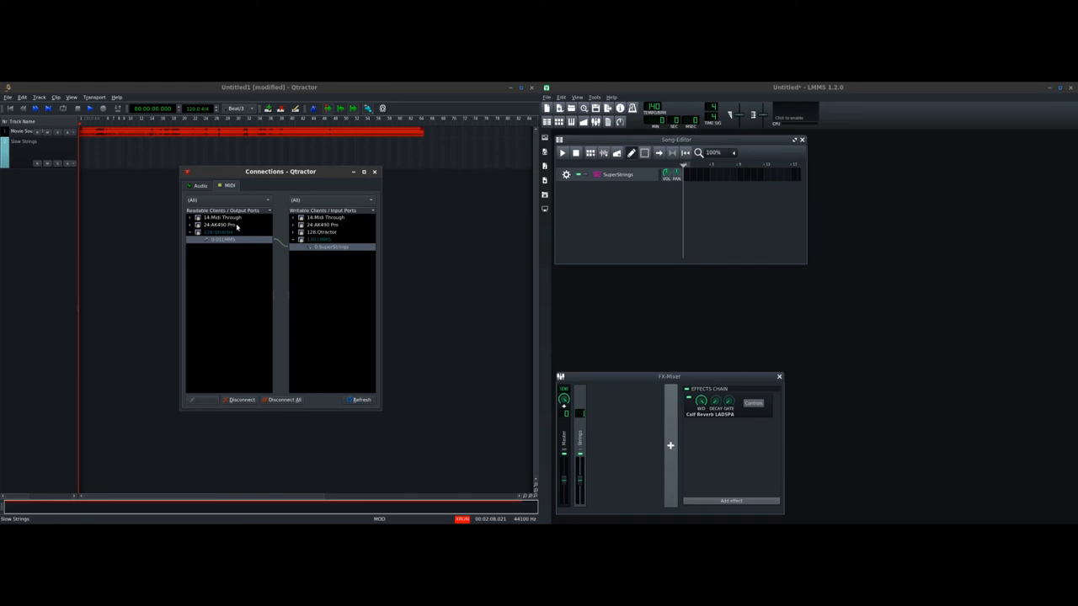
mouse_move(116, 179)
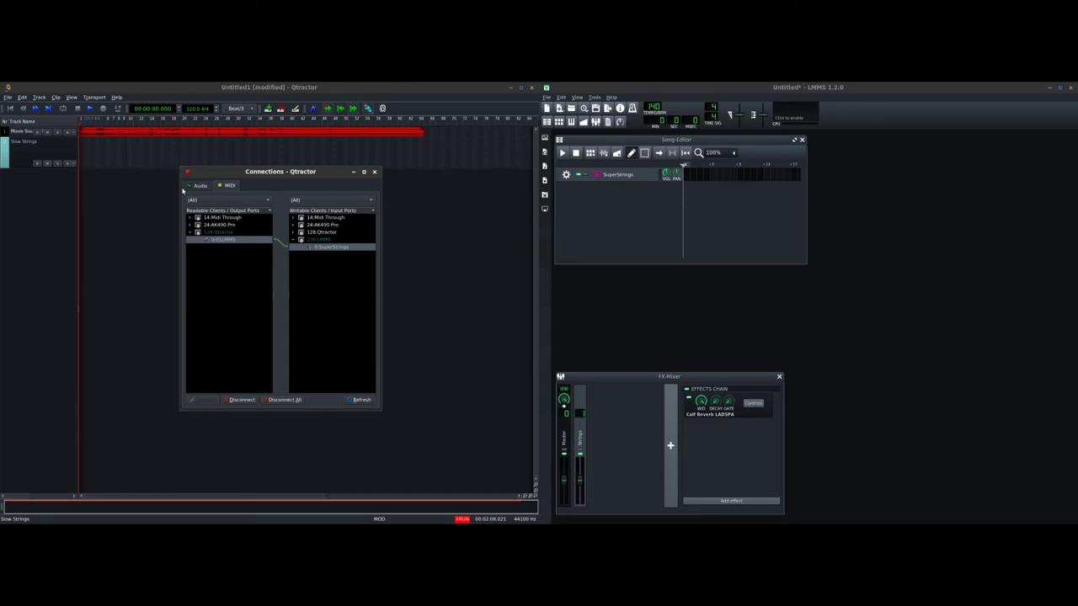
mouse_move(225, 229)
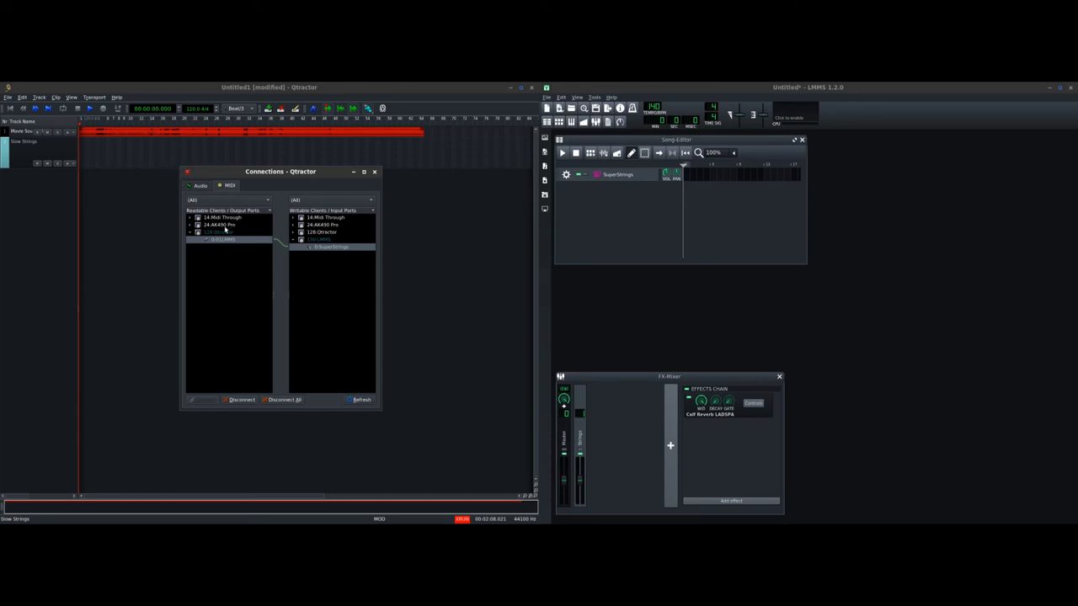
left_click(190, 226)
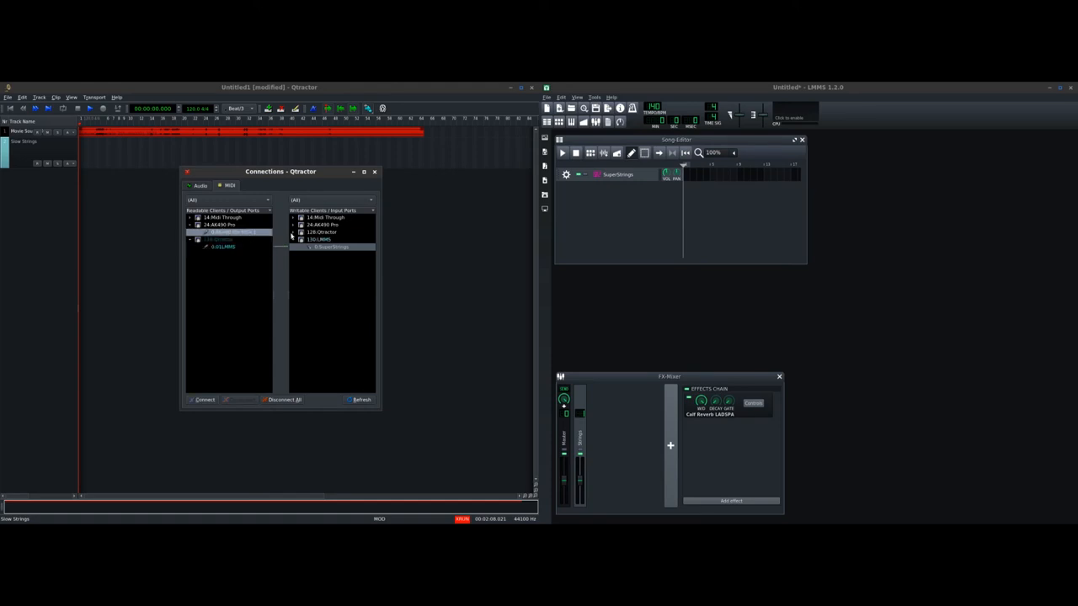
left_click(293, 239)
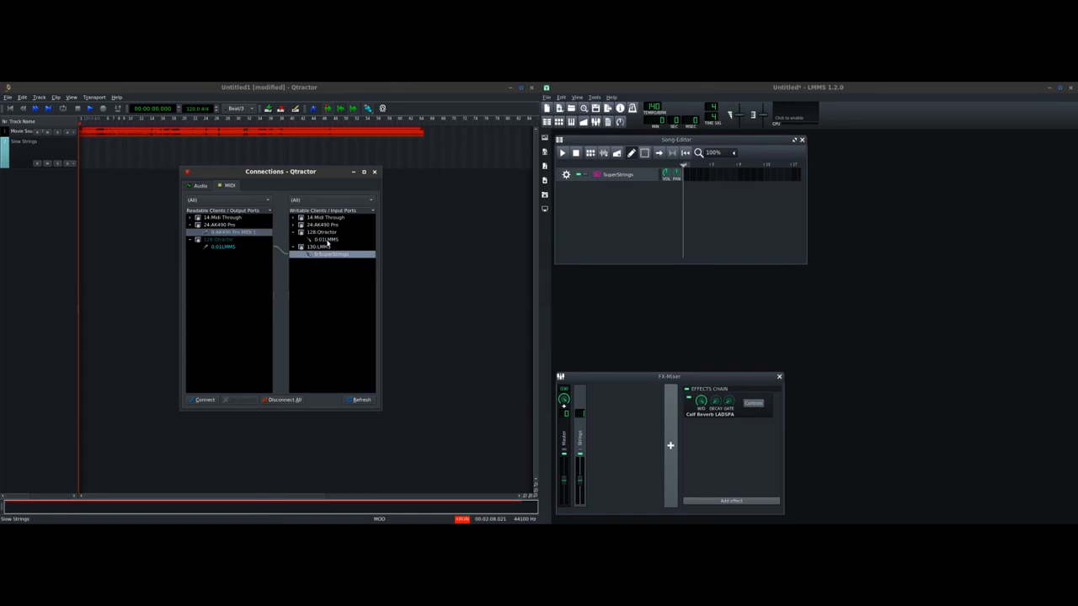
left_click(324, 239)
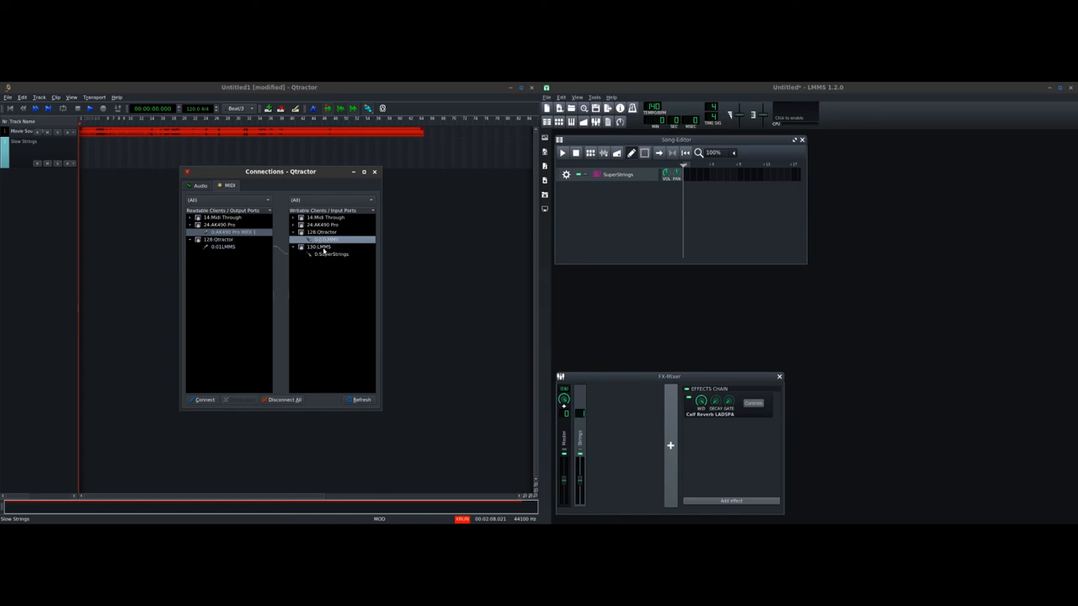
mouse_move(322, 244)
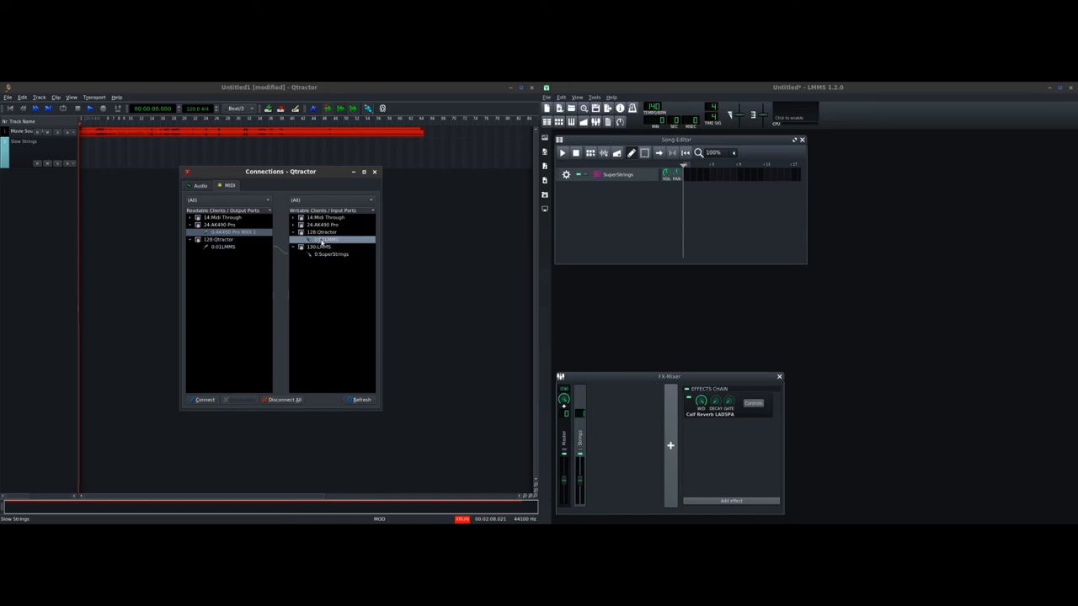
left_click(202, 400)
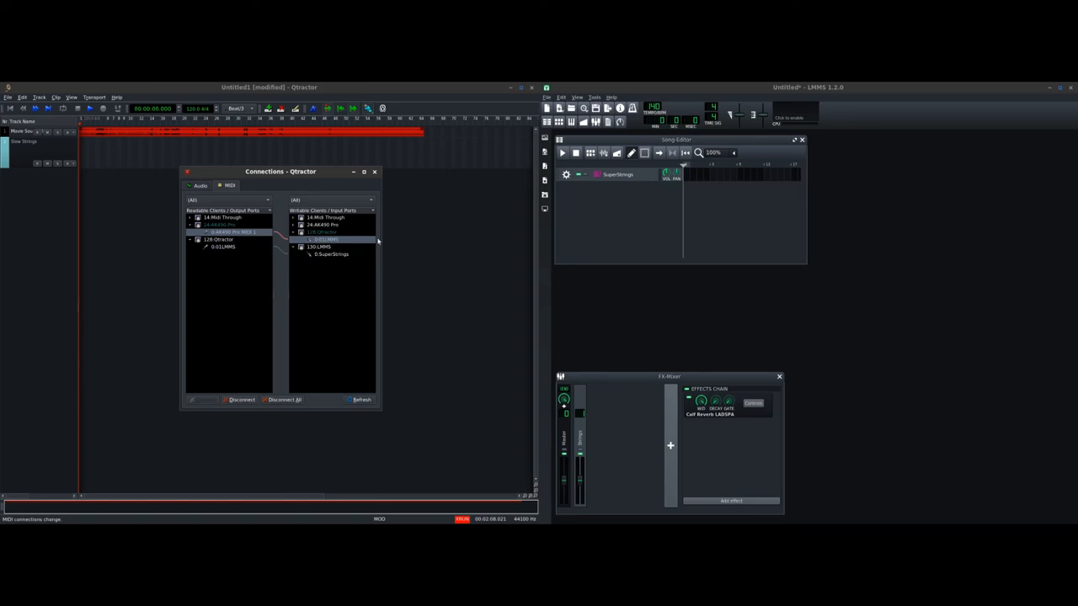
left_click(374, 172)
type("akdsfjglwj")
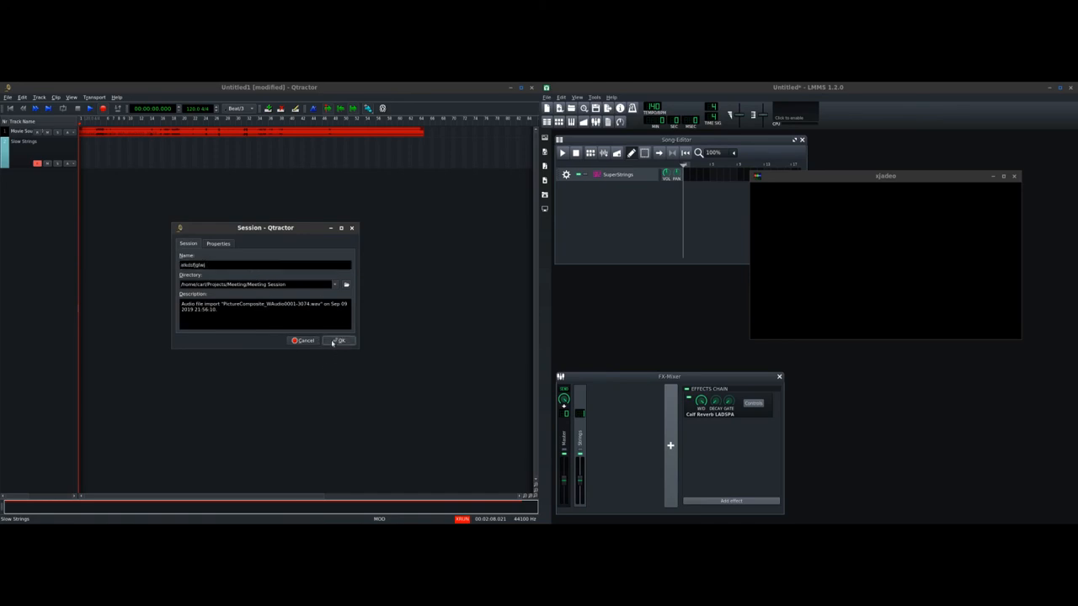
Confirm the Session properties and record a short MIDI clip on the strings track against the video
left_click(336, 340)
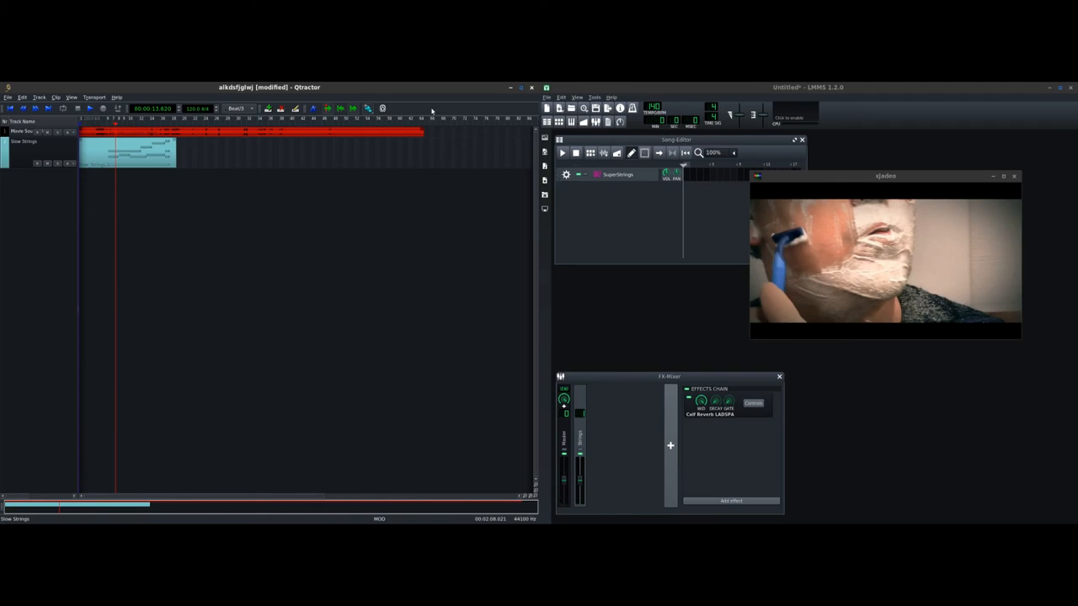
Change the transport mode on Qtractor's toolbar
left_click(329, 108)
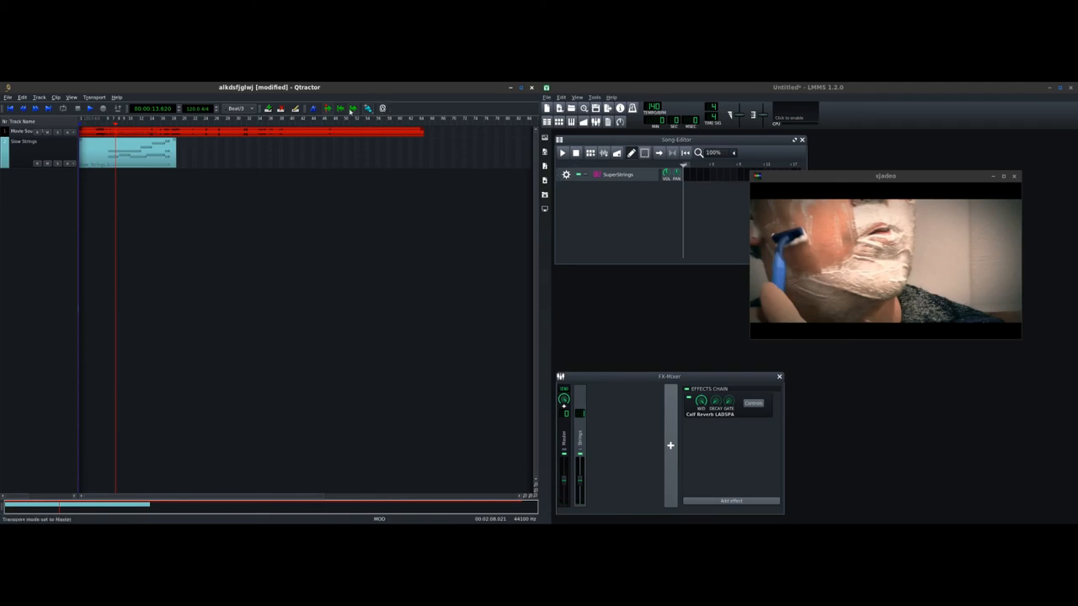
left_click(383, 108)
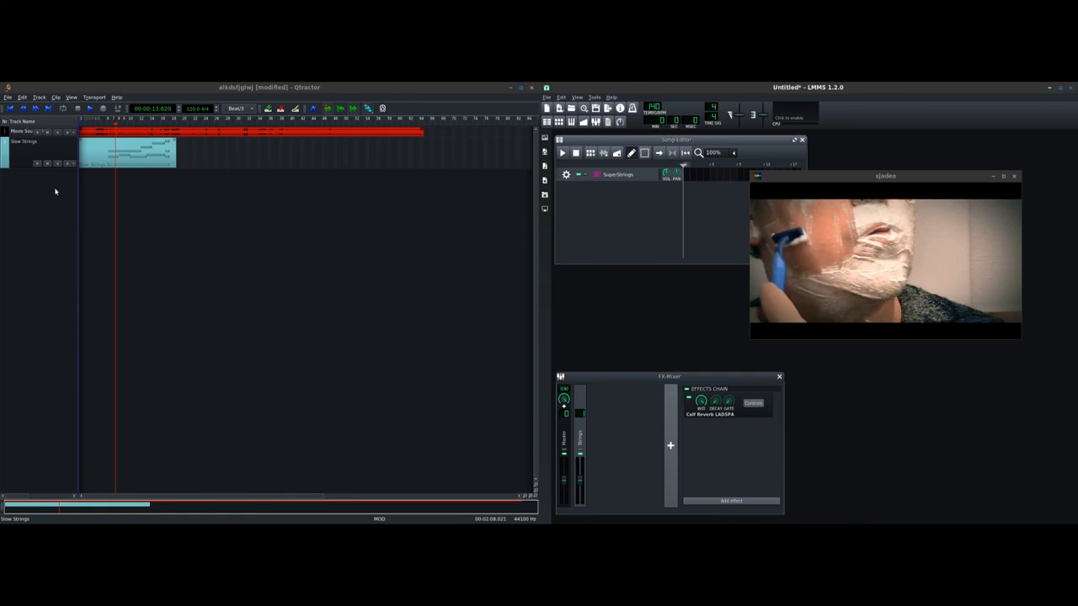
mouse_move(650, 199)
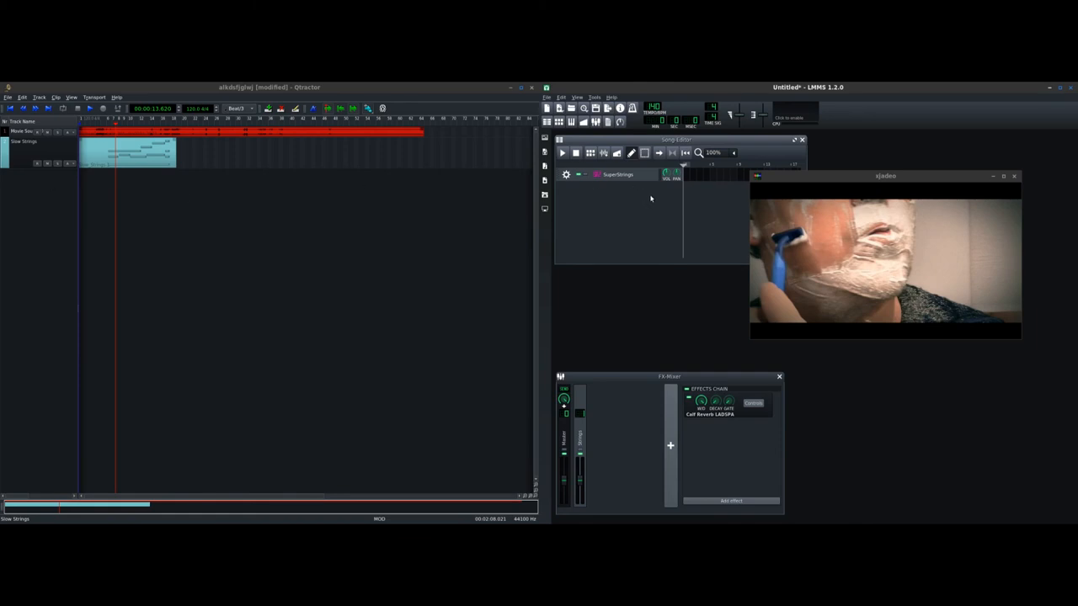
mouse_move(660, 199)
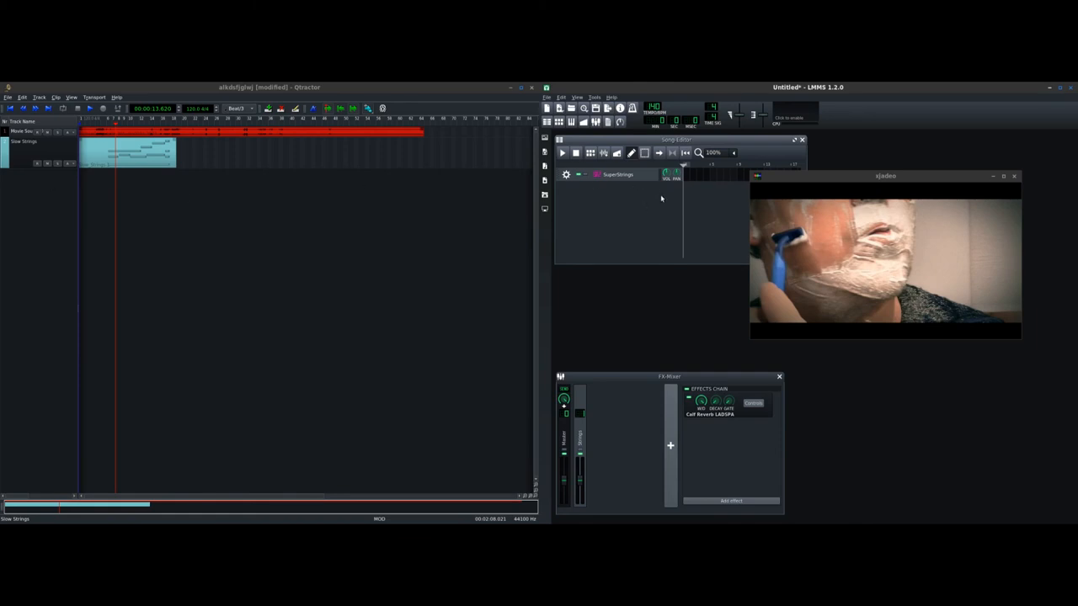
mouse_move(241, 224)
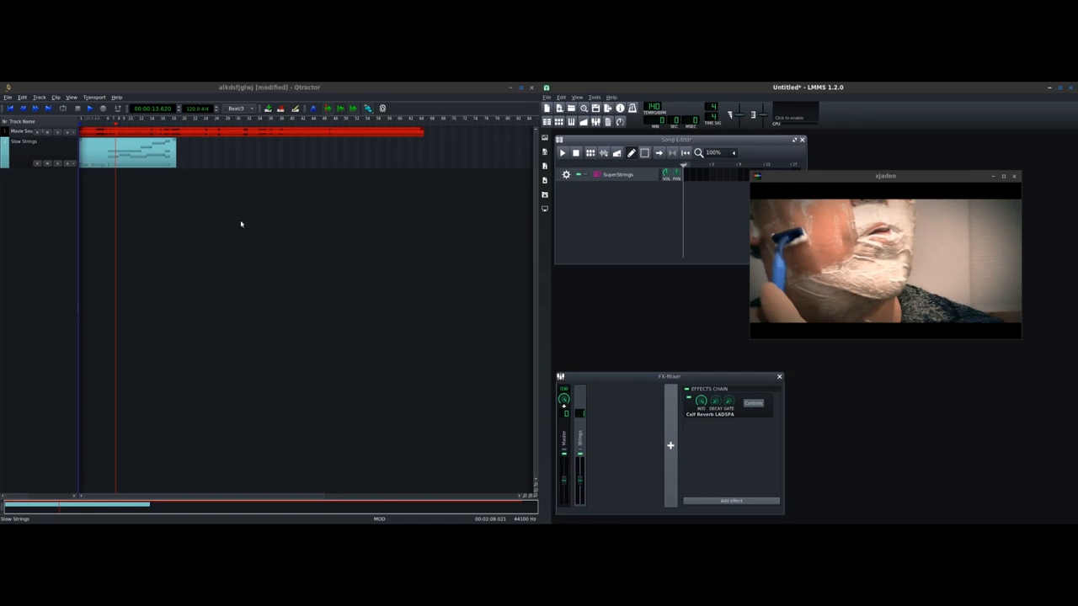
mouse_move(273, 216)
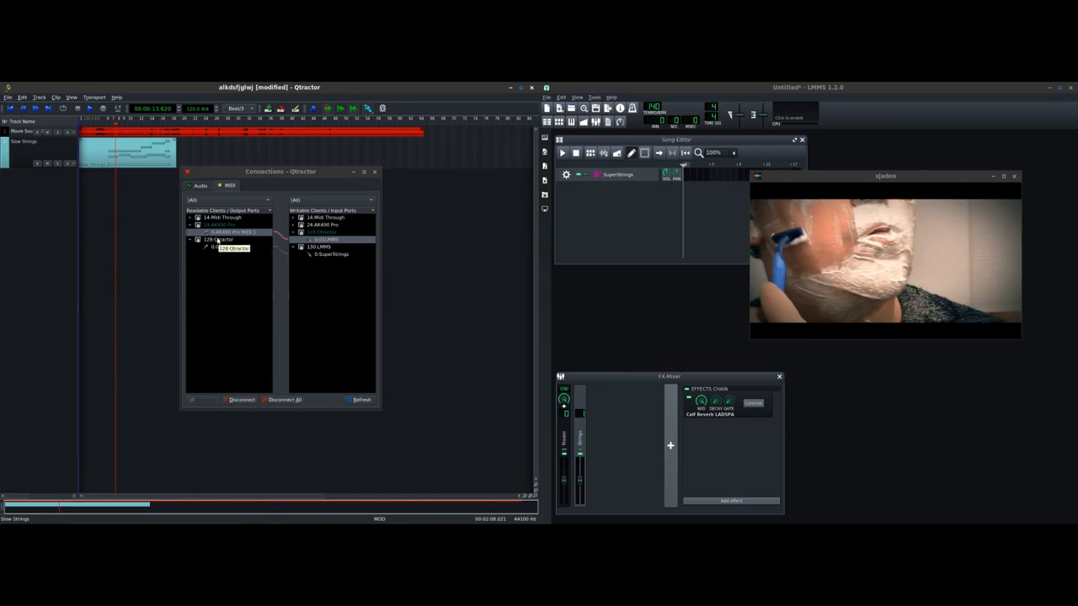
Wire Qtractor's MIDI output to the SuperStrings input and check the ALSA connections side
left_click(221, 246)
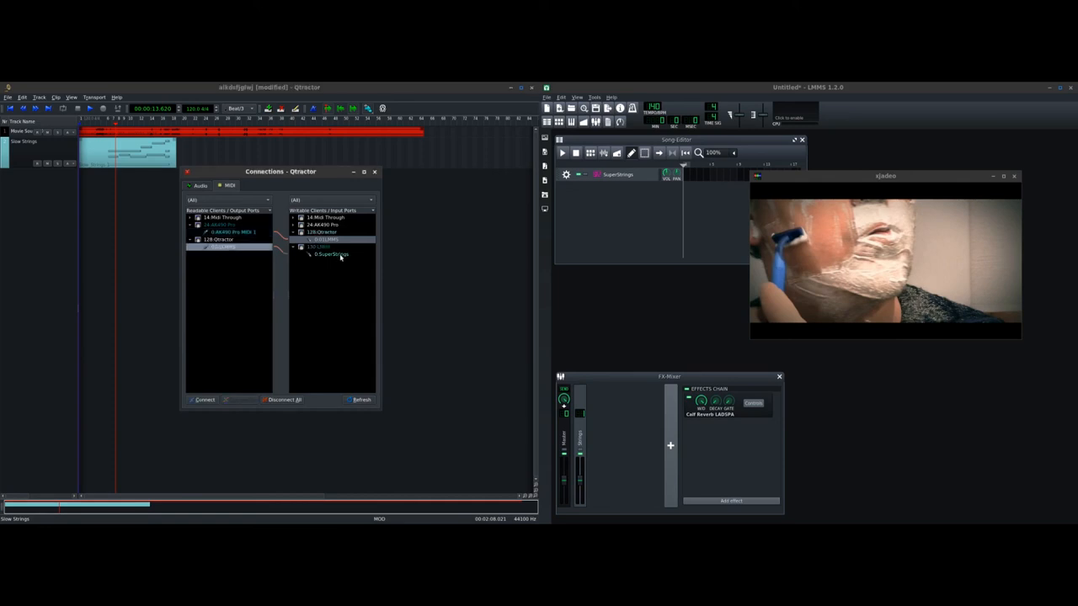
left_click(330, 256)
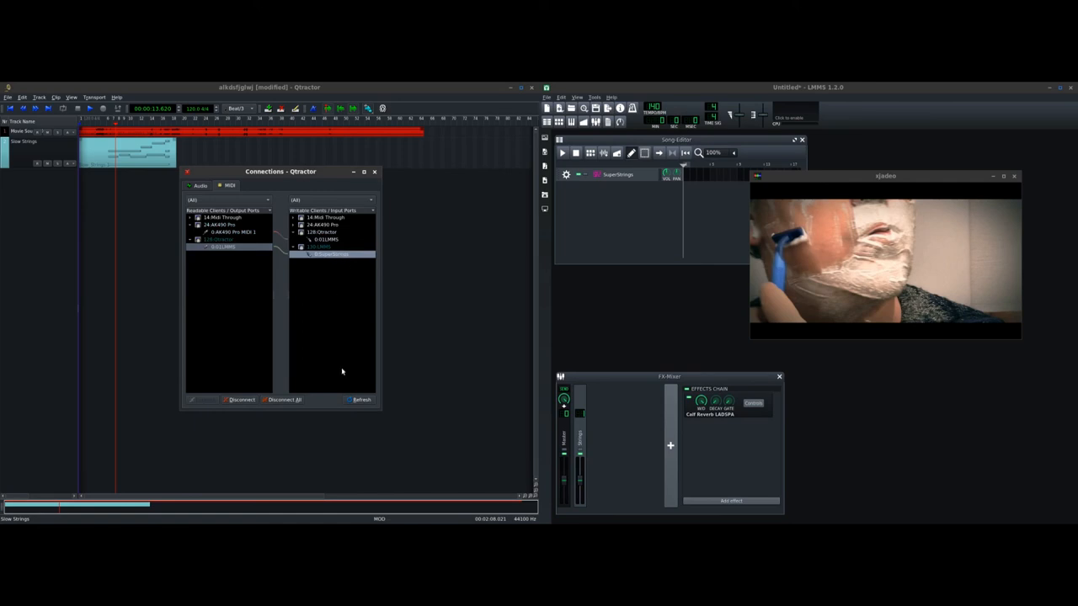
mouse_move(320, 316)
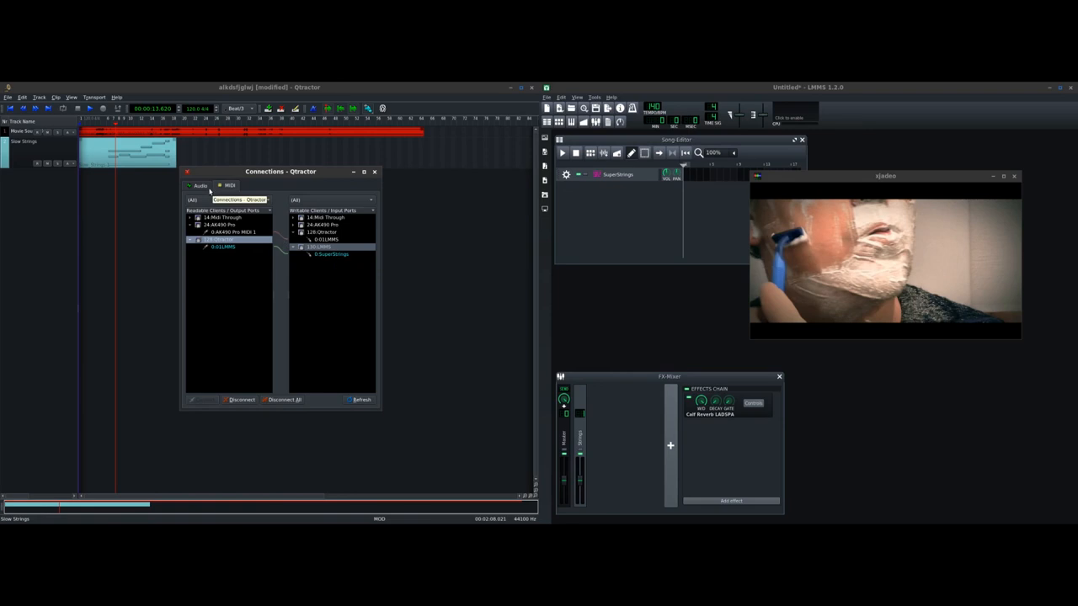
left_click(201, 185)
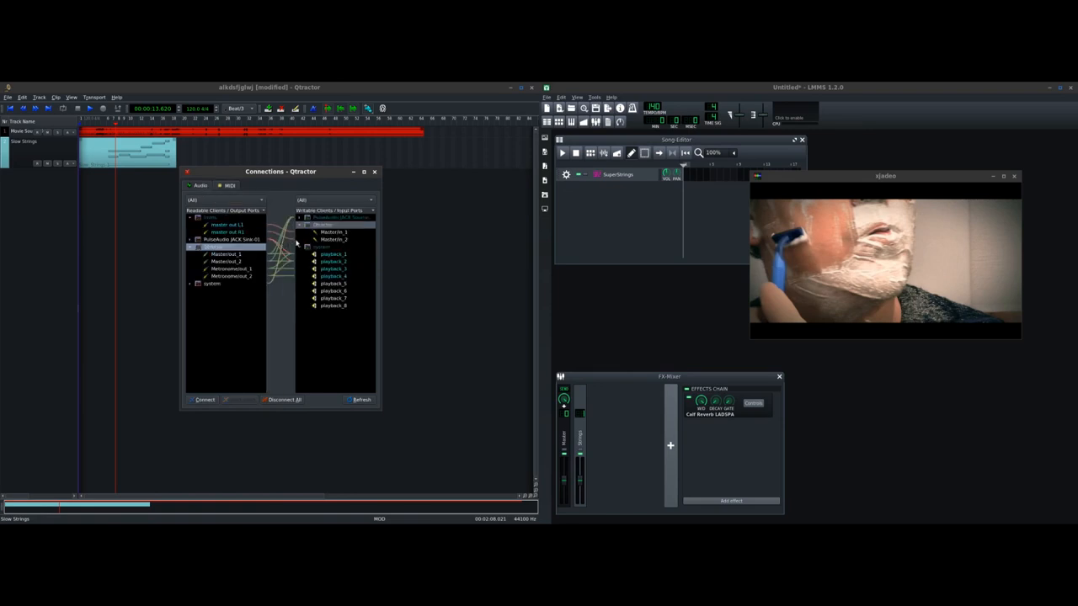
left_click(227, 186)
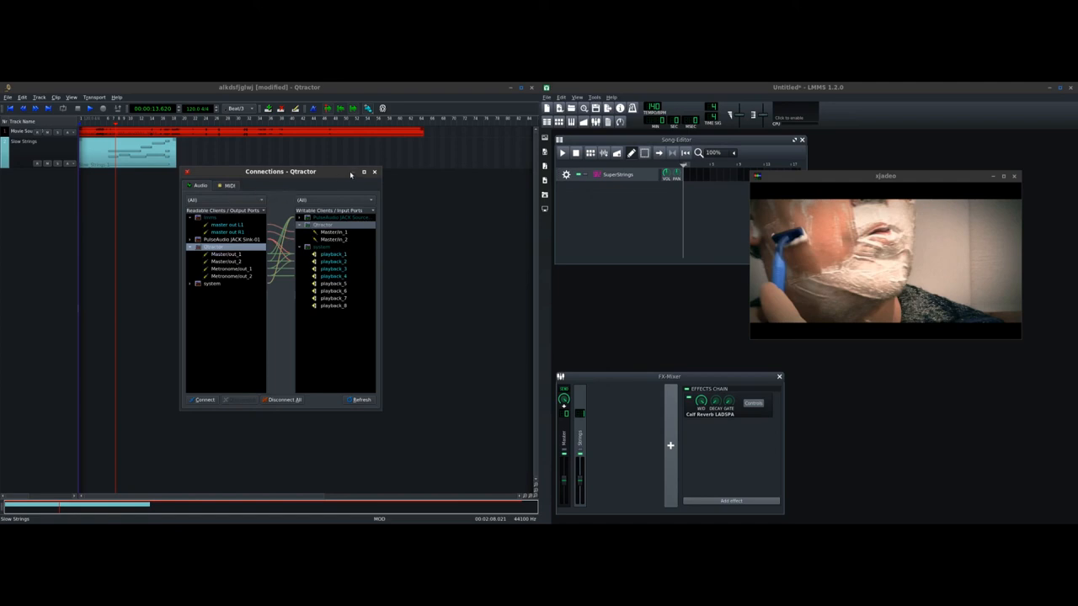
mouse_move(354, 175)
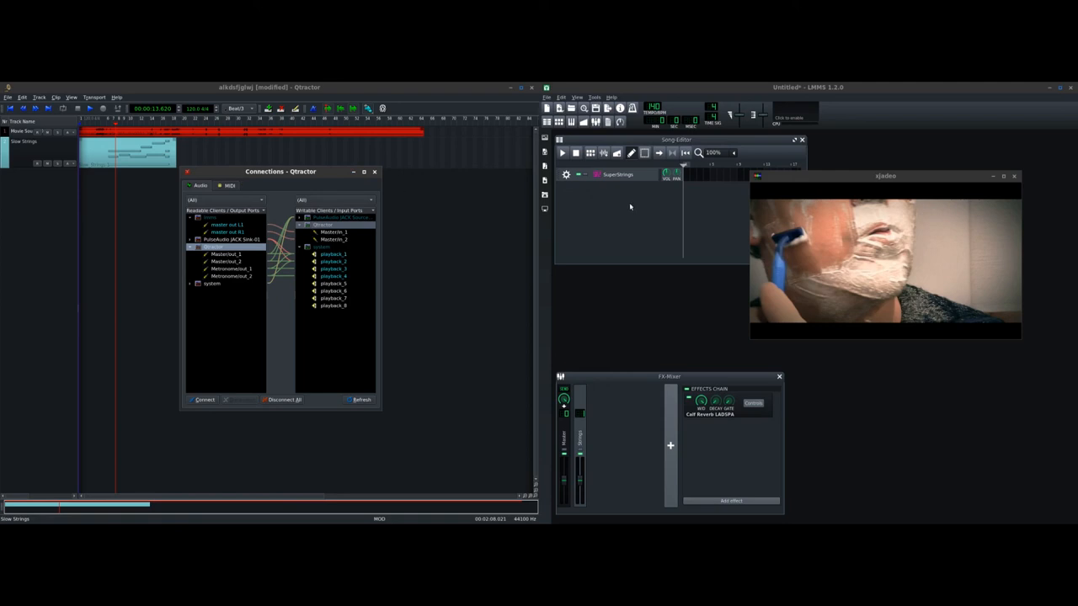
mouse_move(169, 88)
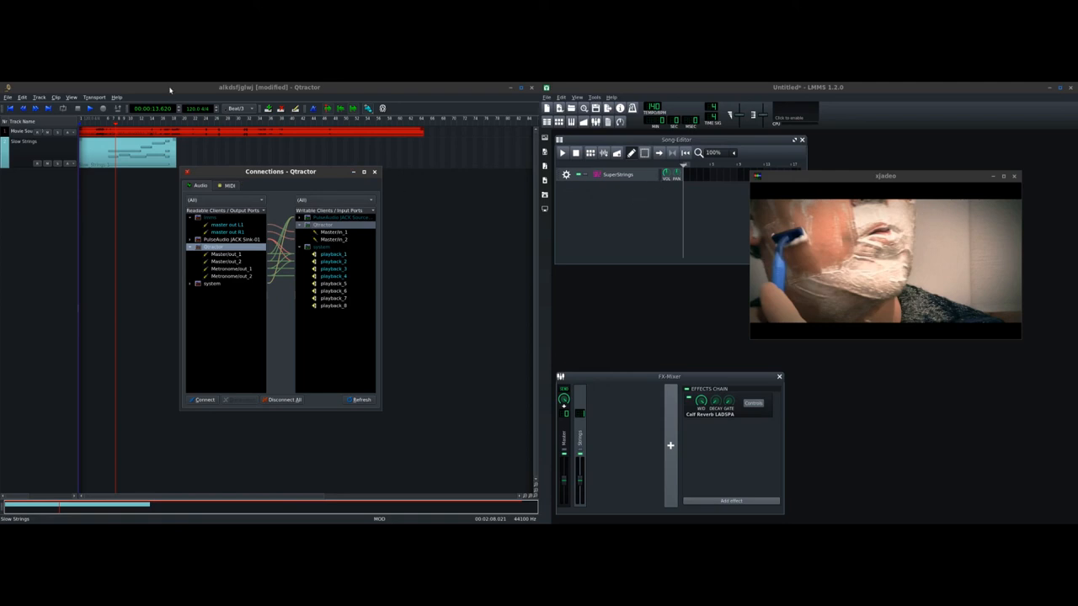
Close Connections and bring up controller options on the LMMS strings volume knob
left_click(374, 172)
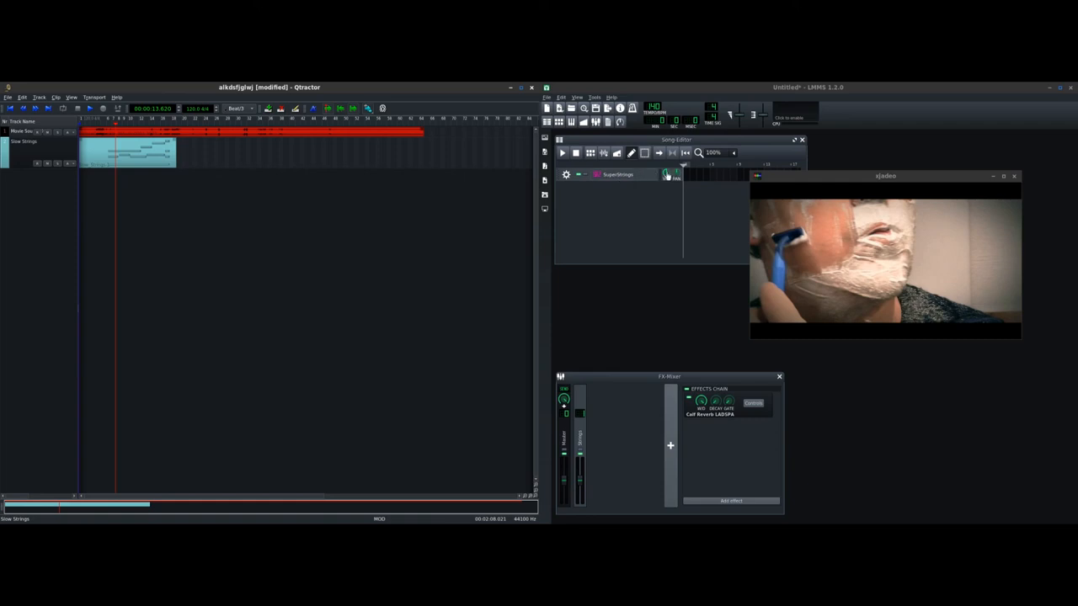
right_click(665, 173)
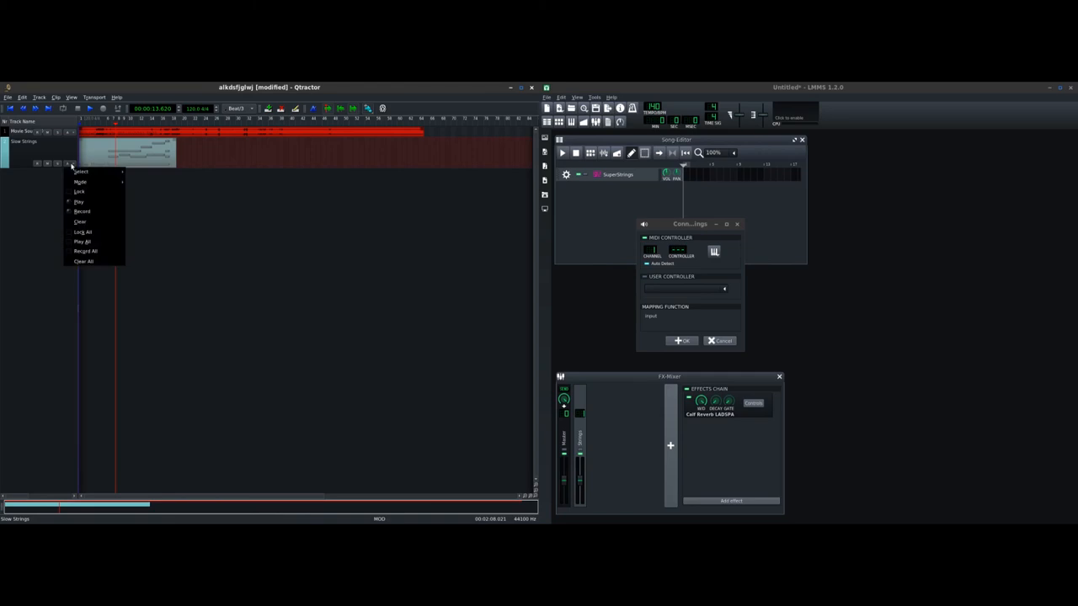
Show Qtractor's Mixer and enlarge it so every track and bus strip is visible
left_click(71, 163)
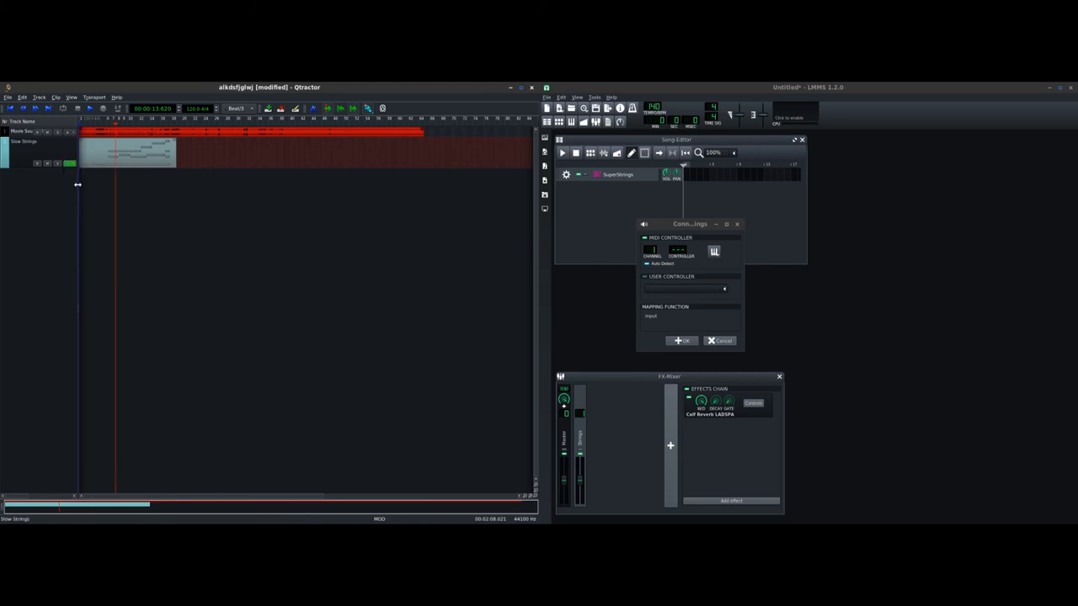
mouse_move(135, 151)
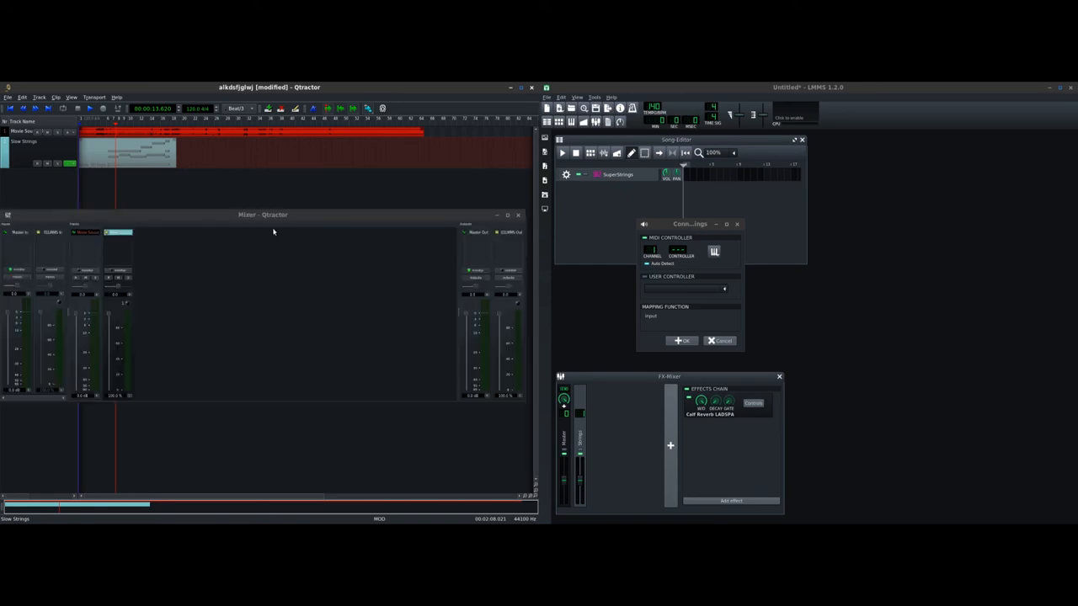
left_click_drag(263, 214, 323, 226)
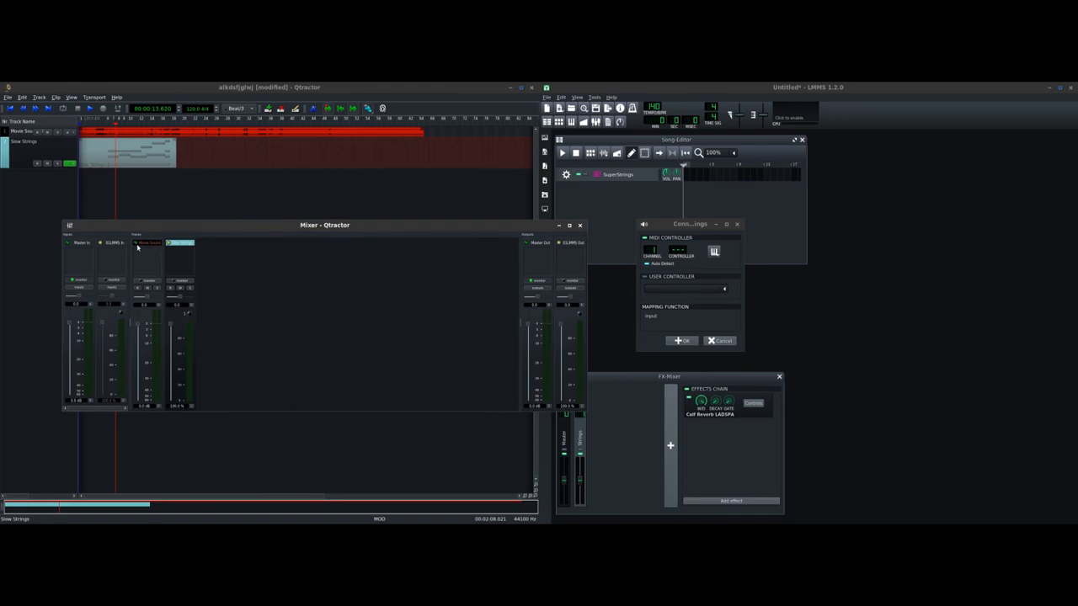
mouse_move(172, 329)
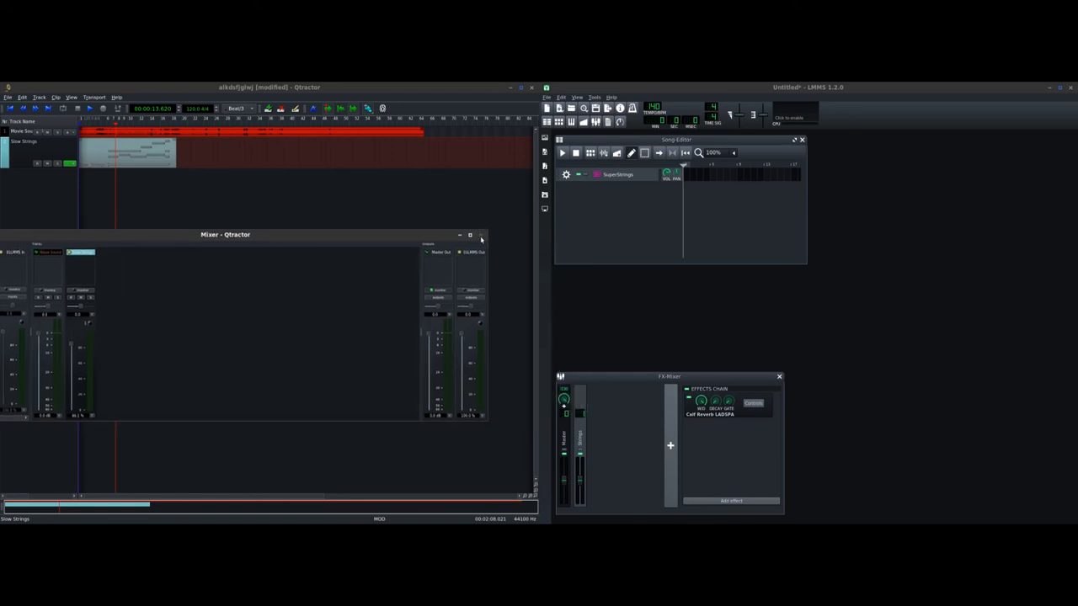
Close the Mixer, show the strings track's volume automation lane and add curve points to it
left_click(482, 234)
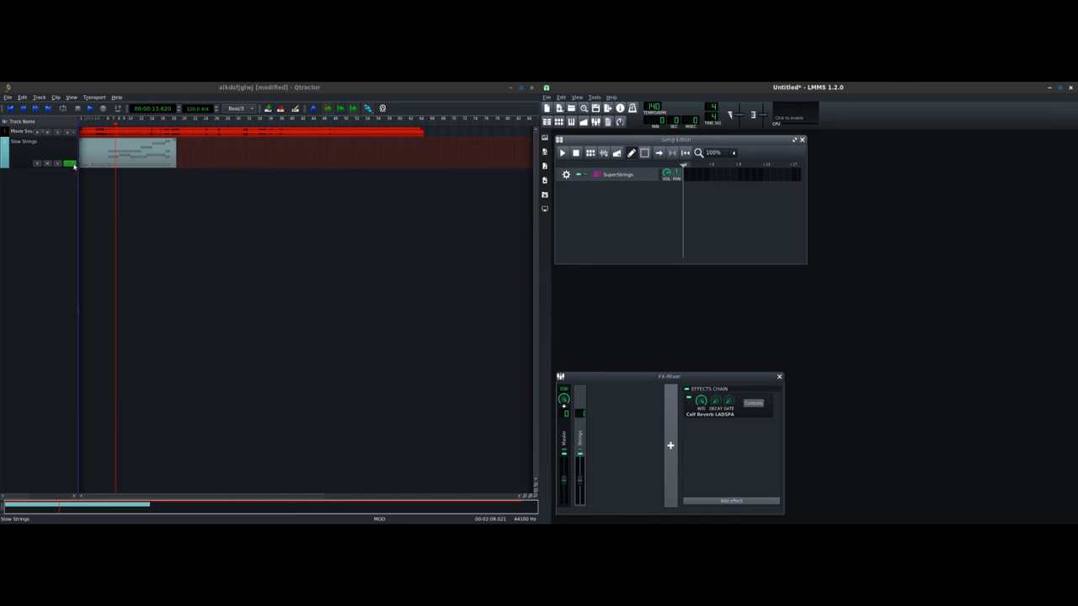
right_click(71, 165)
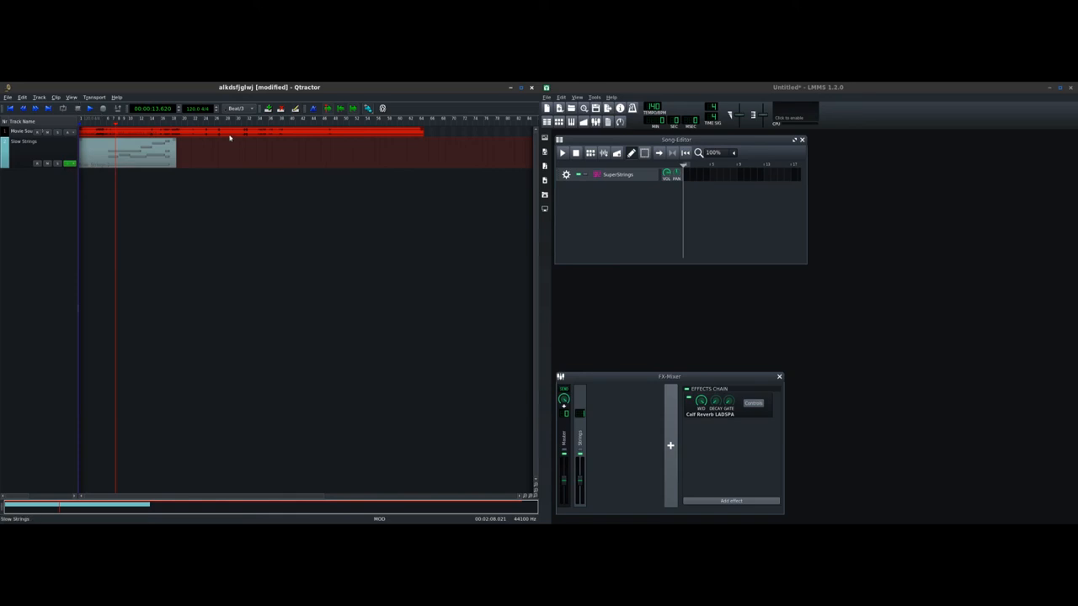
right_click(229, 138)
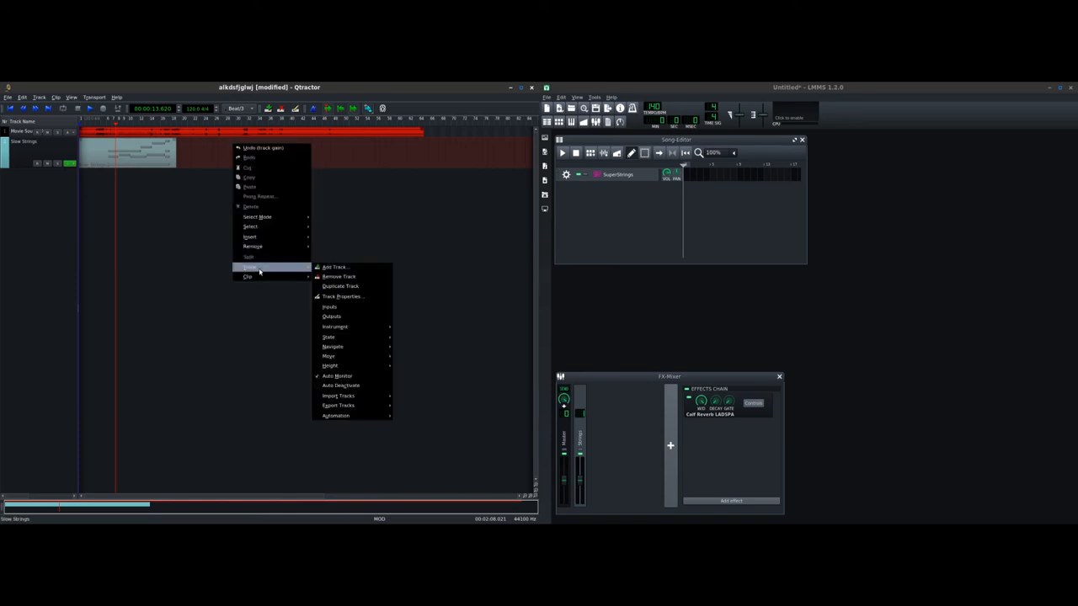
mouse_move(256, 216)
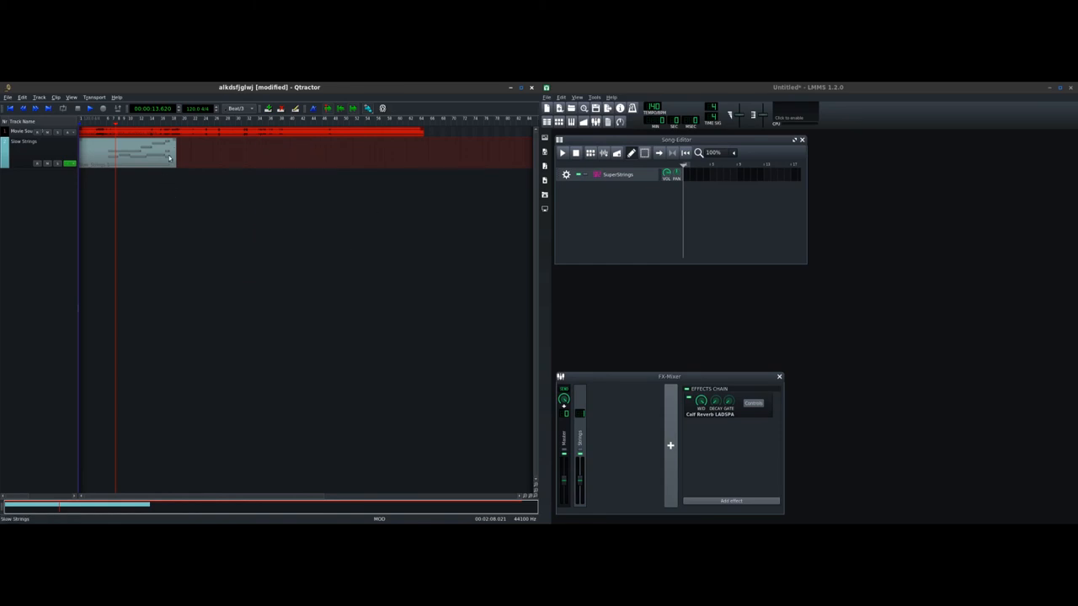
mouse_move(181, 142)
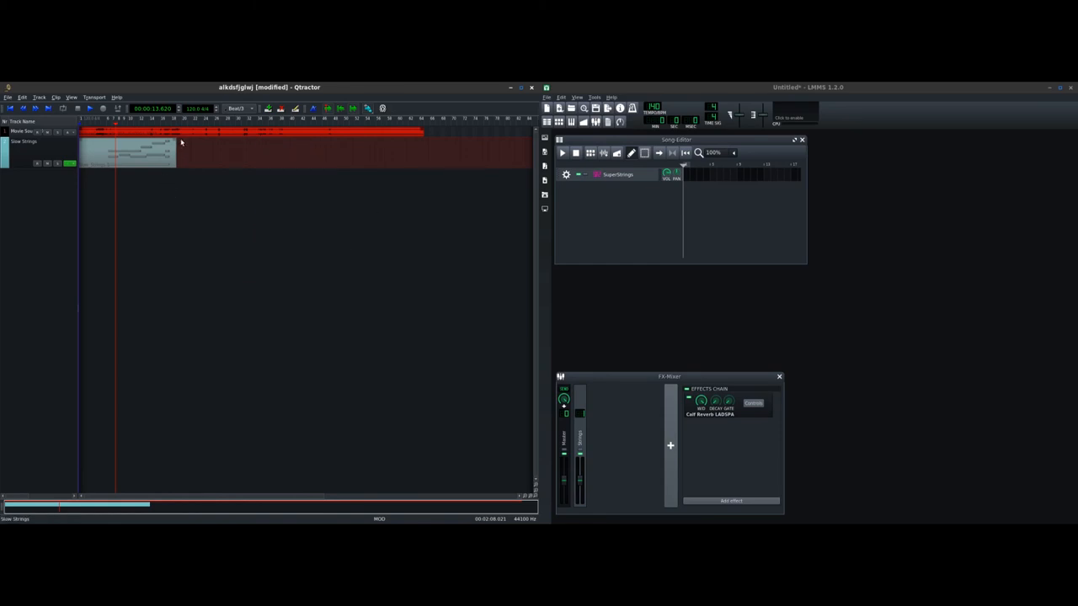
mouse_move(225, 141)
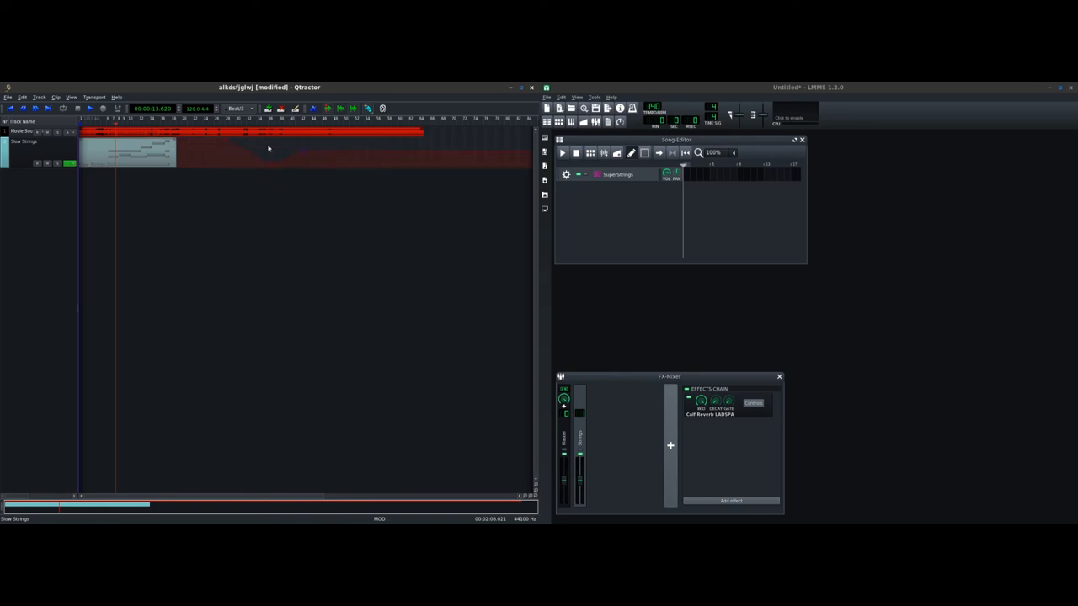
left_click(219, 121)
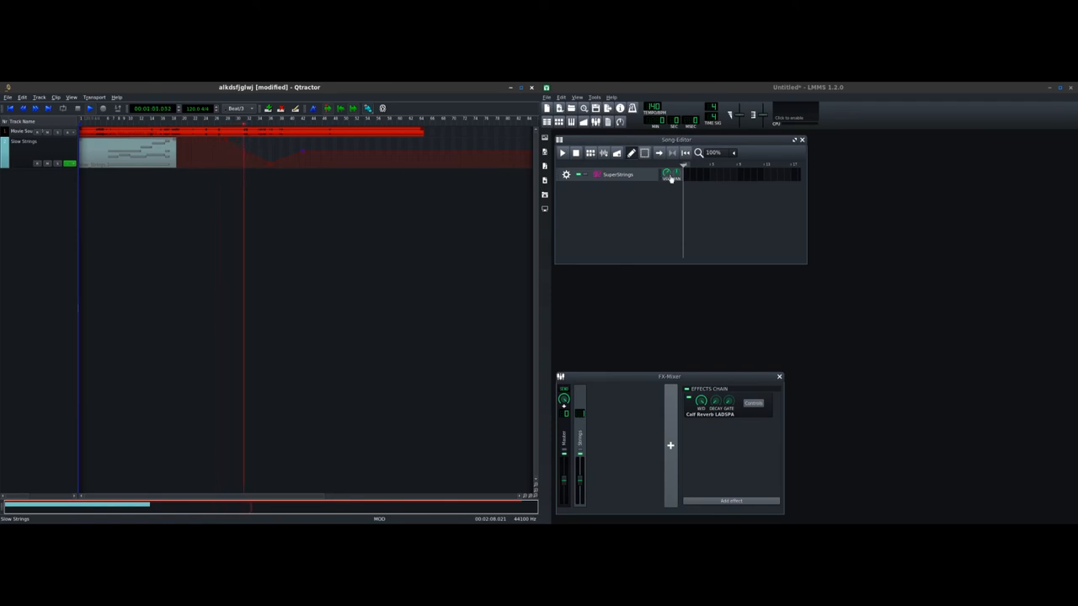
left_click(84, 111)
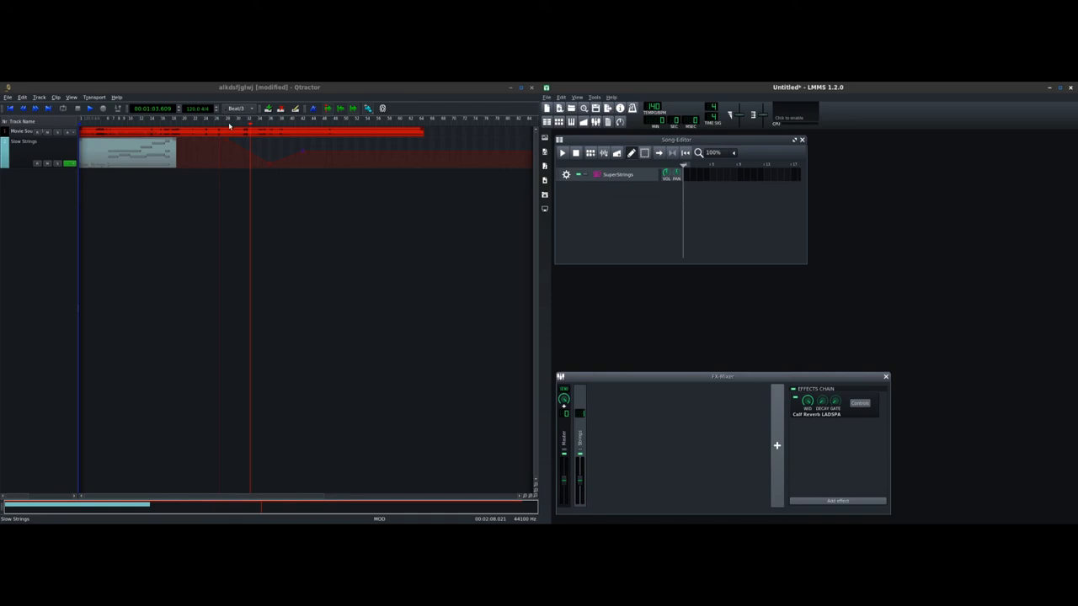
mouse_move(448, 135)
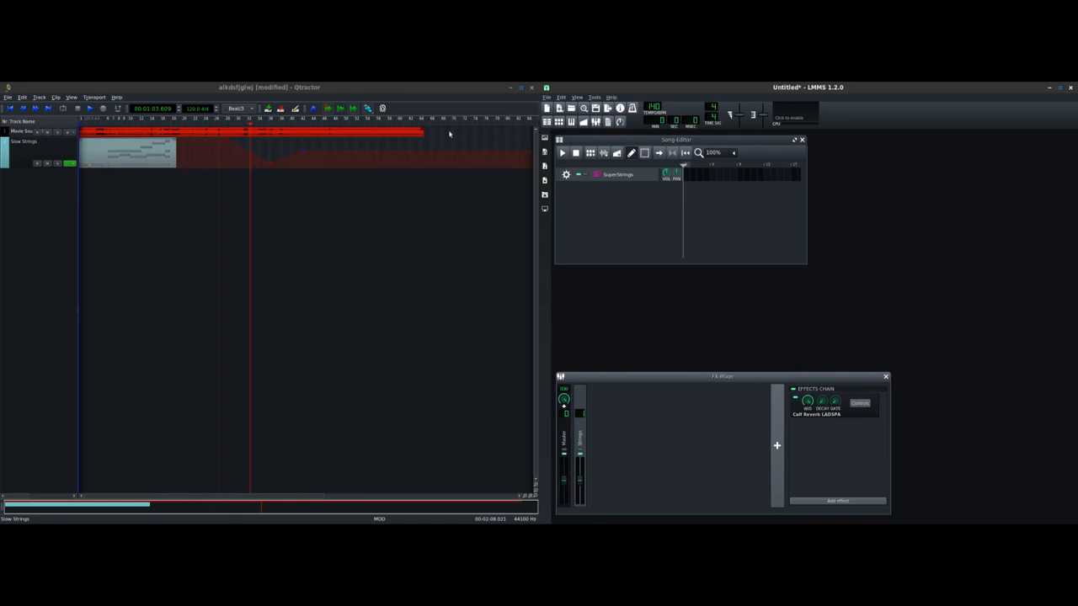
mouse_move(361, 167)
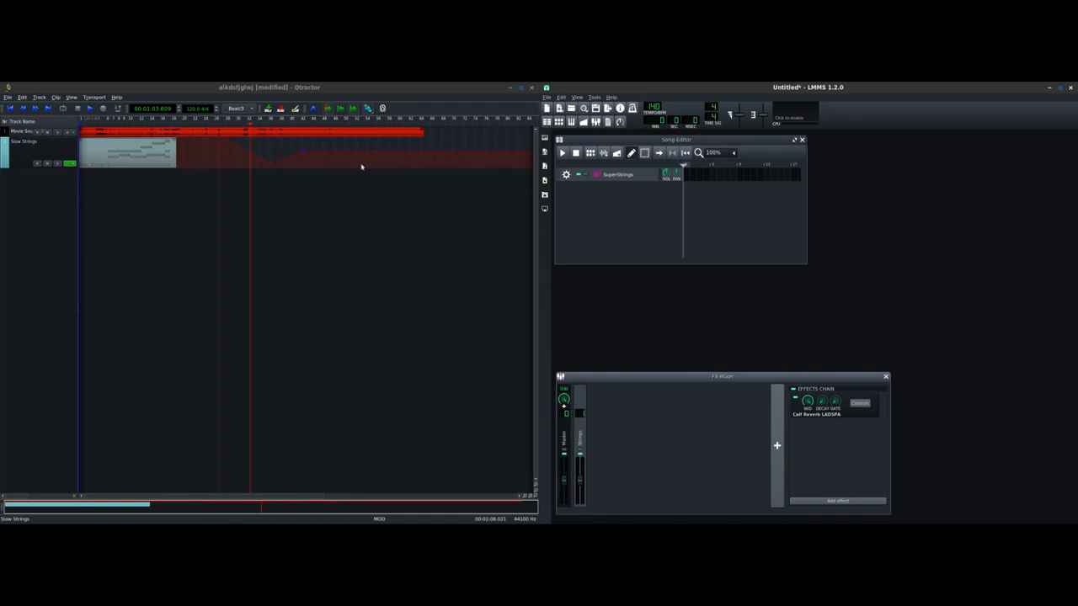
mouse_move(664, 202)
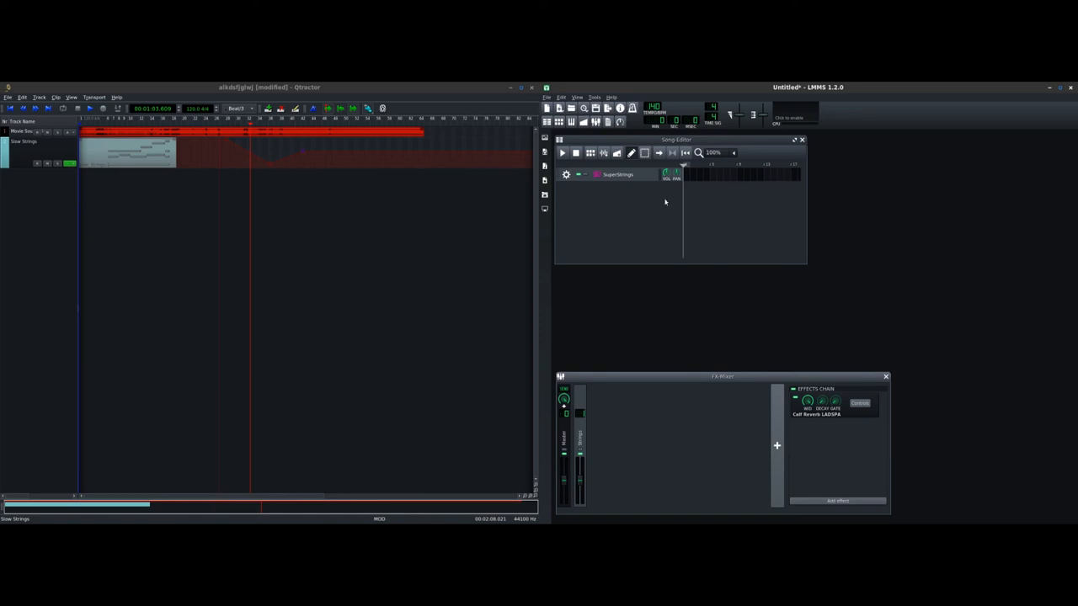
mouse_move(690, 209)
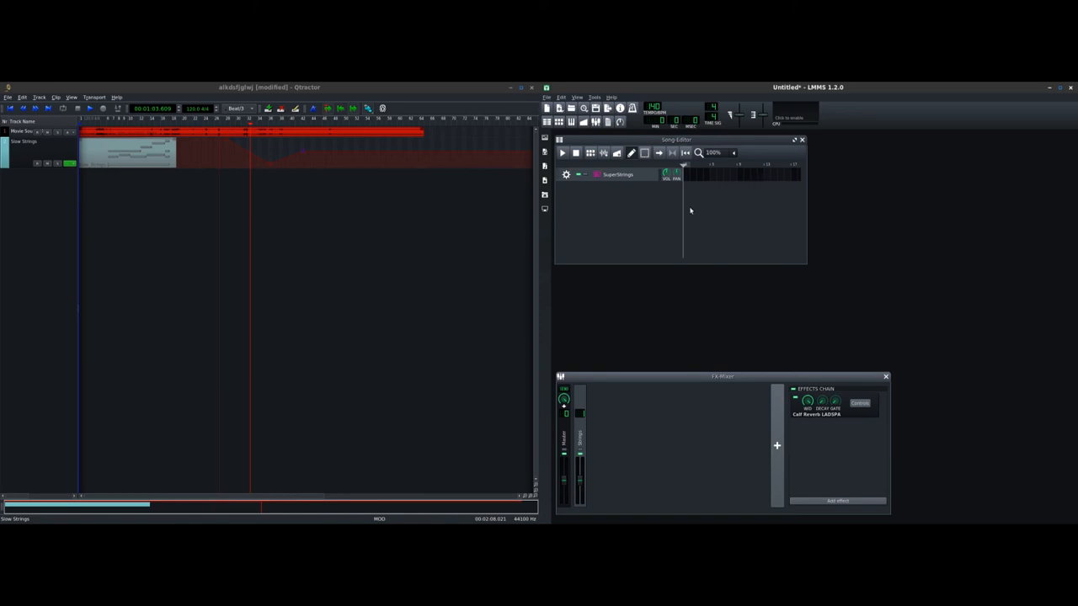